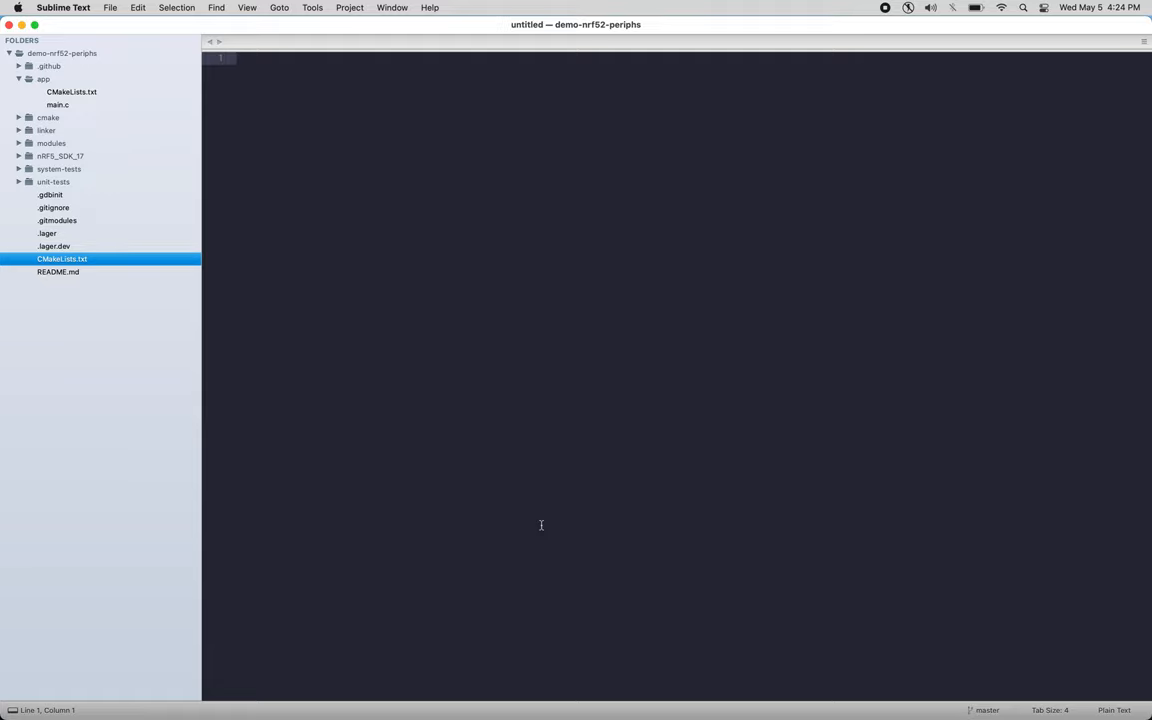
mouse_move(200, 156)
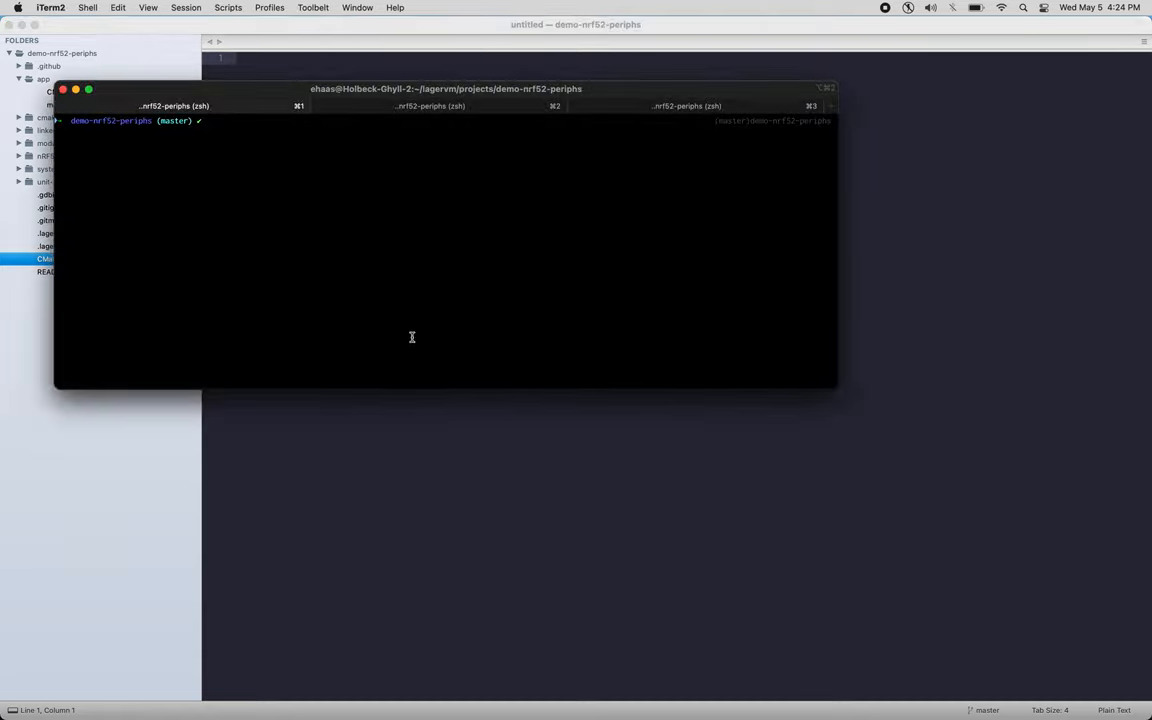
mouse_move(380, 302)
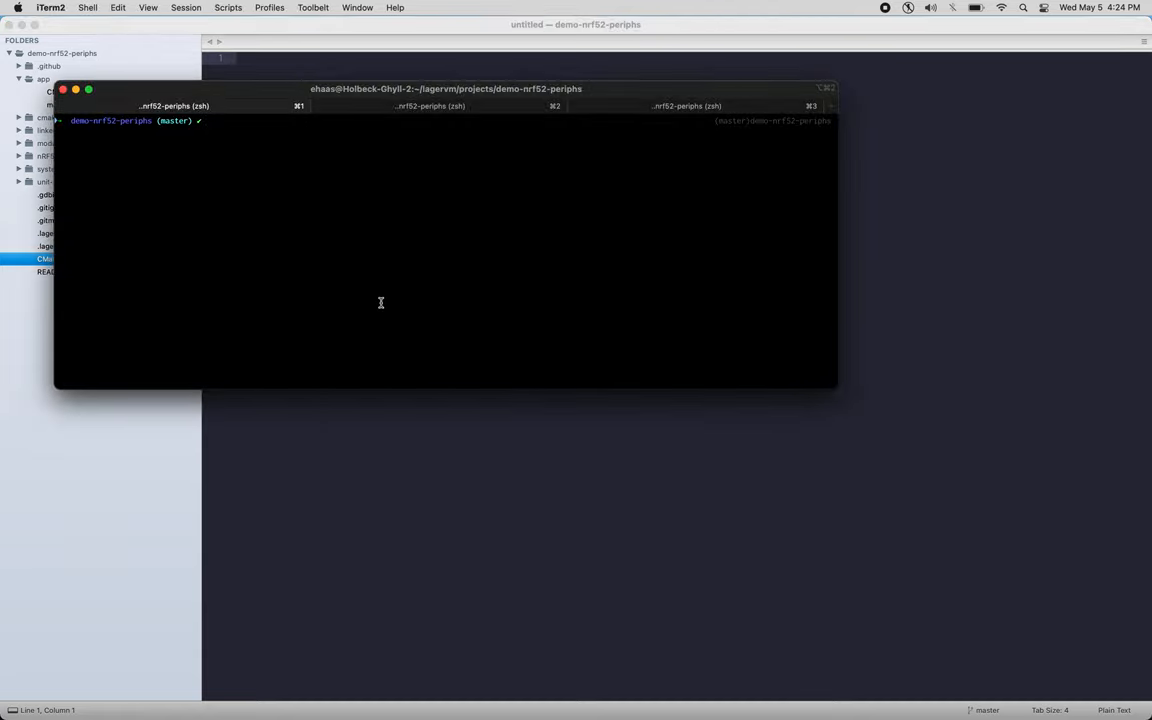
Step: Create and configure a _build directory with CMake, then build the firmware with make -j16
text(mkdir _build)
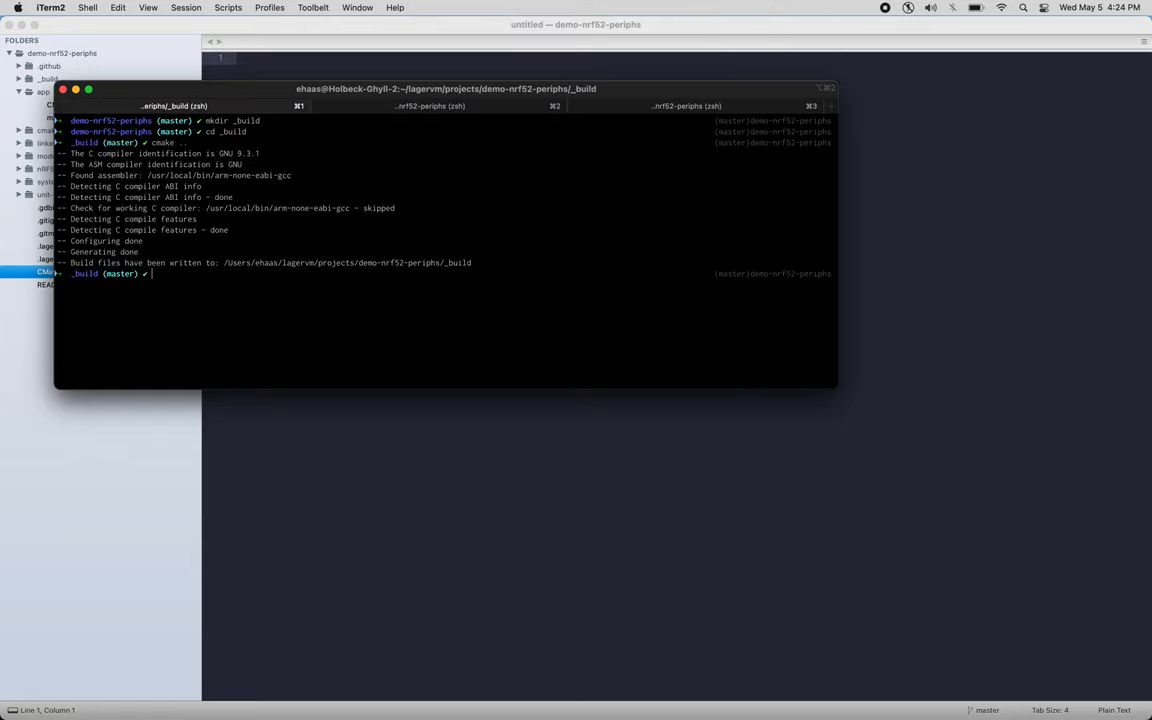
text(make -j16)
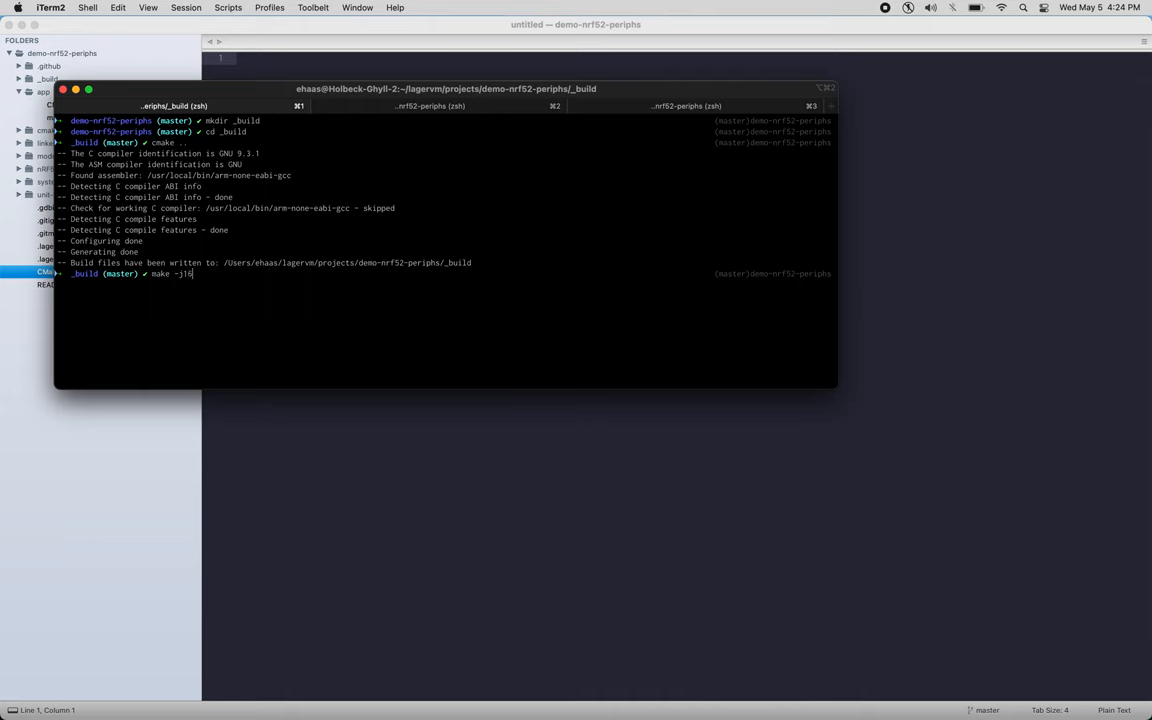
key(Return)
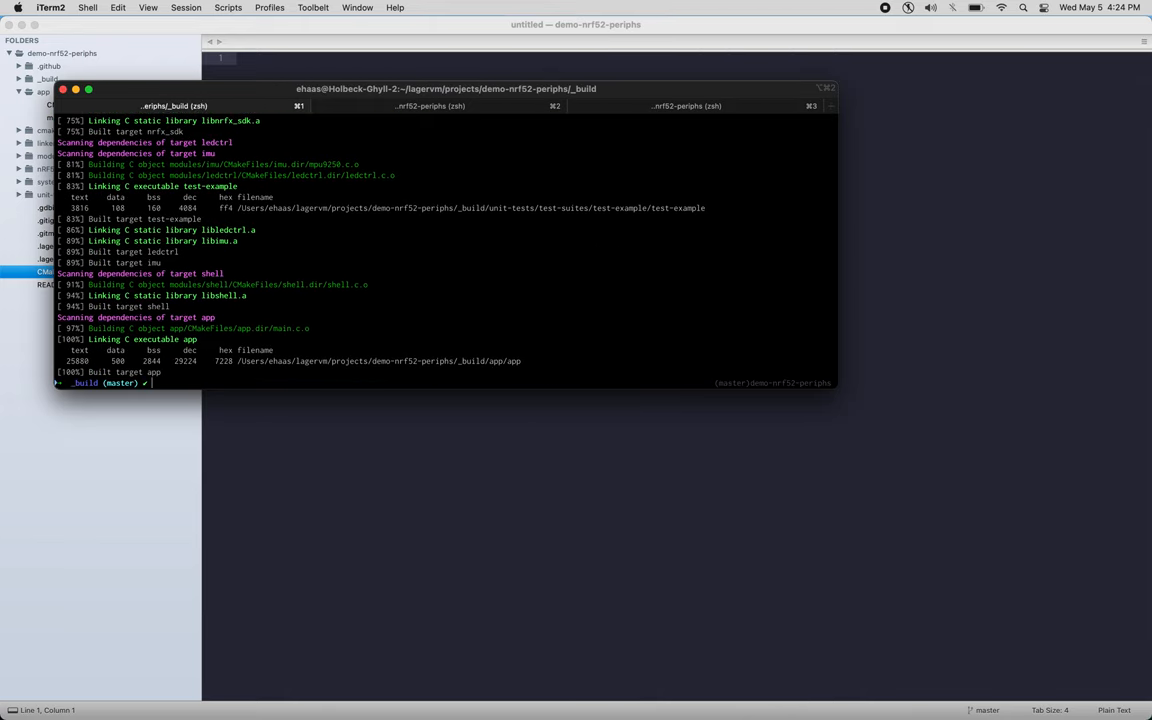
Step: Connect the nrf52 device with lager-dev and flash the app/app.hex image
text(lager-dev)
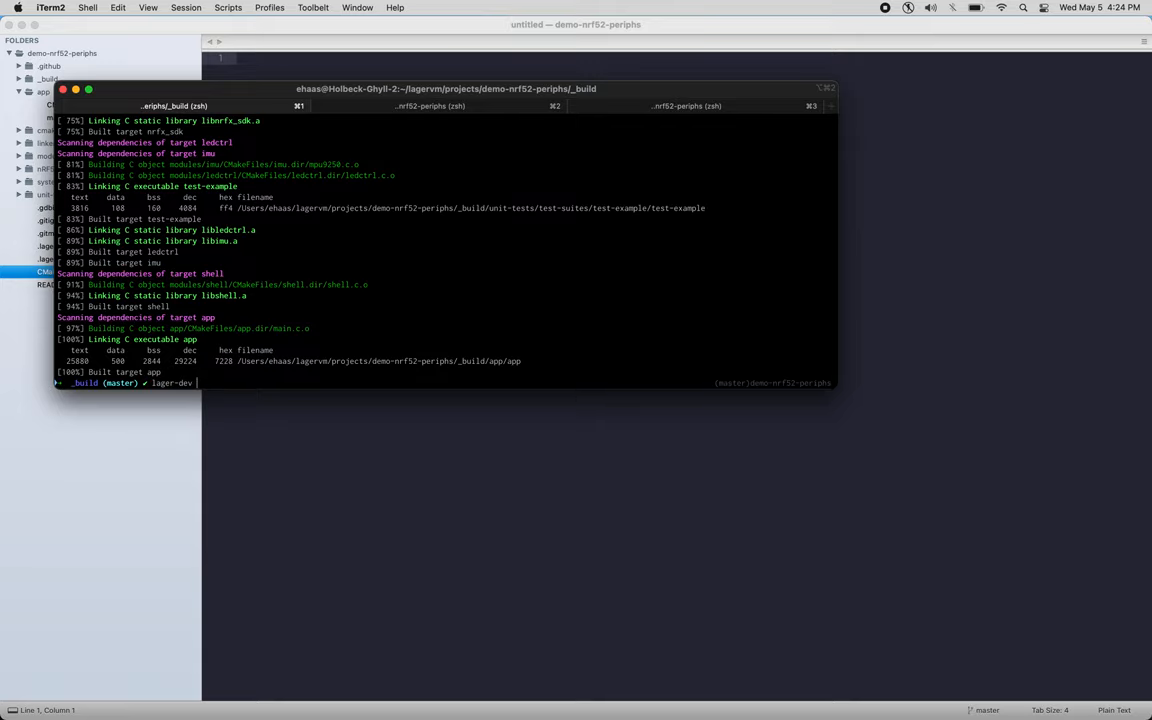
text(connect --device nrf52)
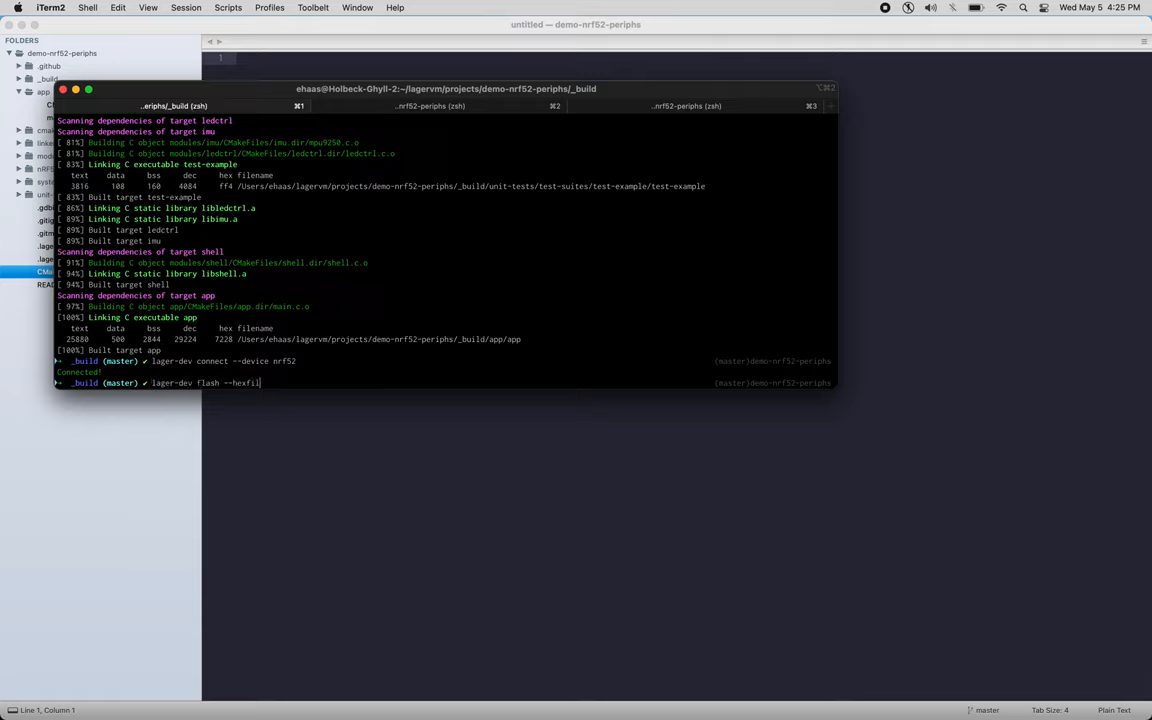
text(app/)
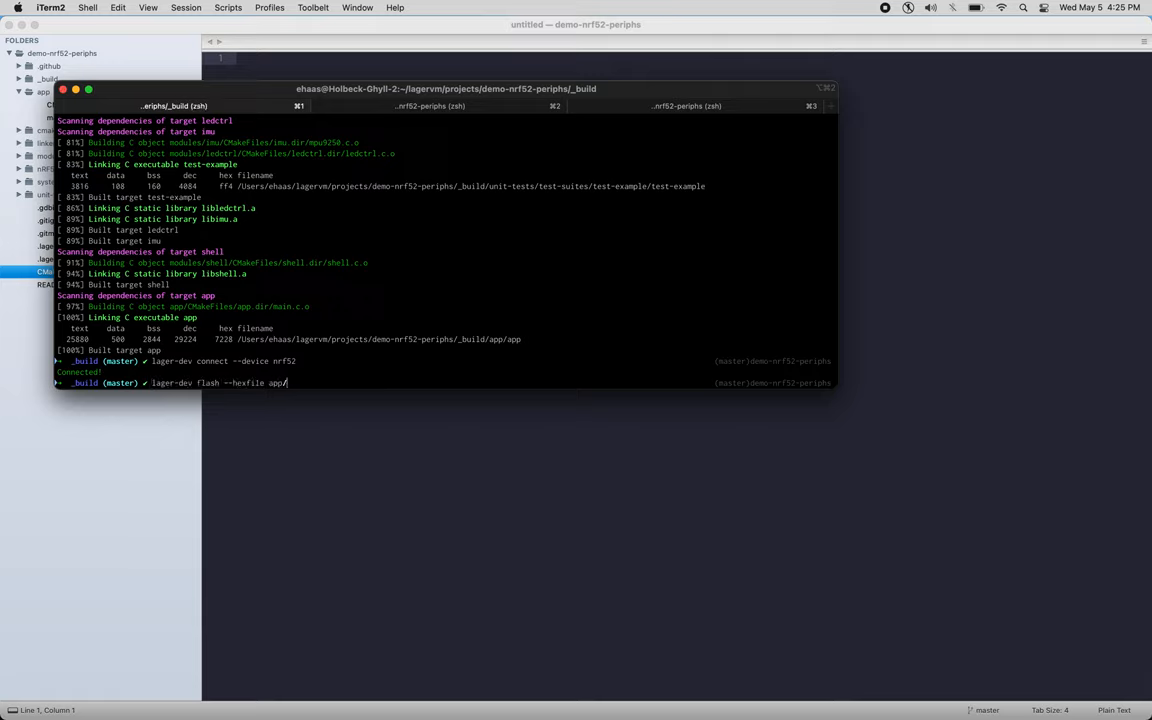
text(app.hex)
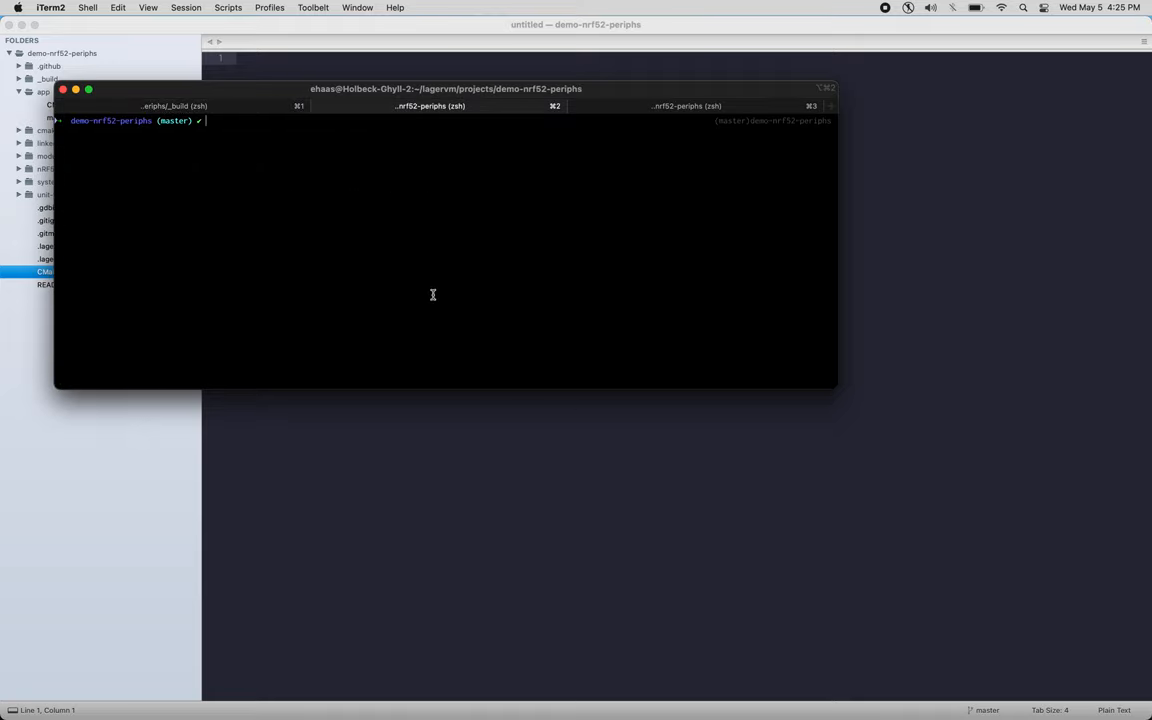
Step: Start an interactive lager-dev UART session on /dev/ttyACM0 to watch ACCEL readings
text(lager-dev uart --interac)
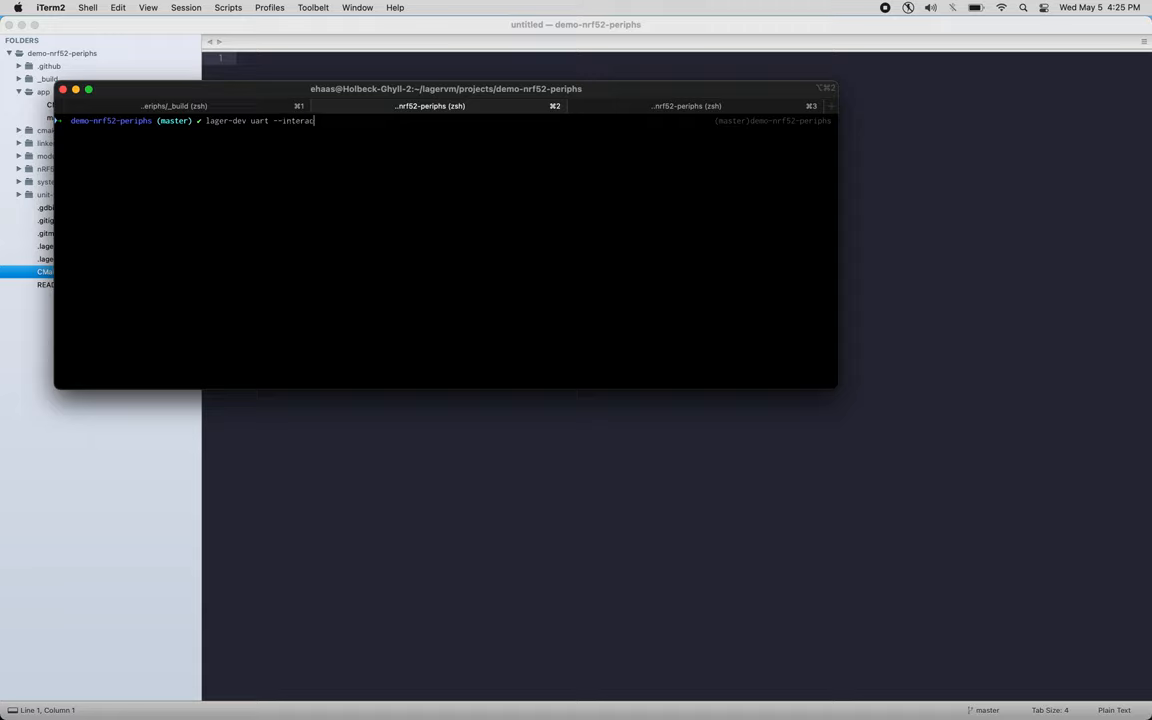
text(tive --serial)
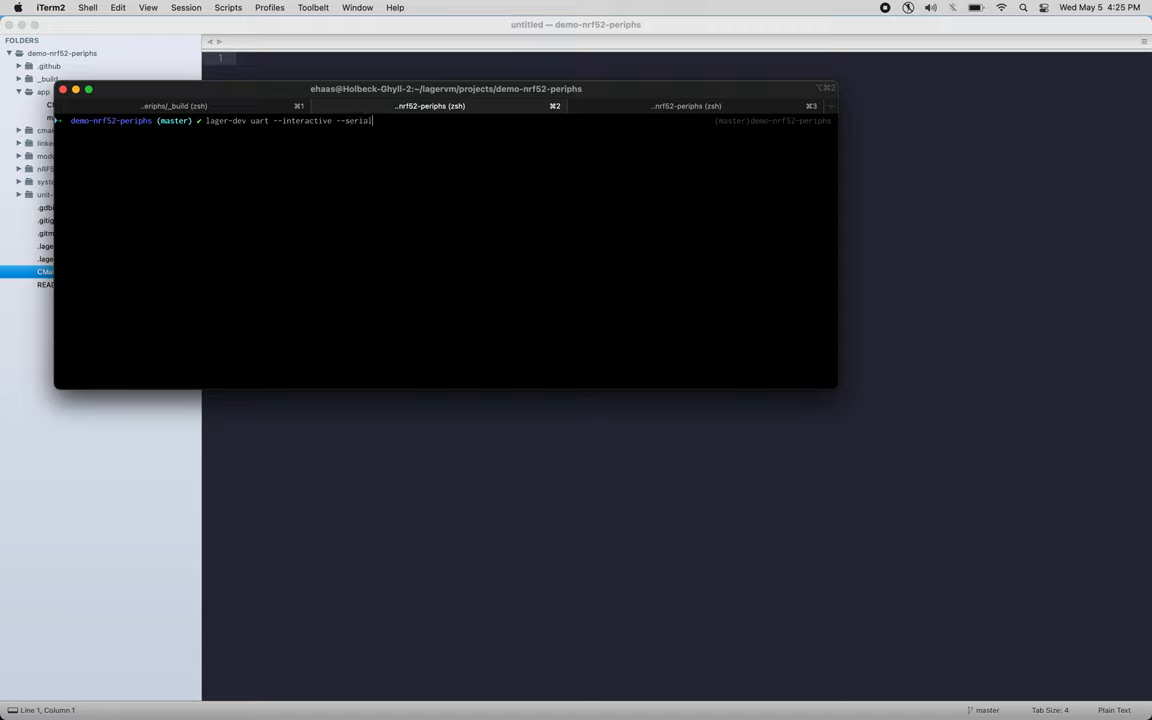
text(-device)
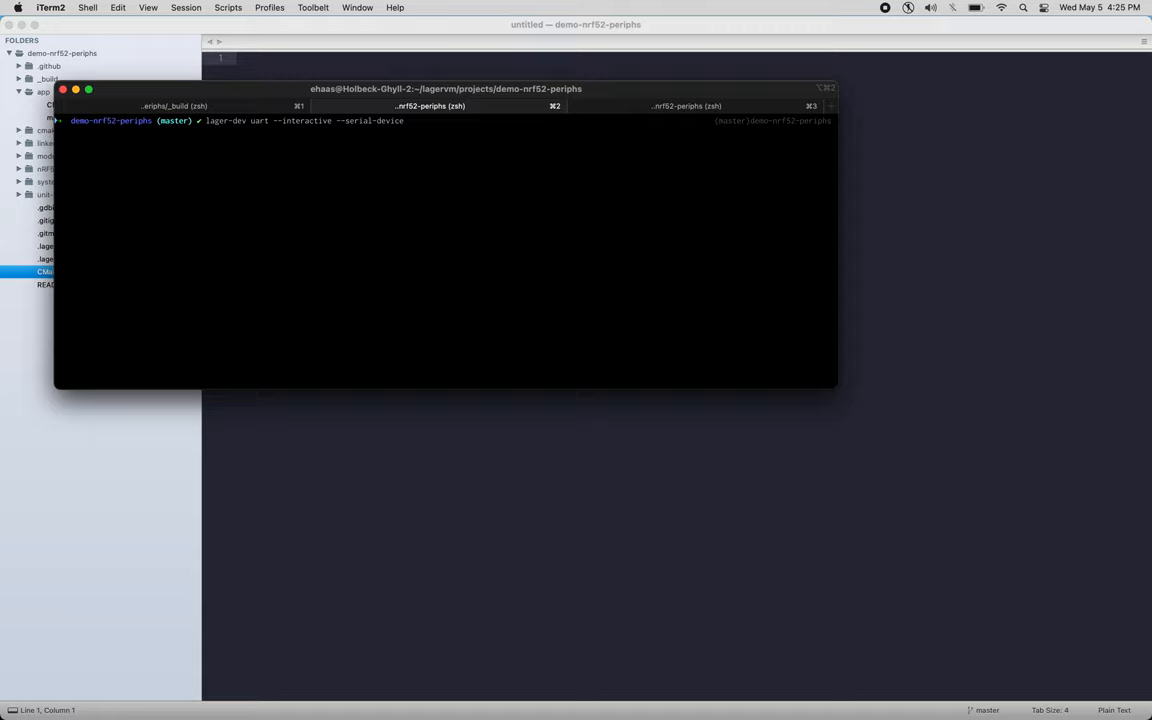
text(/dev/)
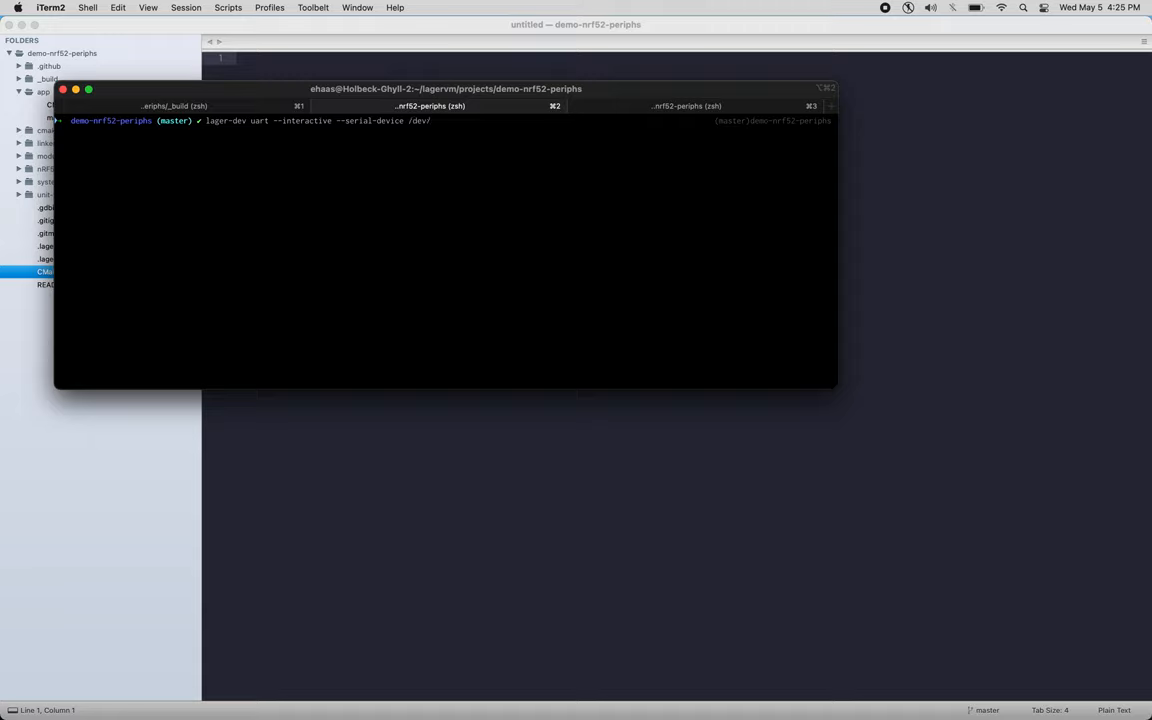
text(ttyACM0)
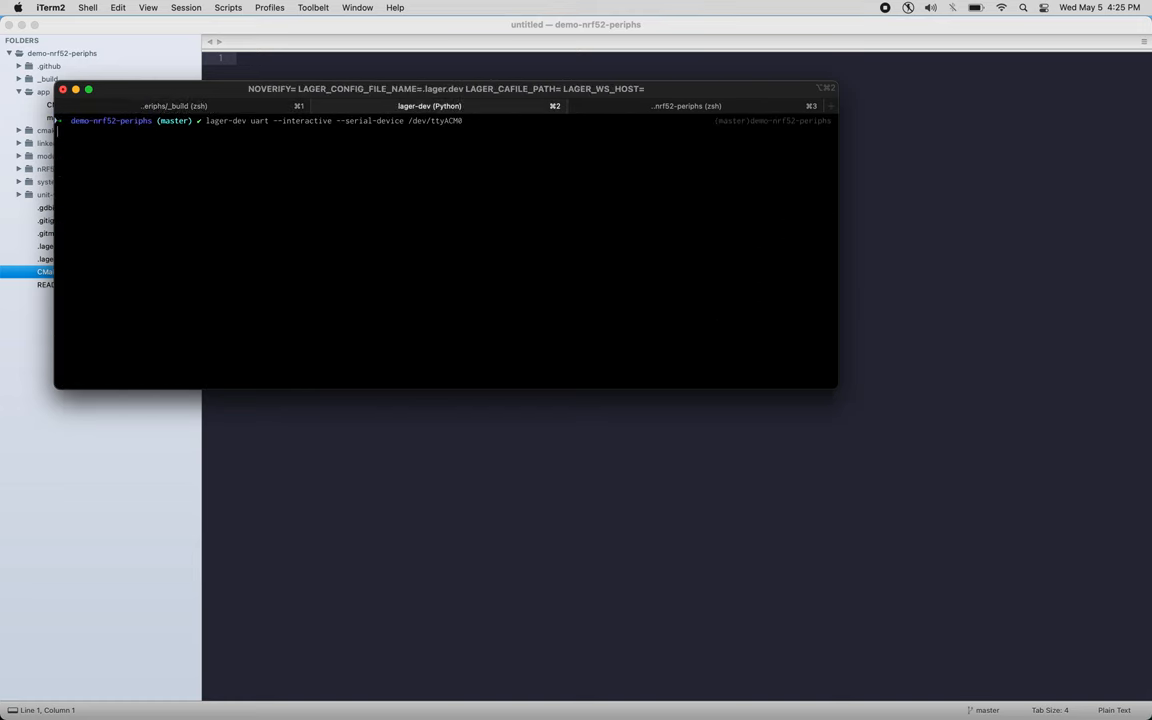
key(Enter)
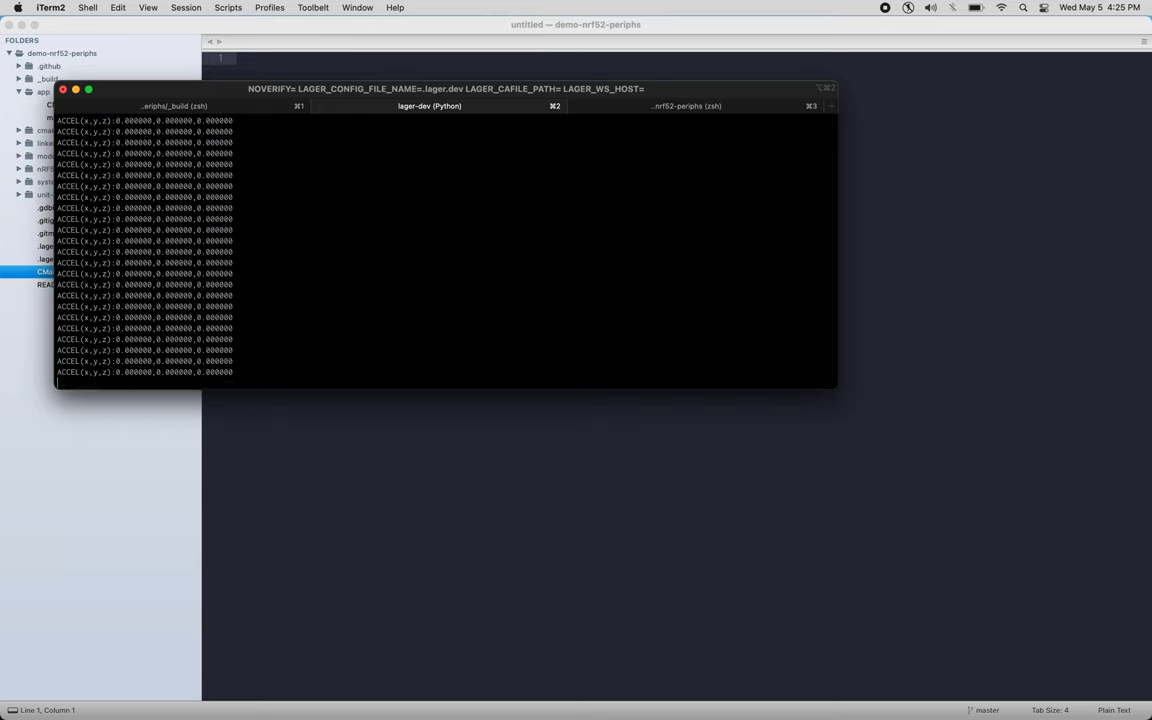
mouse_move(512, 270)
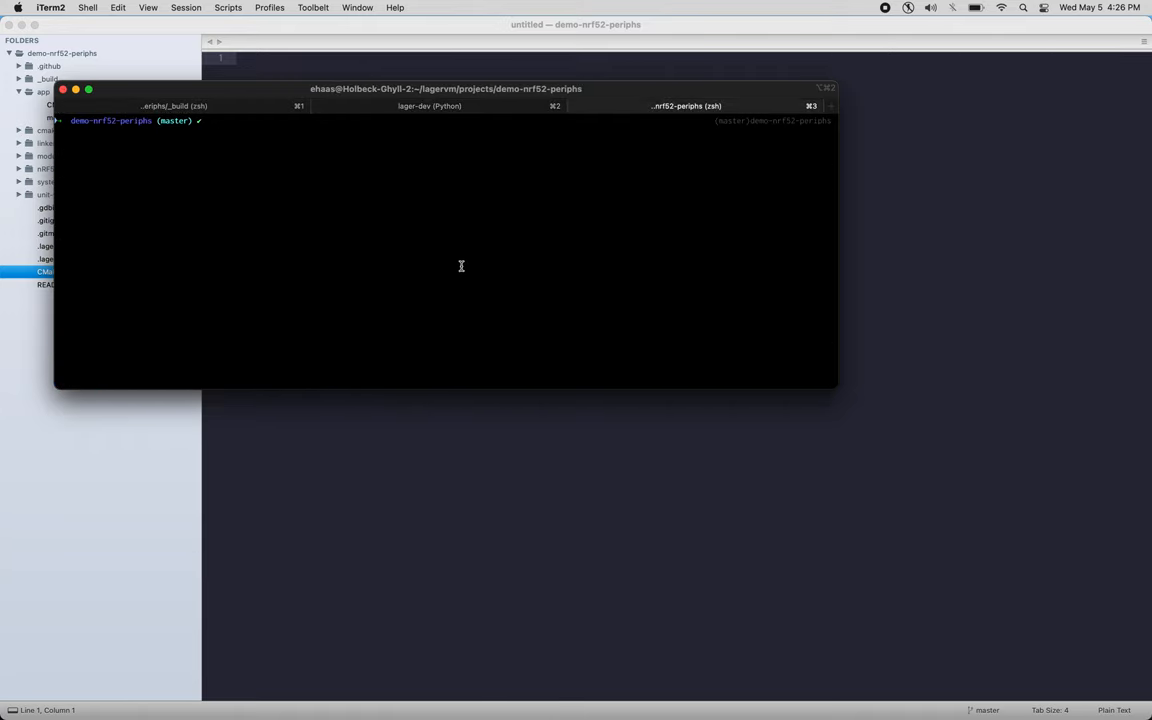
Step: Make a zig directory and scaffold a library there with zig init-lib
text(mkdir)
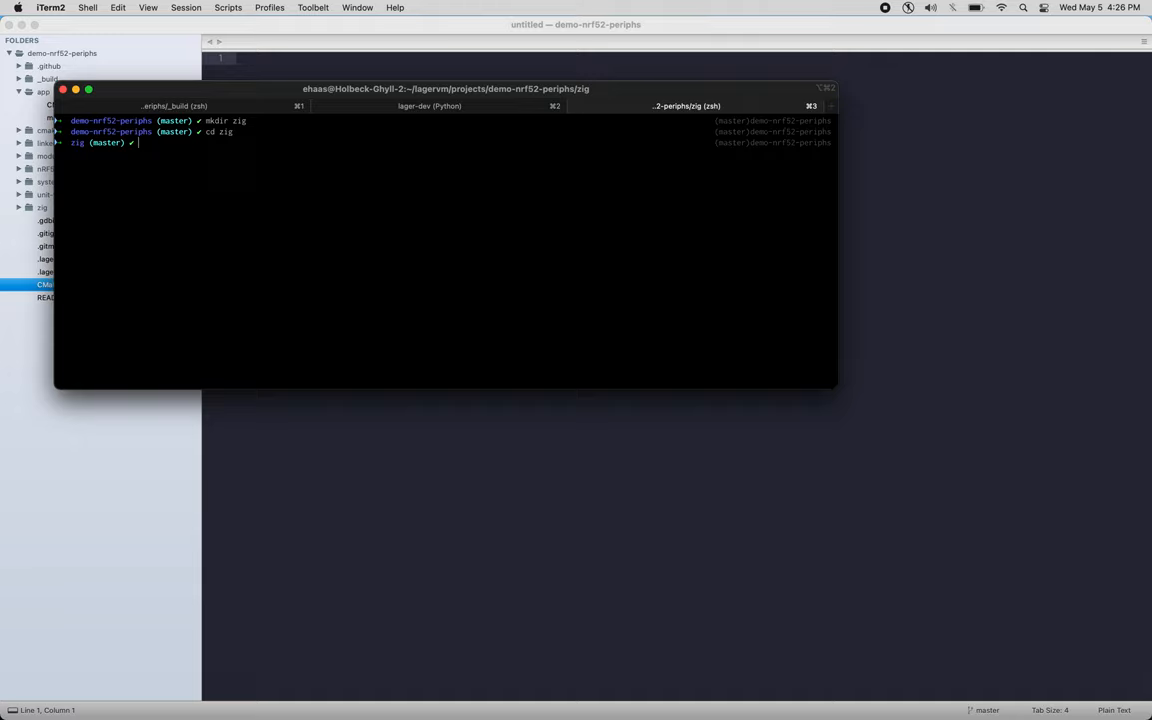
text(zig init-lib)
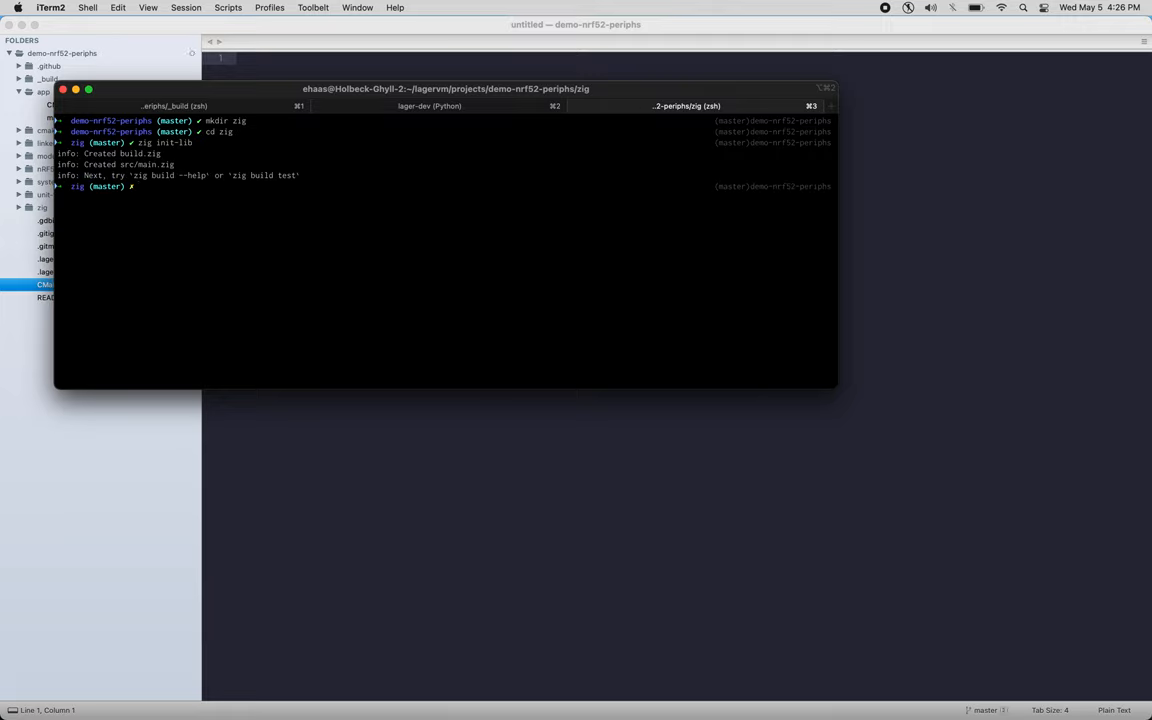
mouse_move(391, 404)
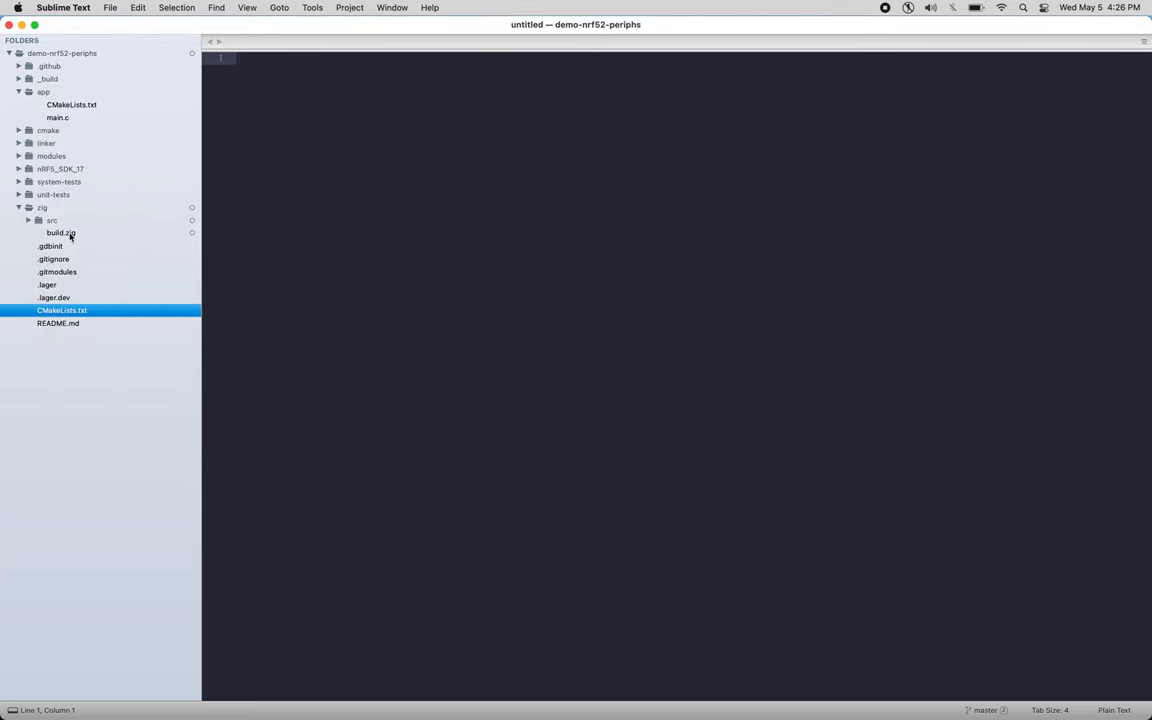
Step: Open main.zig, change zog_add to zig_add on line 9, then save and build
double_click(60, 233)
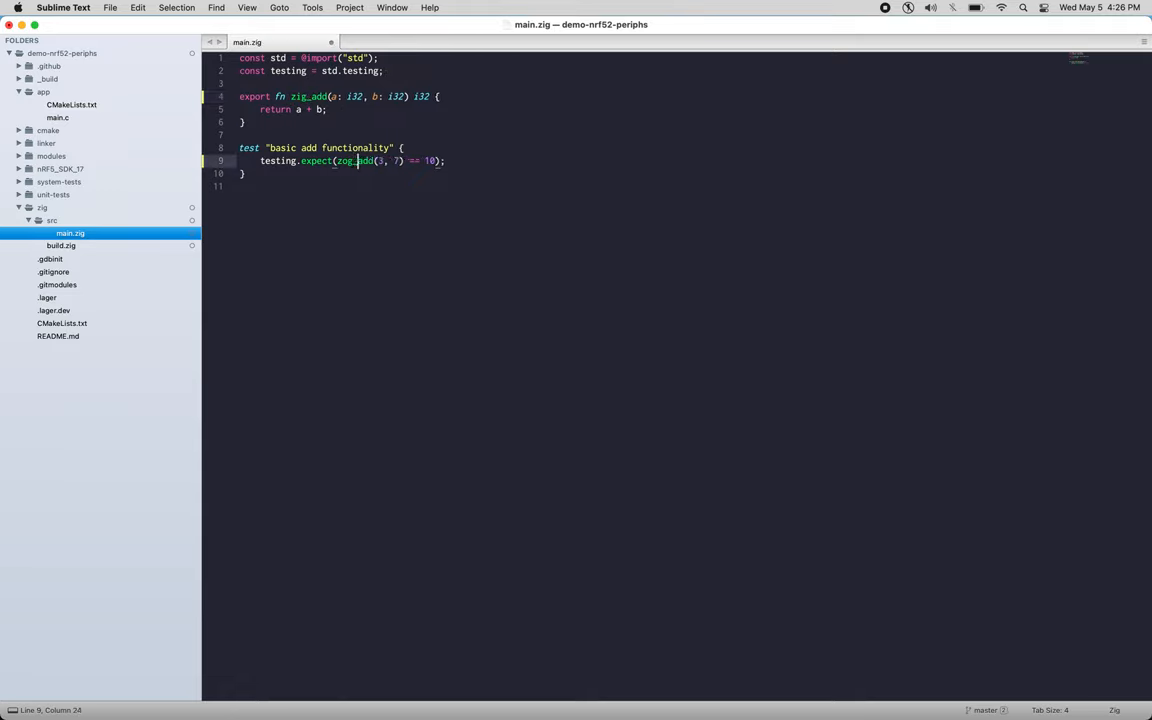
key(cmd+s)
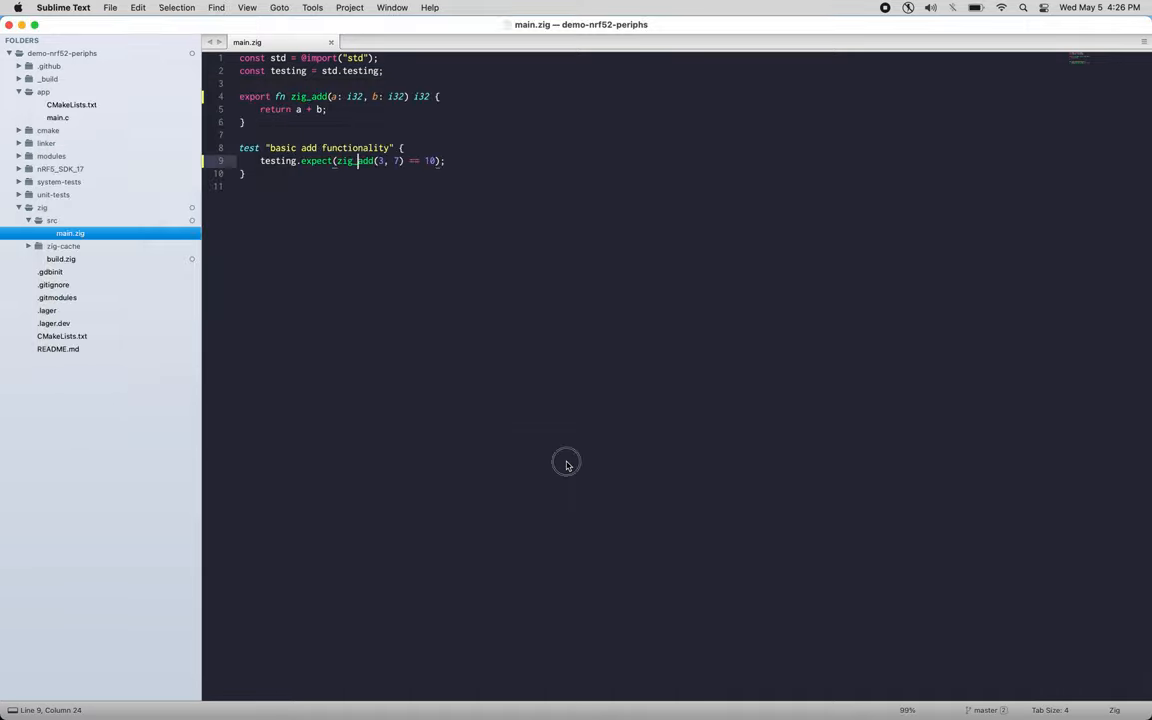
mouse_move(80, 257)
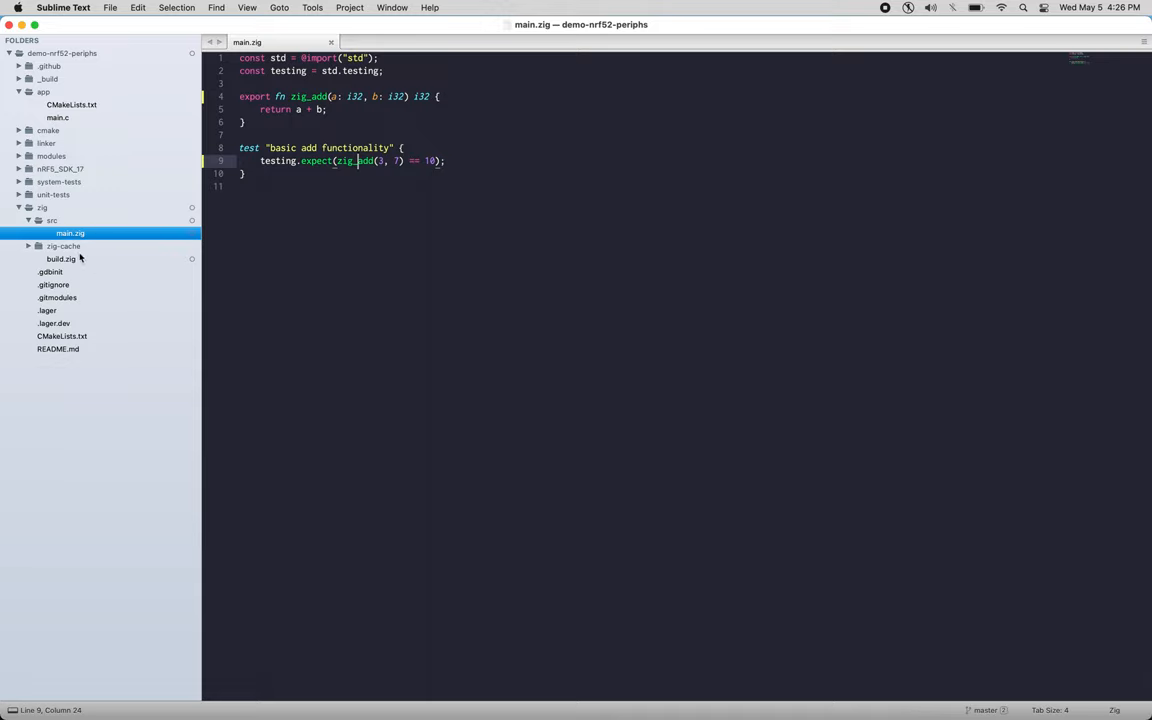
Step: In build.zig, add lib.setTarget(target) and a std.zig.CrossTarget target definition
click(61, 258)
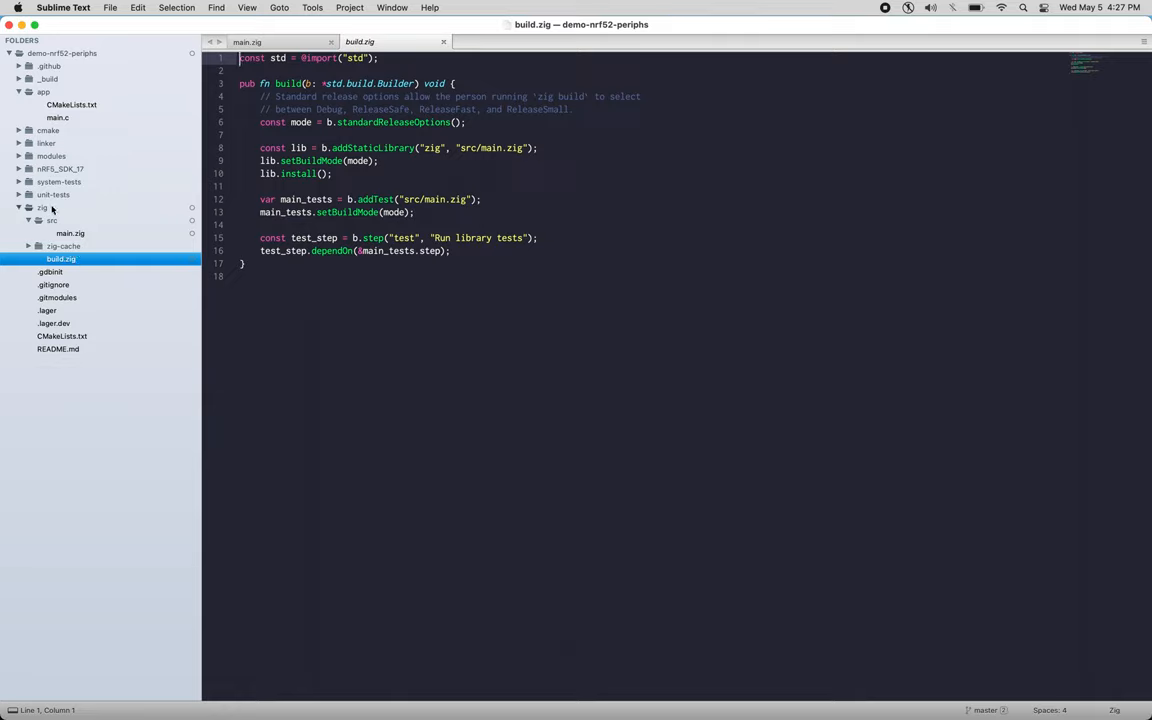
click(378, 160)
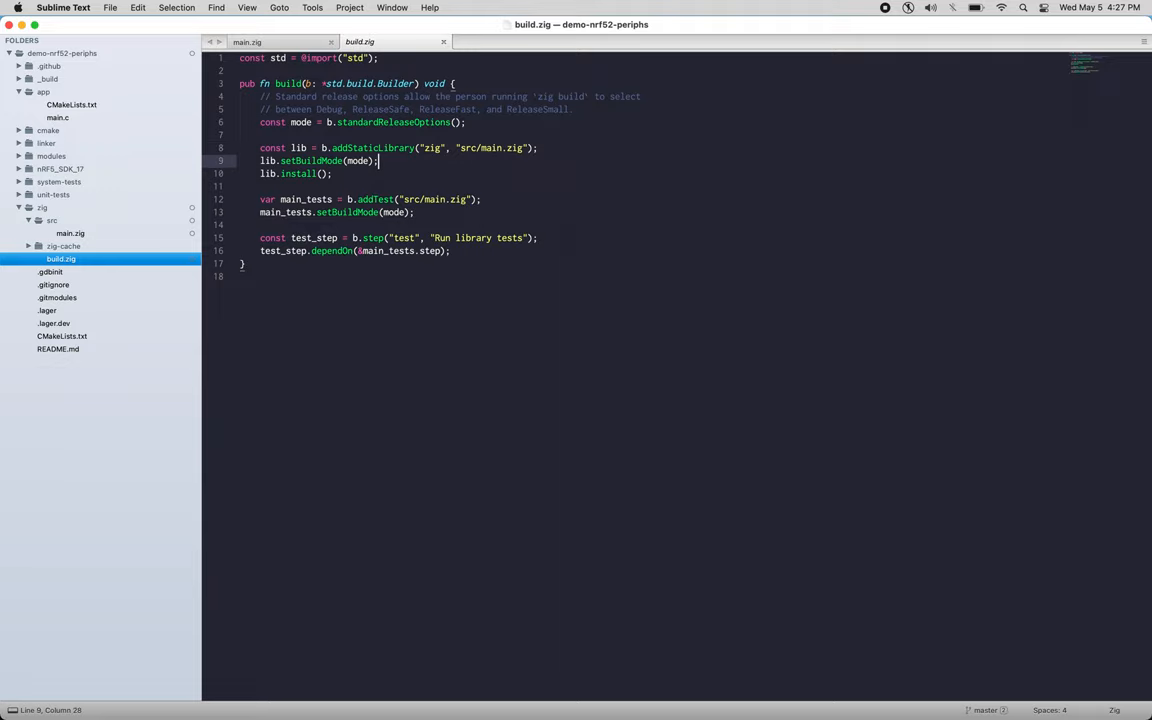
text(lib.setTarget)
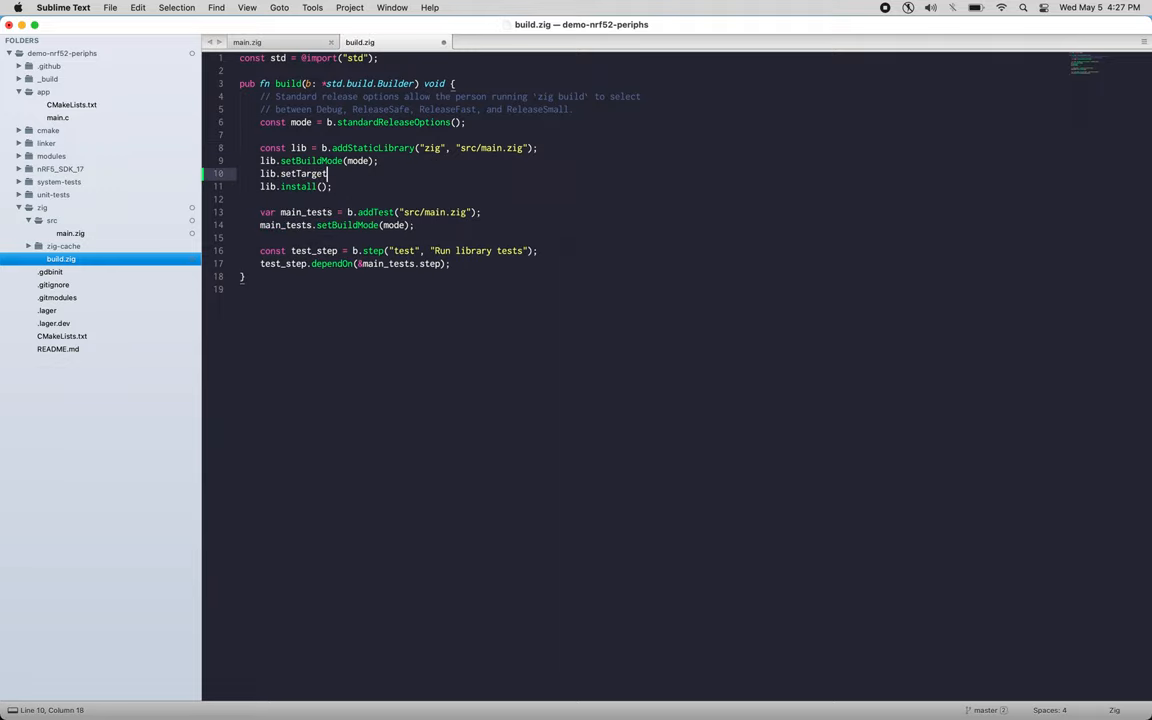
text((target);)
text(con)
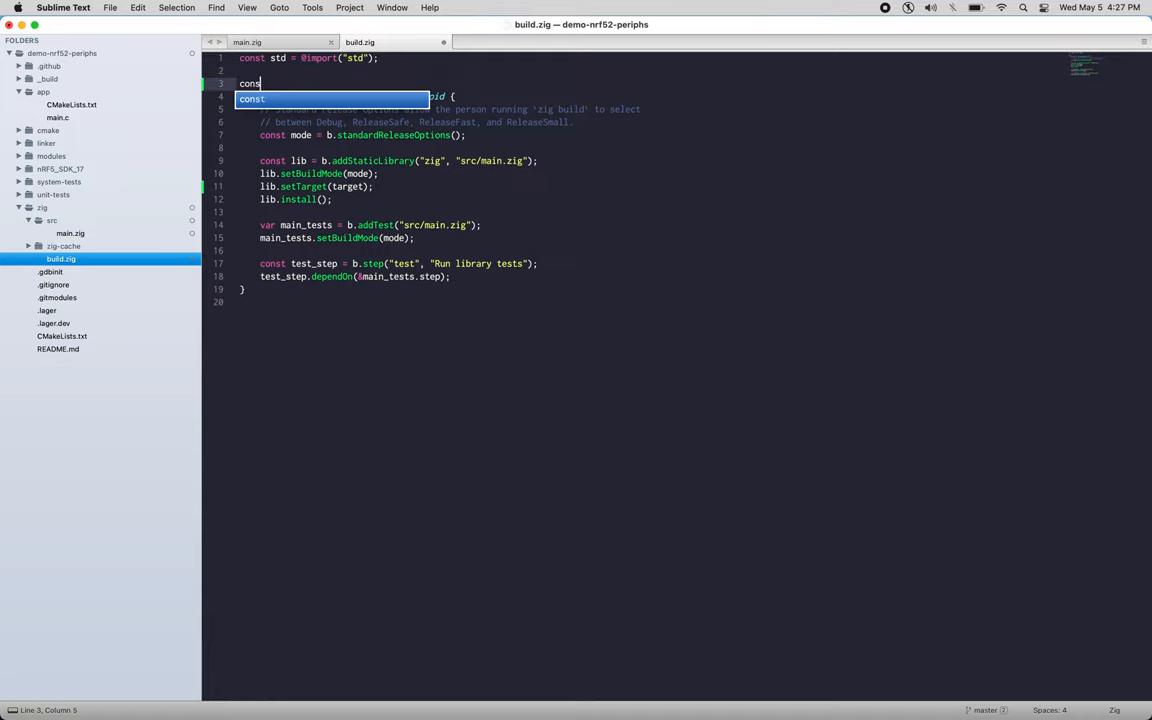
text(star)
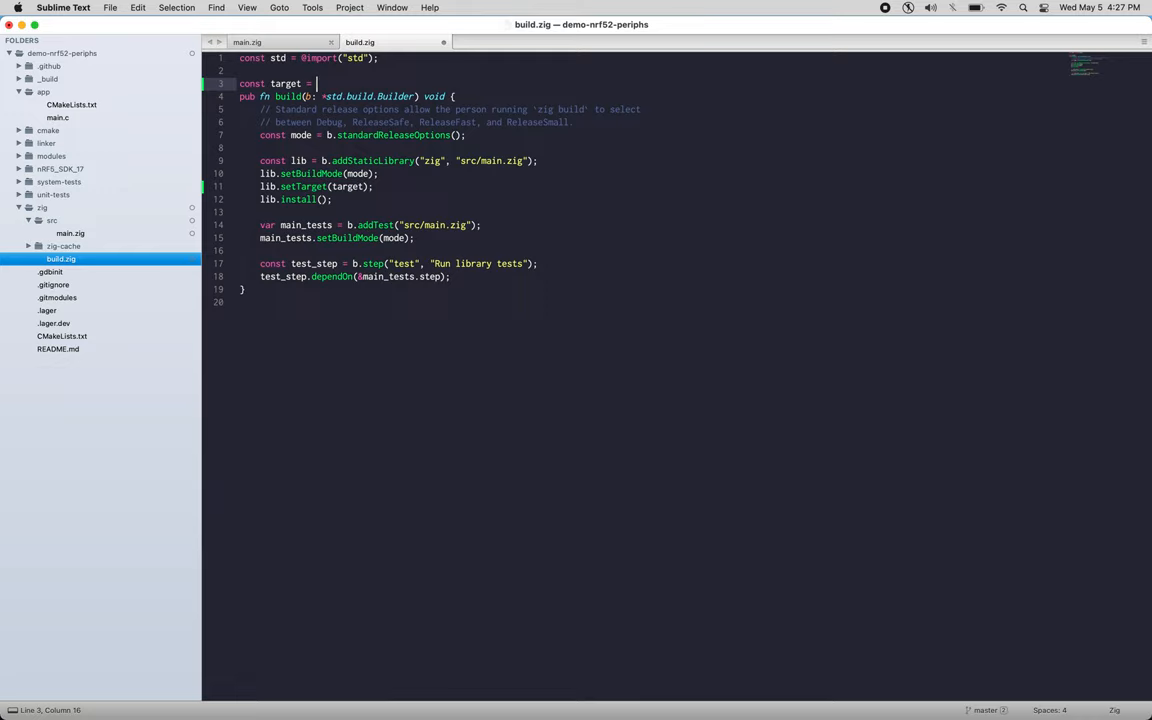
text(std.zig.c)
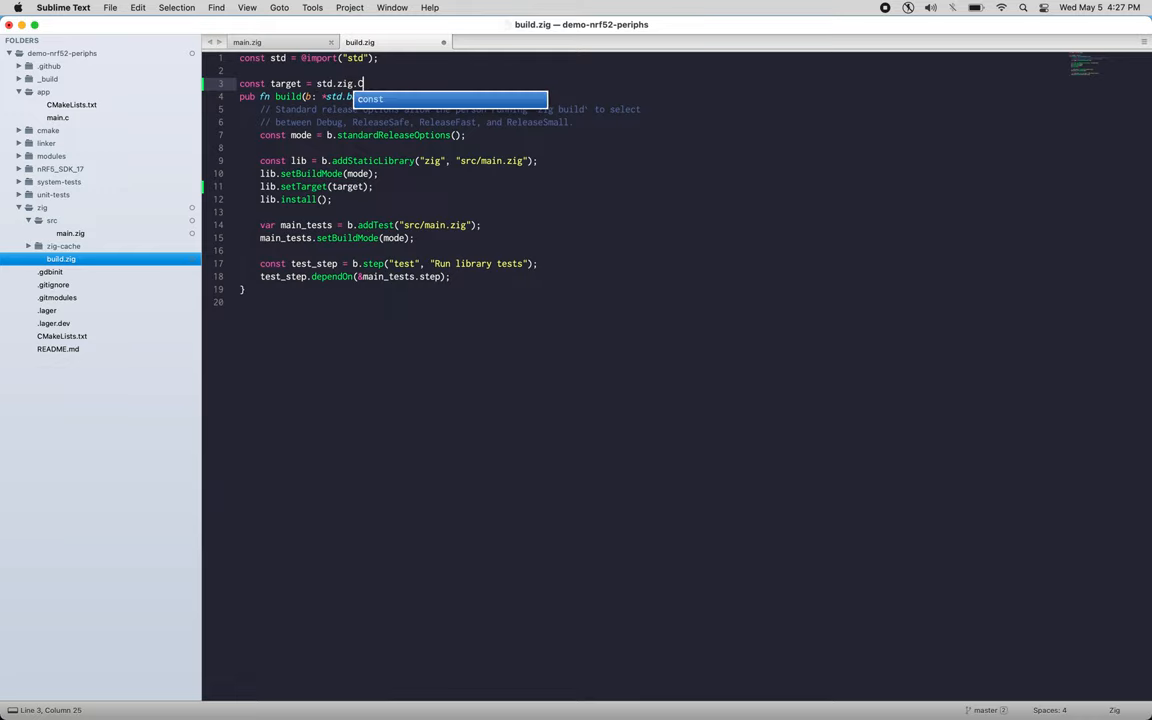
text(rossTarget {)
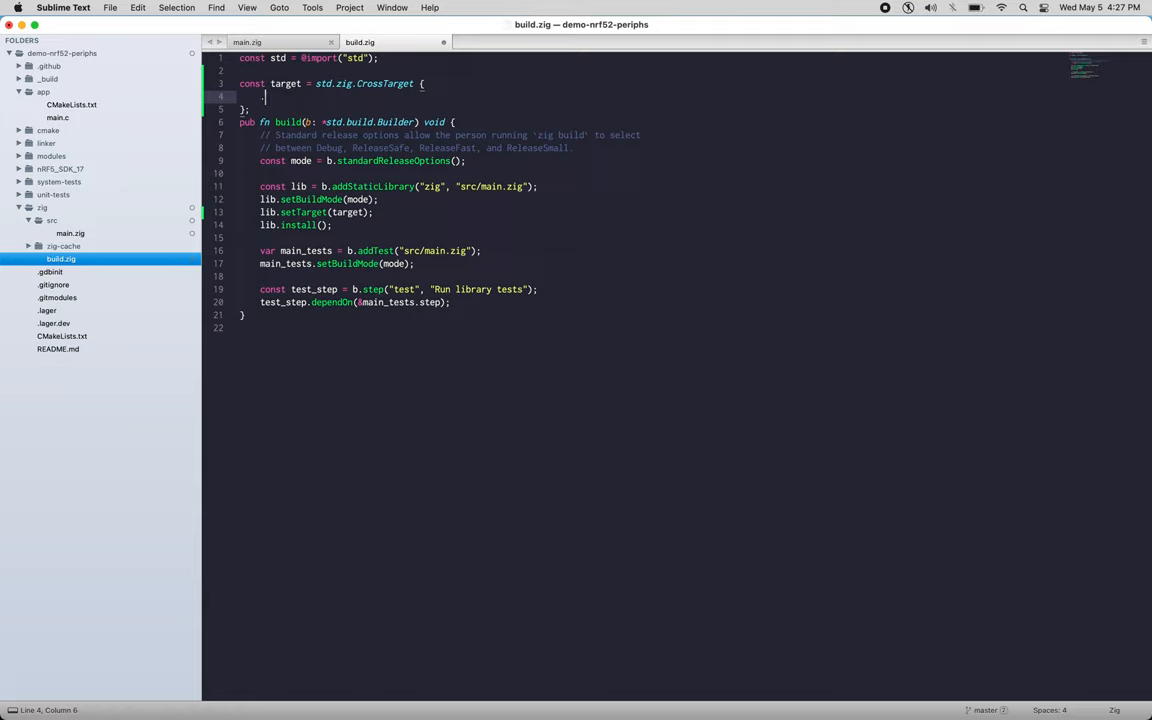
Step: Add blank .cpu_arch, .os_tag, .abi and .cpu_model fields to the CrossTarget
text(.cpu_arch,)
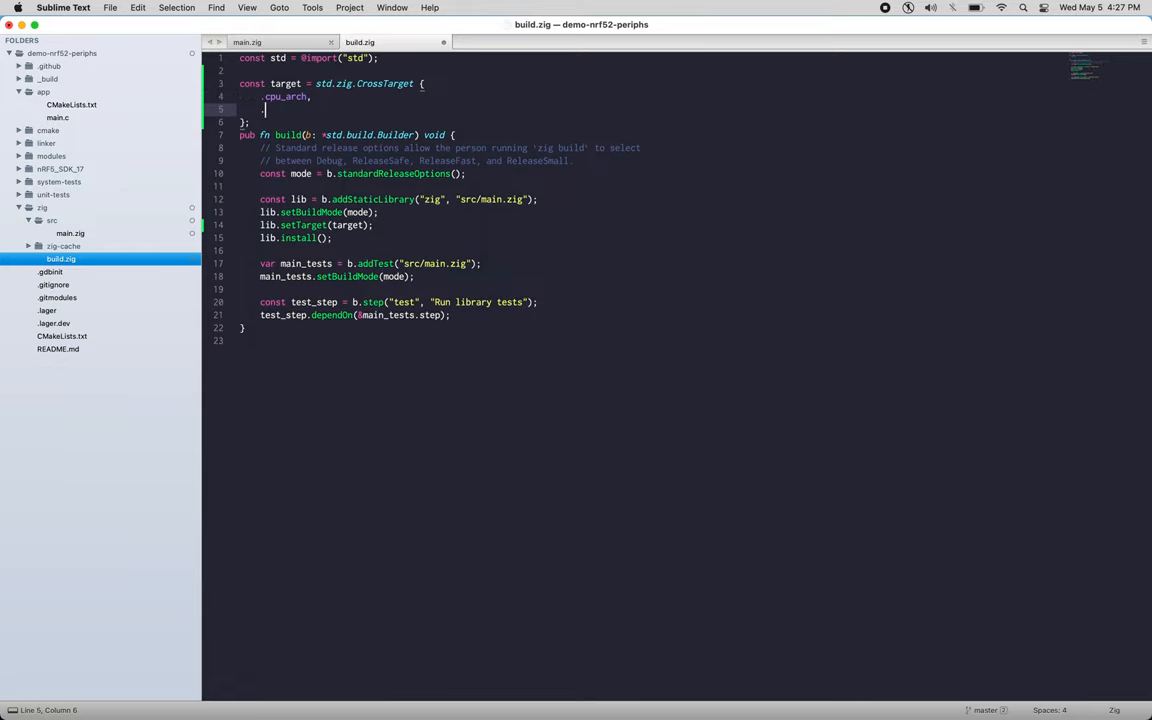
text(.os_tag = ,)
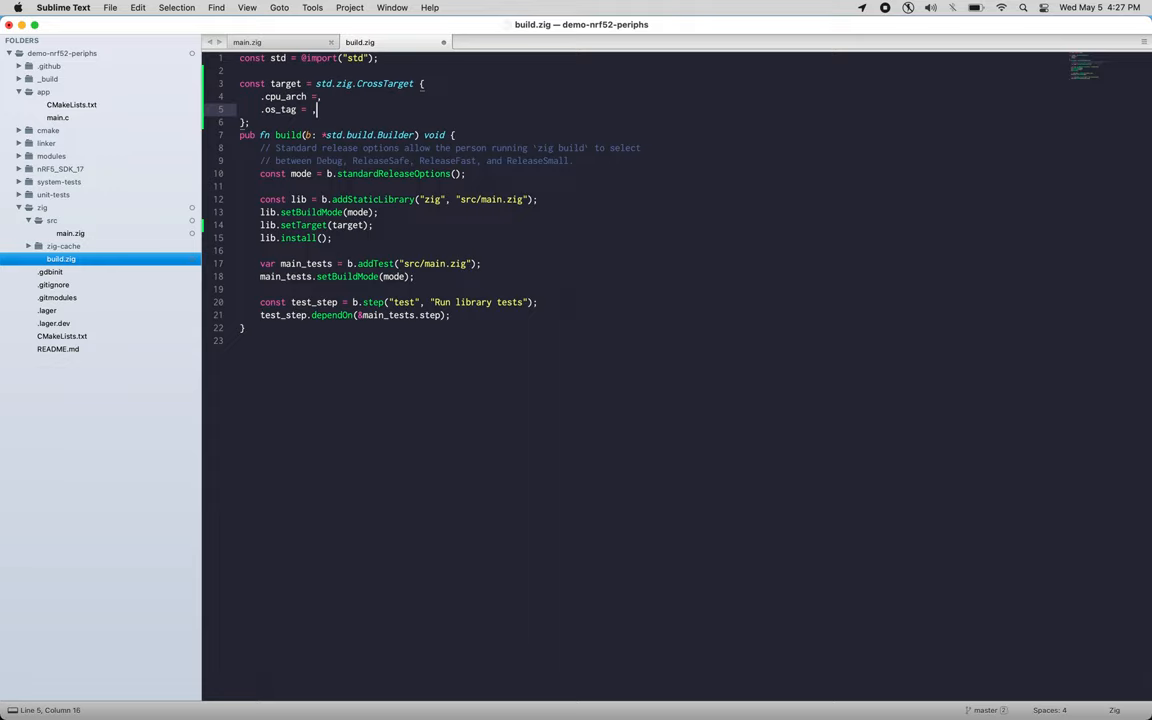
text(.abi = ,)
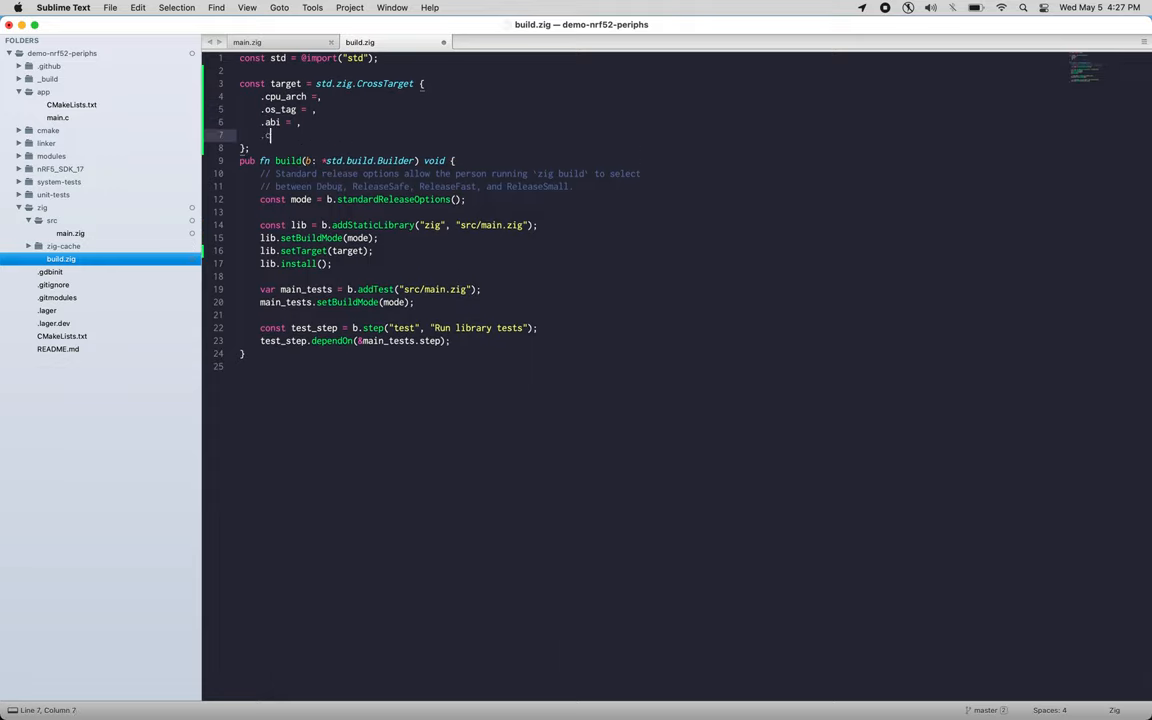
text(.cpu_model =)
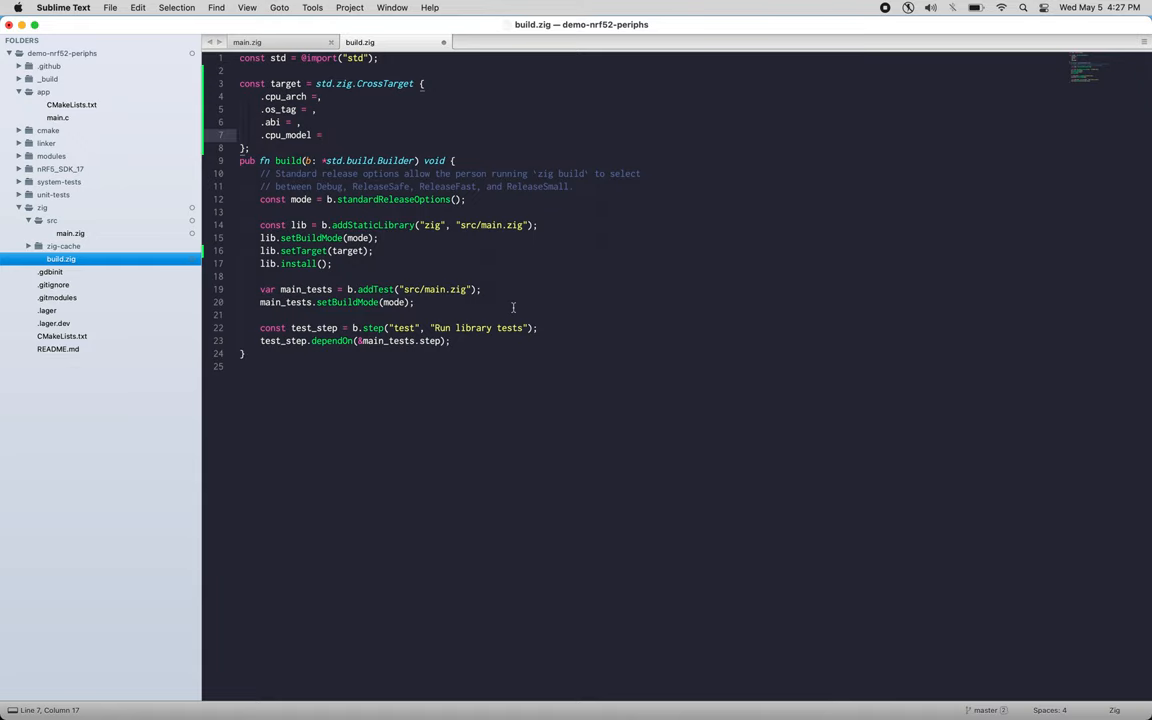
key(cmd+tab)
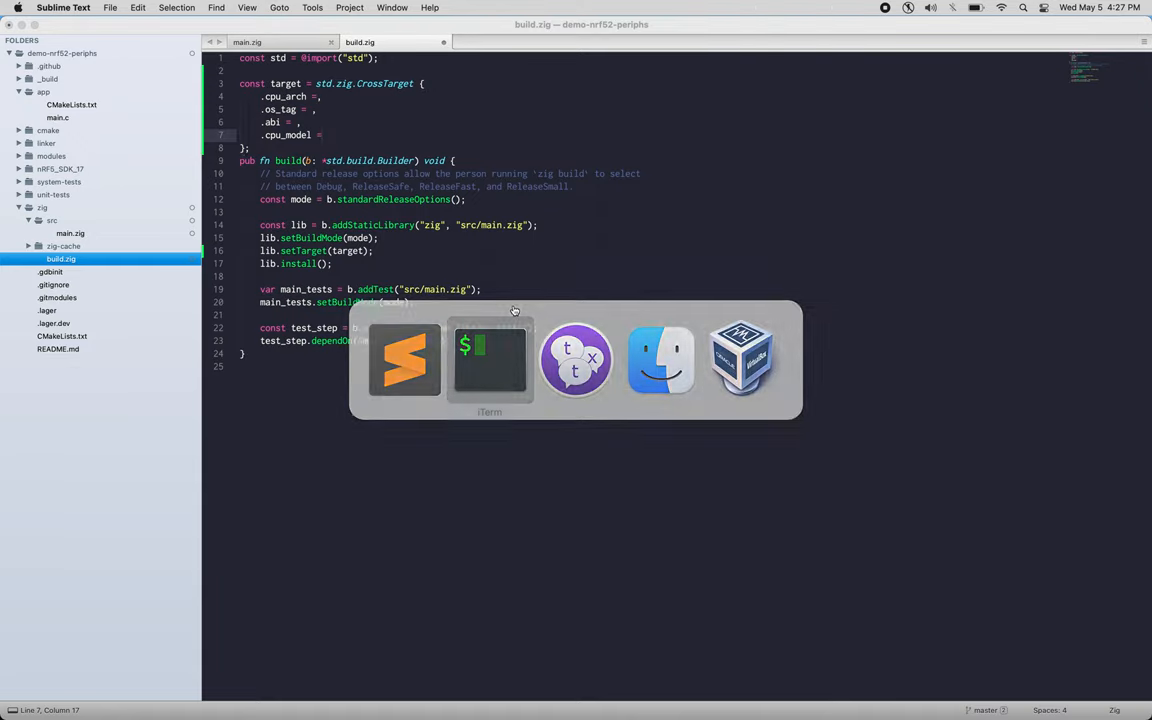
Step: Run make VERBOSE=1 in the terminal to reveal full gcc command lines
click(489, 360)
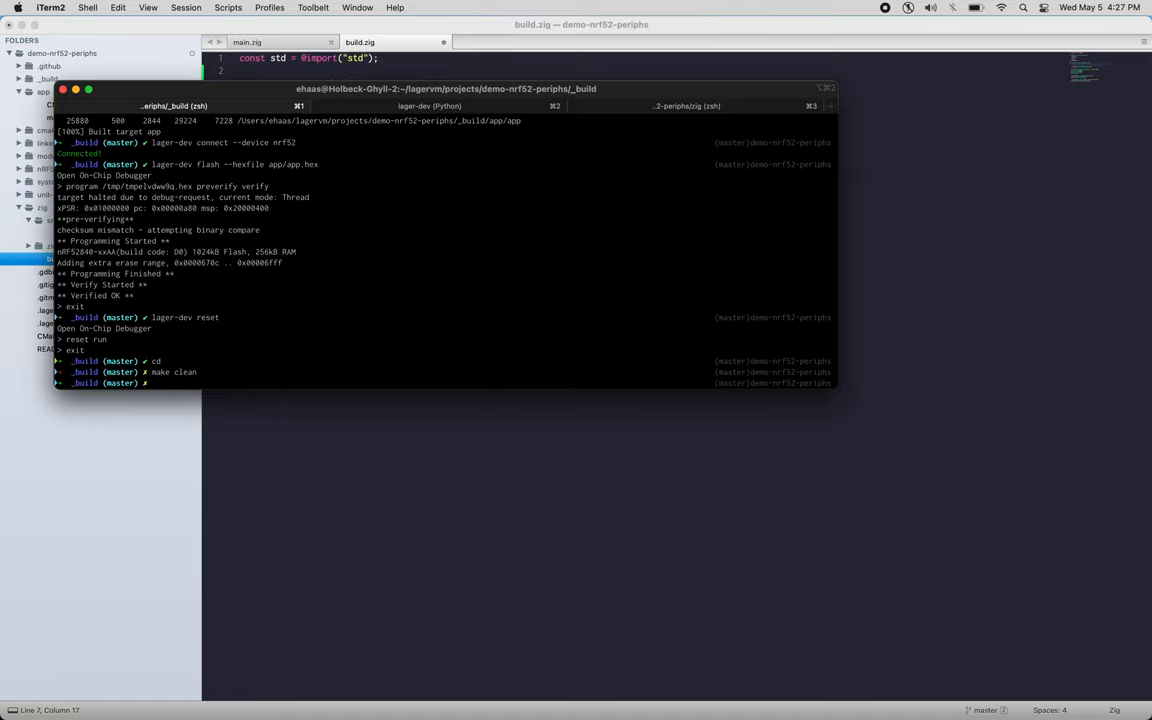
text(VERB)
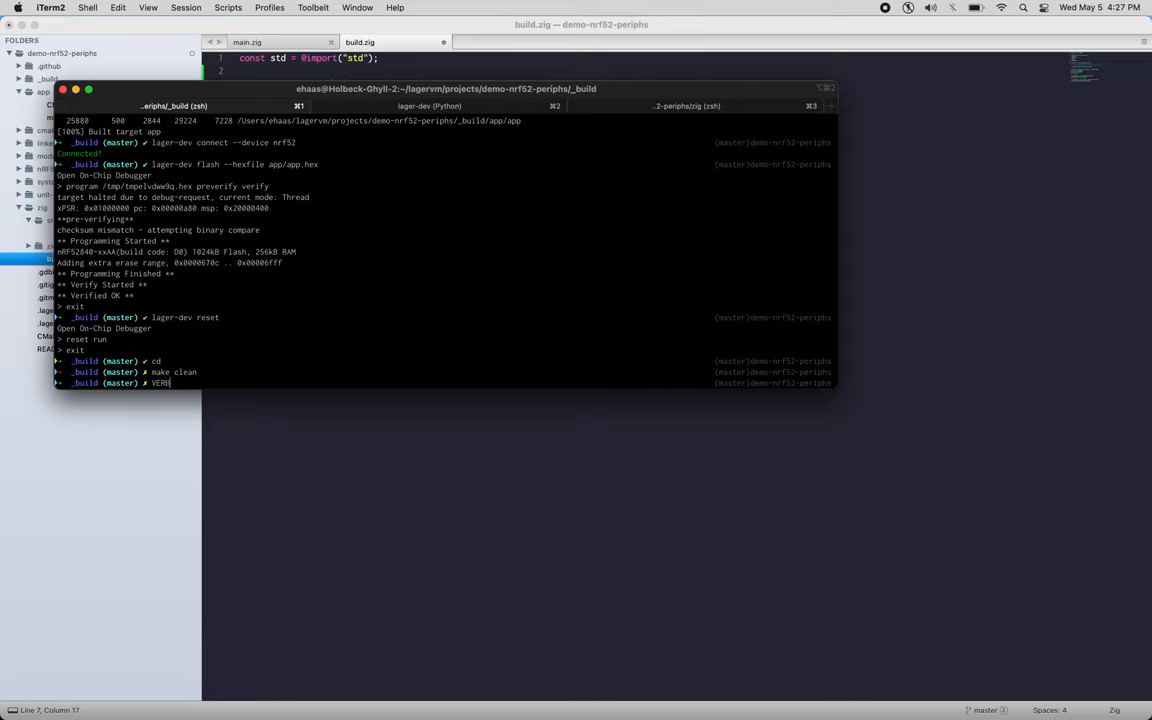
text(OSE)
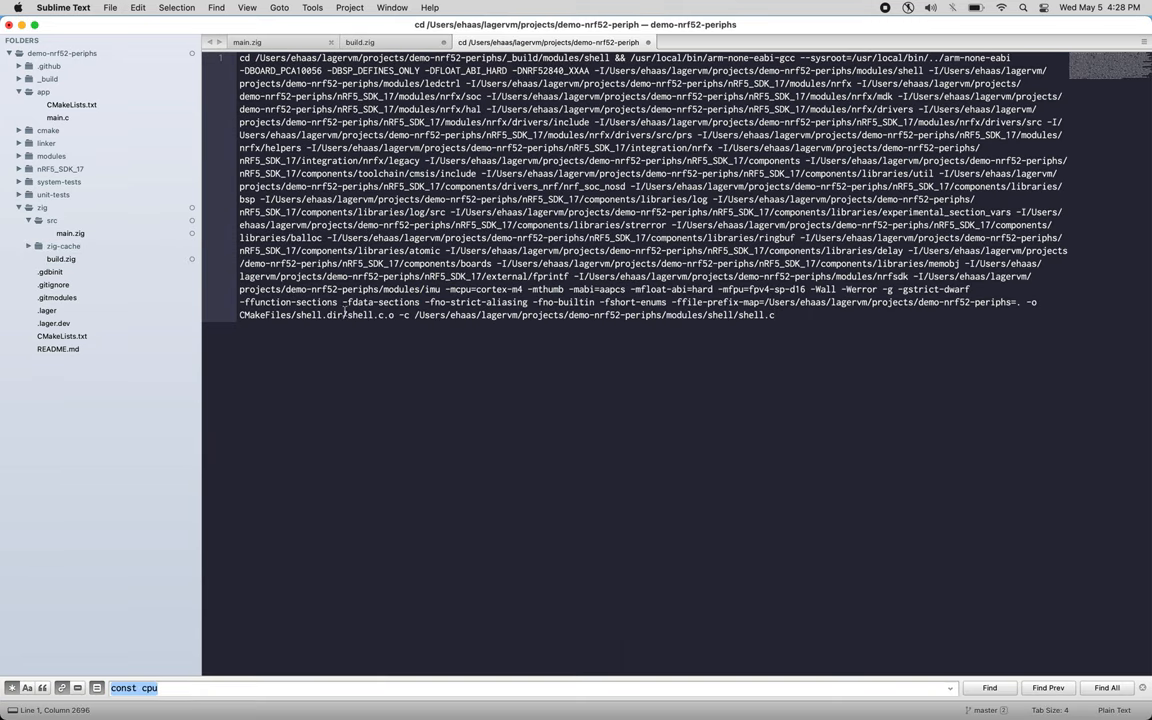
Step: Replace every ' -I' with a newline-prefixed -I so each include path sits on its own line
click(215, 7)
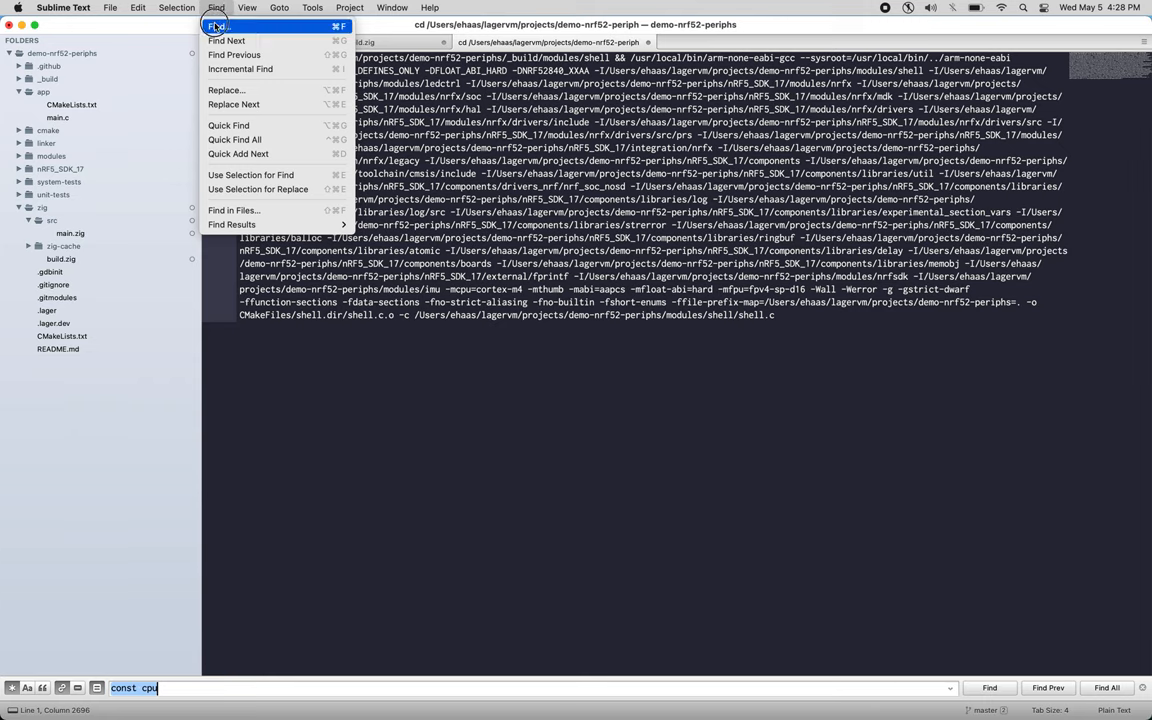
click(226, 90)
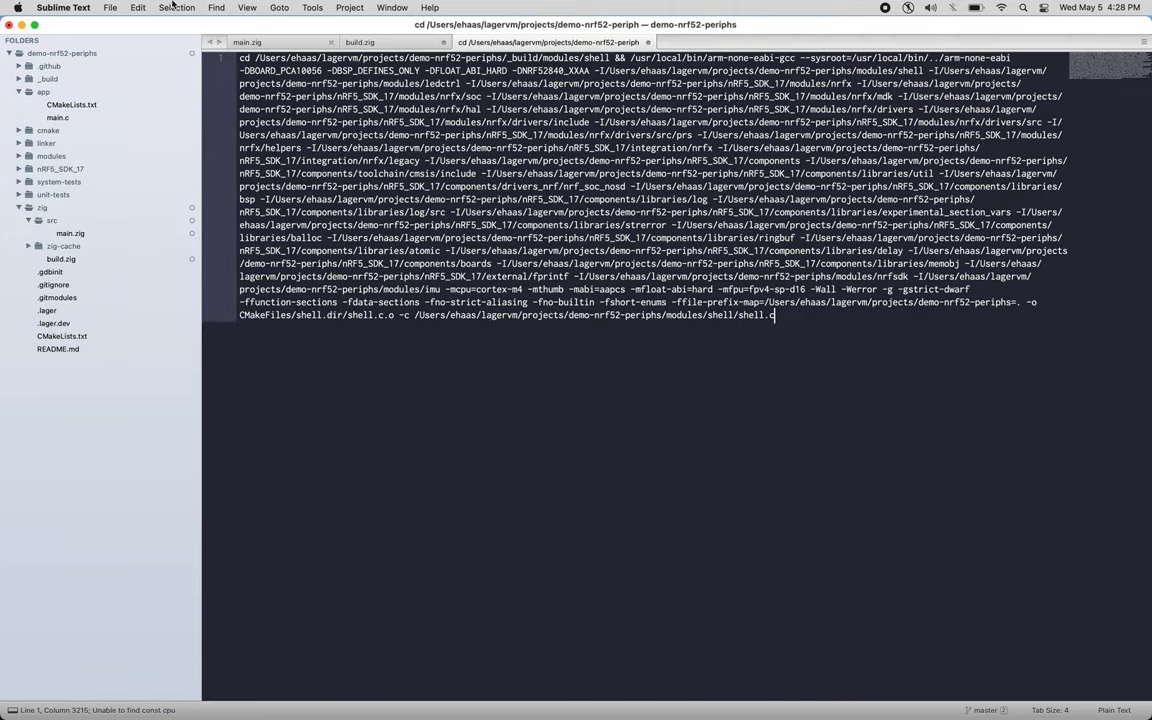
click(216, 7)
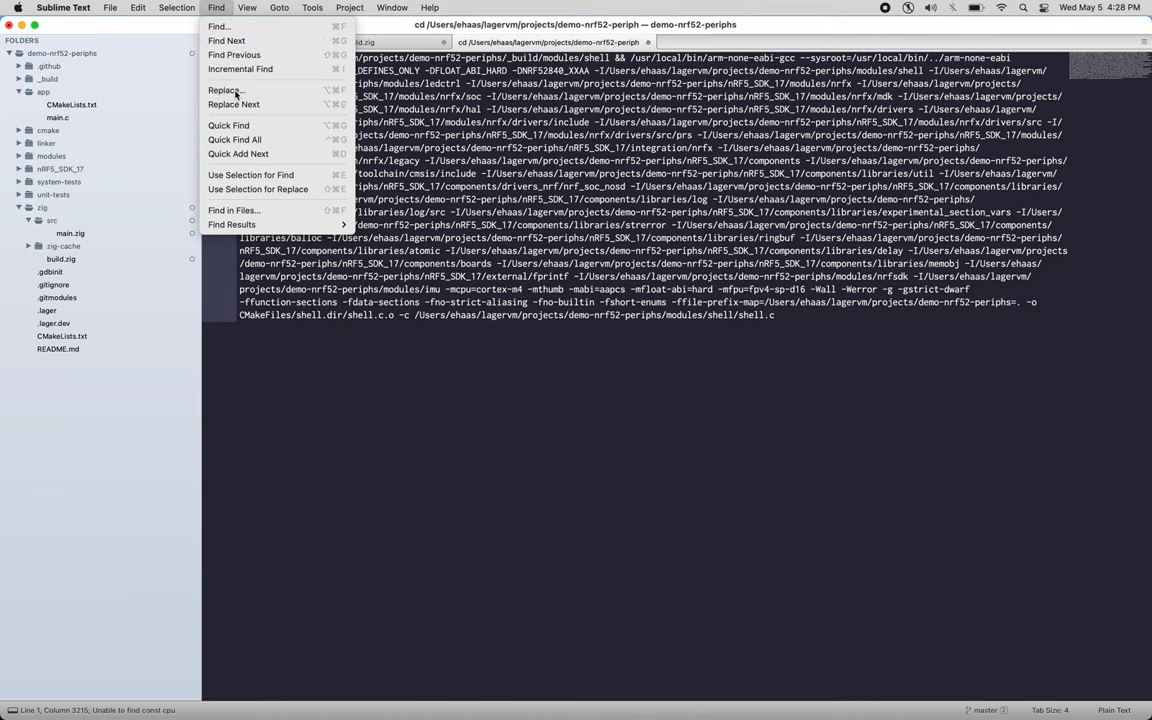
click(225, 90)
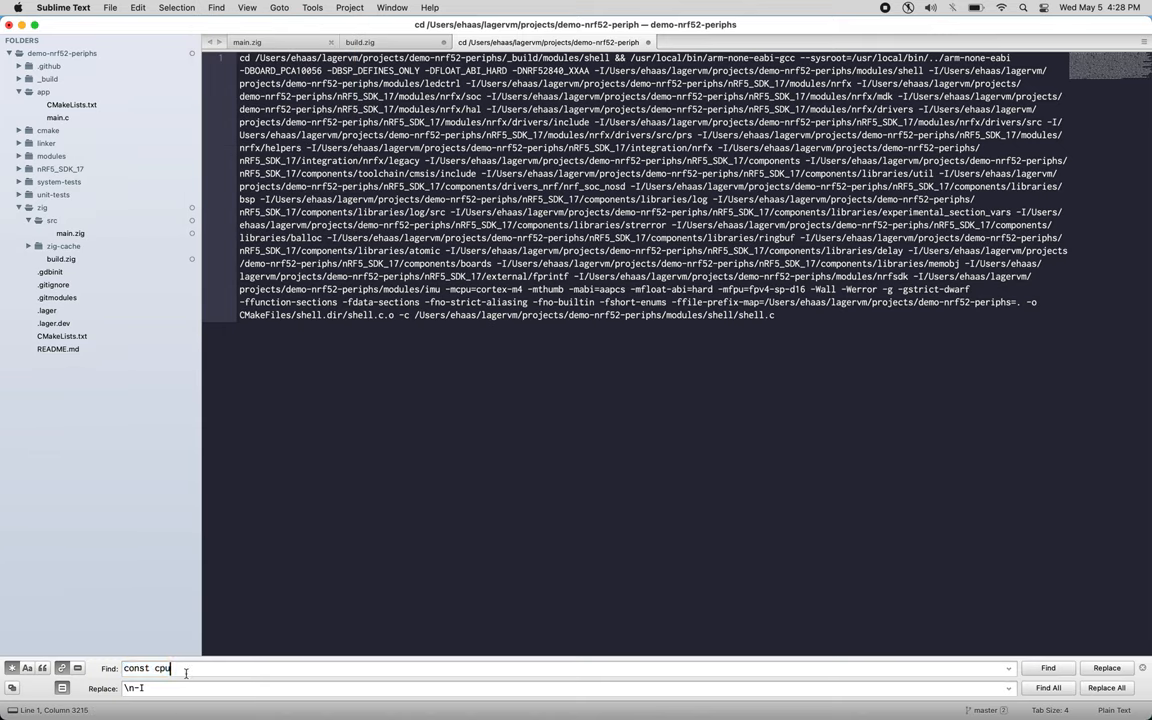
text(-I)
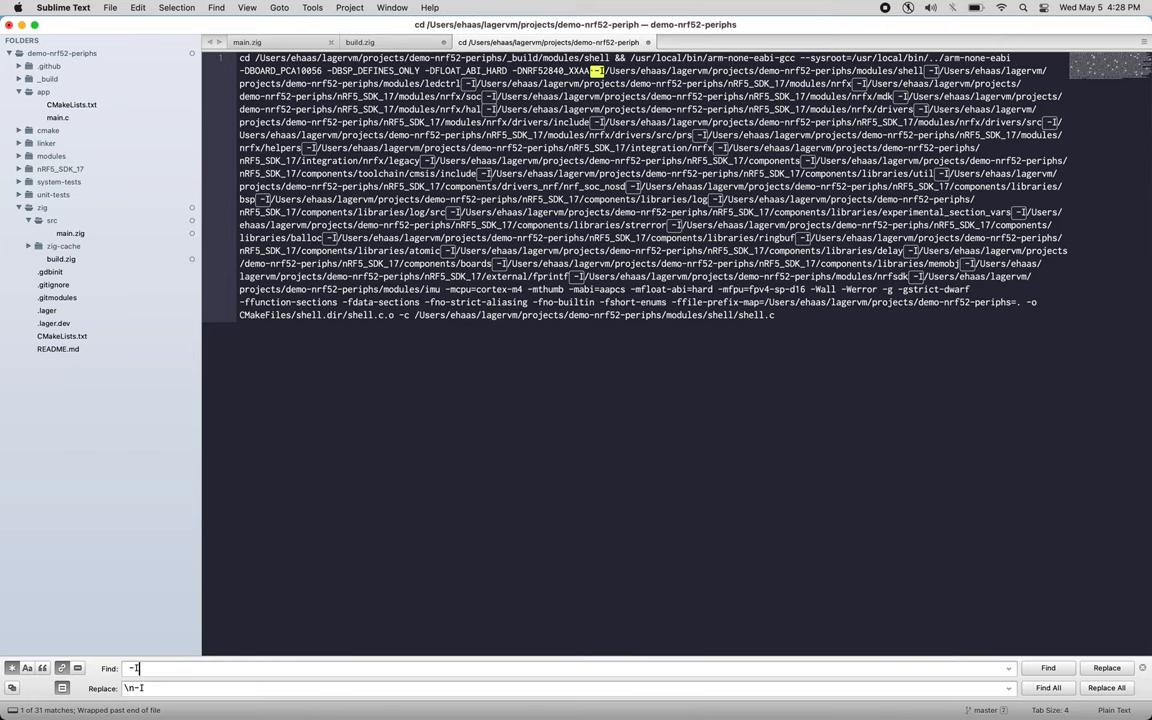
click(1105, 688)
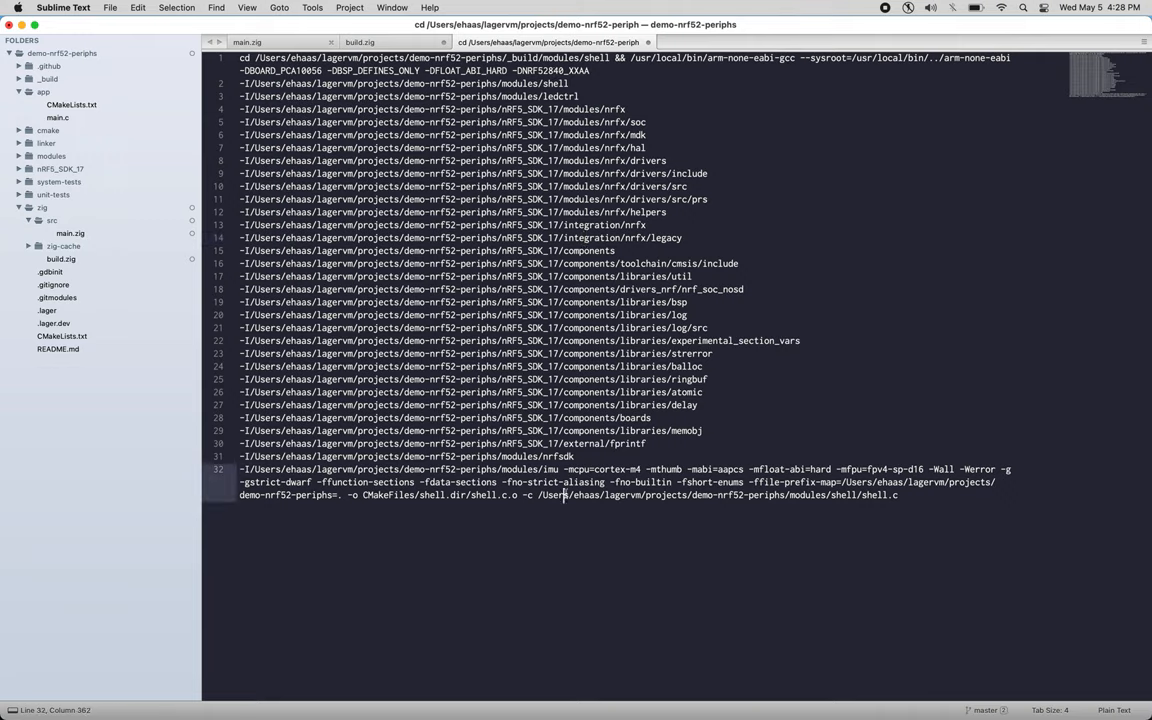
double_click(615, 469)
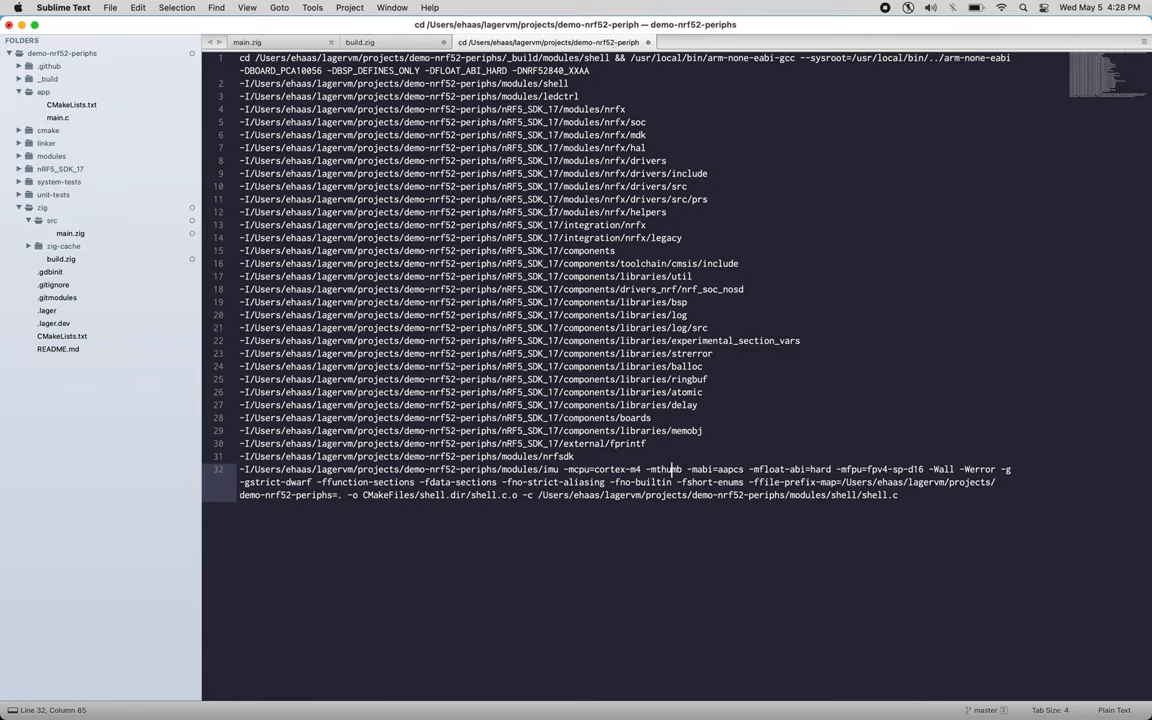
click(360, 42)
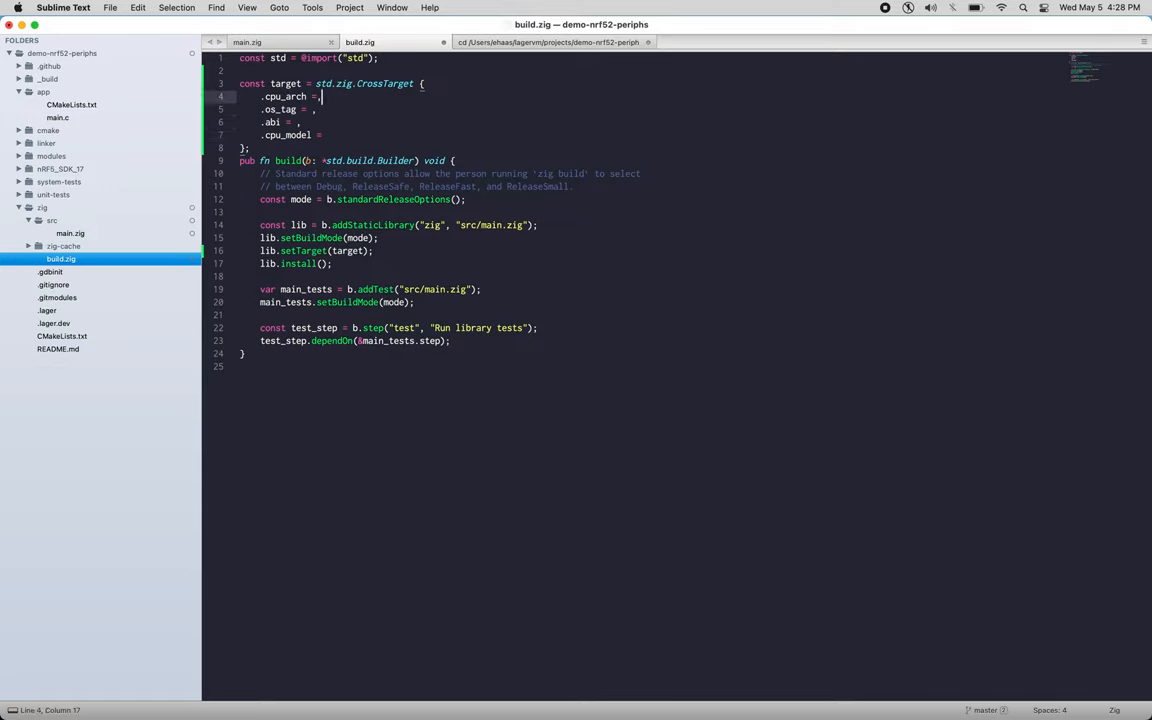
Step: Set cpu_arch to .thumb and os_tag to .freestanding, and start .gnu for abi
text(thumb)
click(320, 109)
text(.)
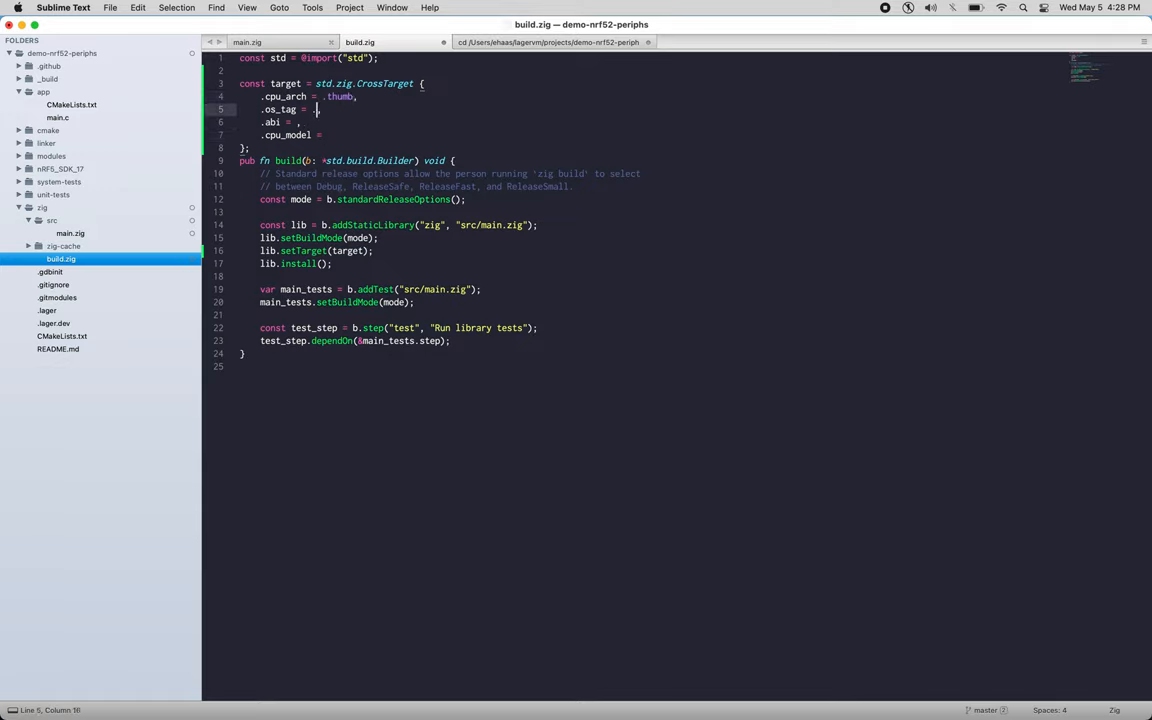
text(freestanding)
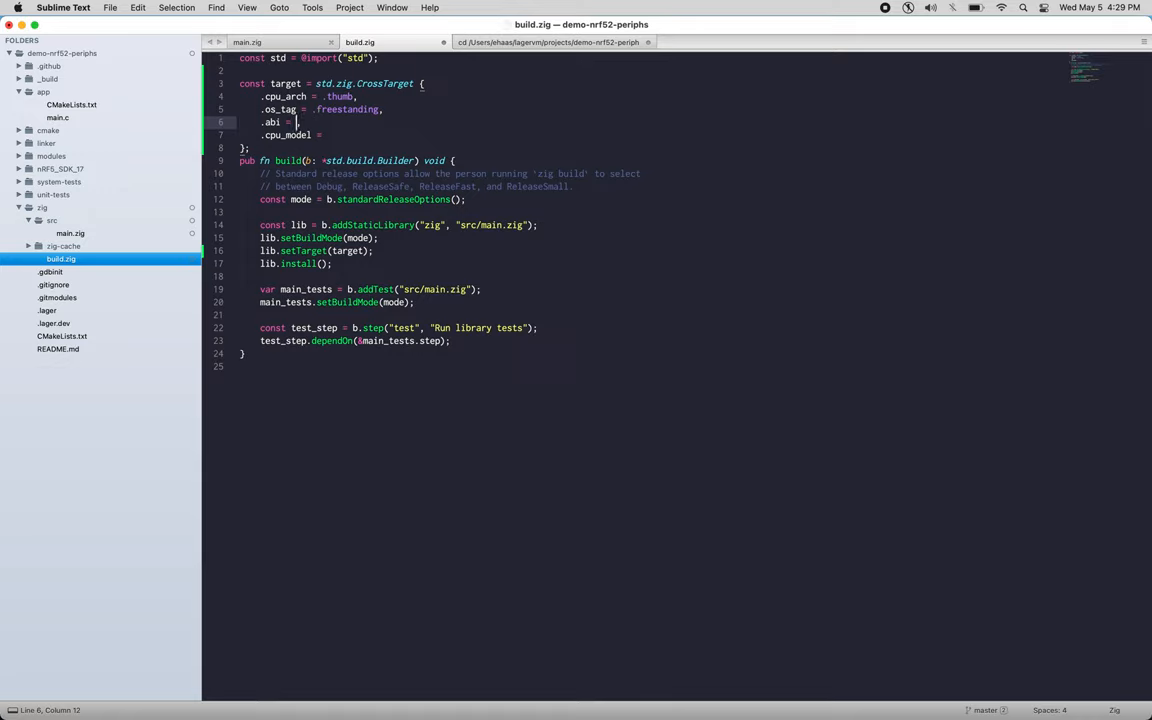
text(.gnu)
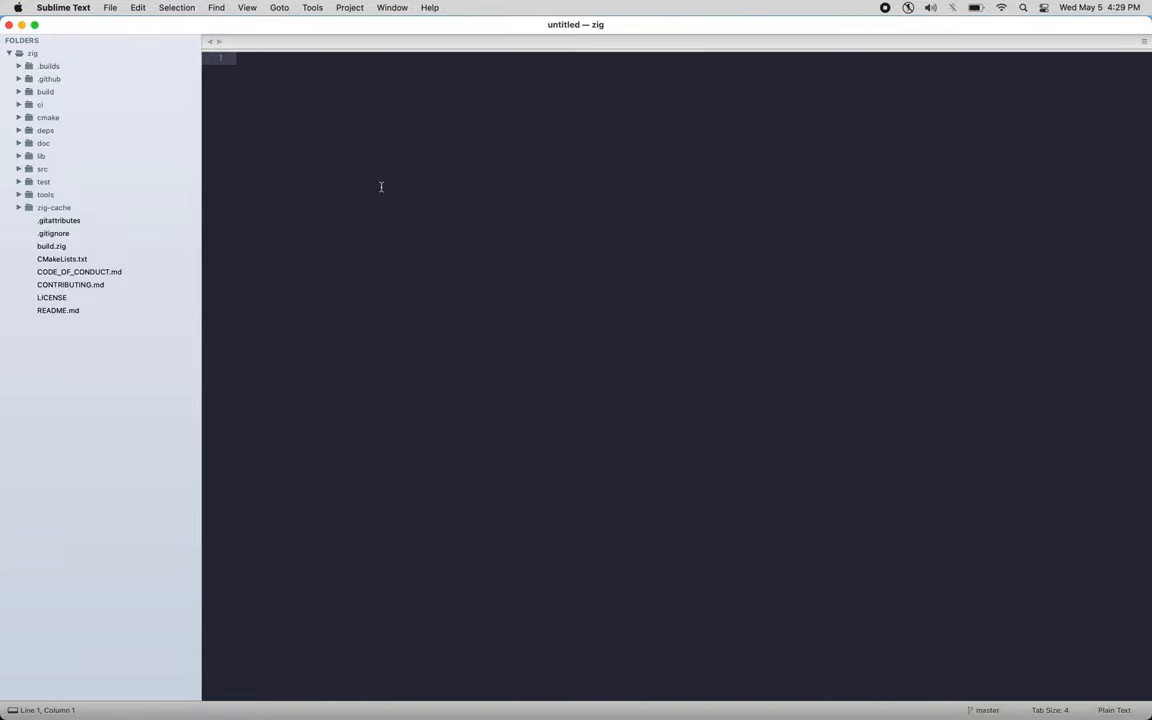
Step: Open Zig's arm.zig CPU definitions and search them for cortex-m
text(b)
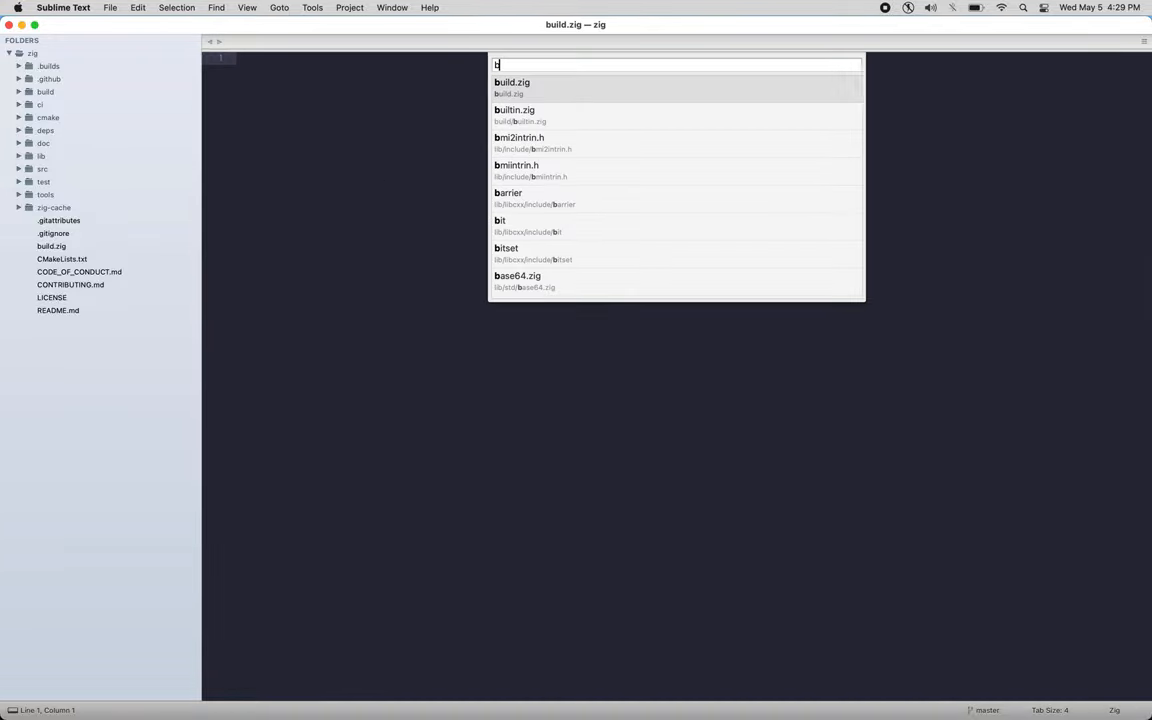
text(build/arm)
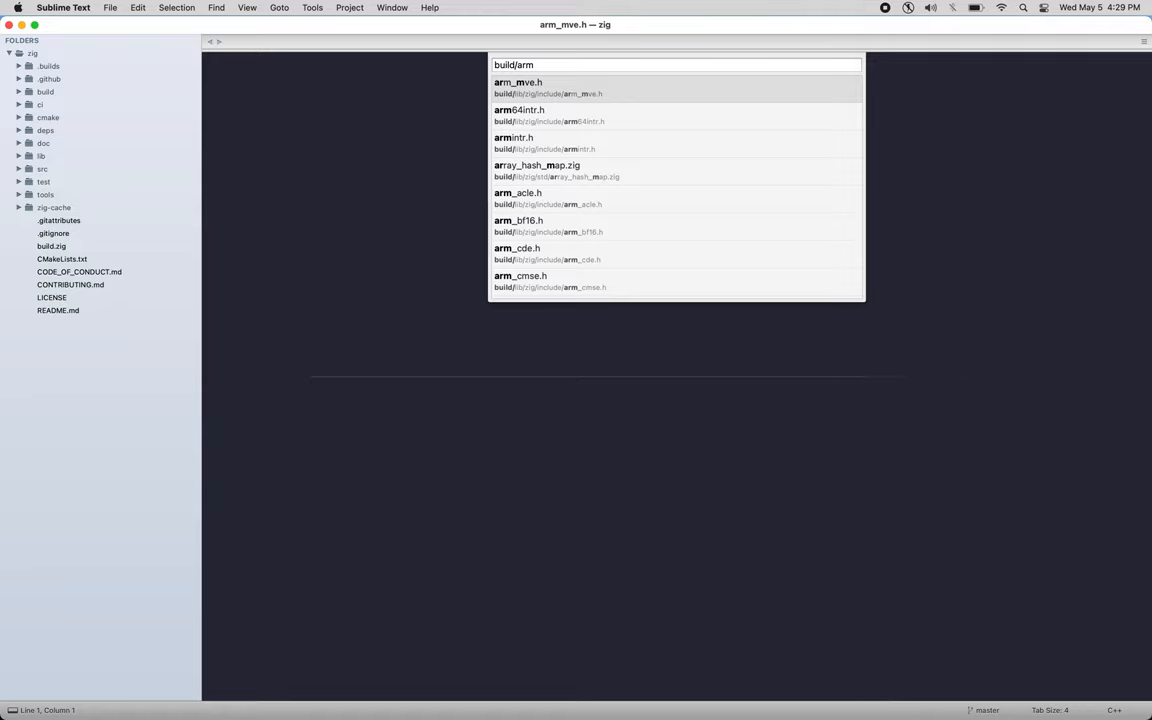
text(arm.zig)
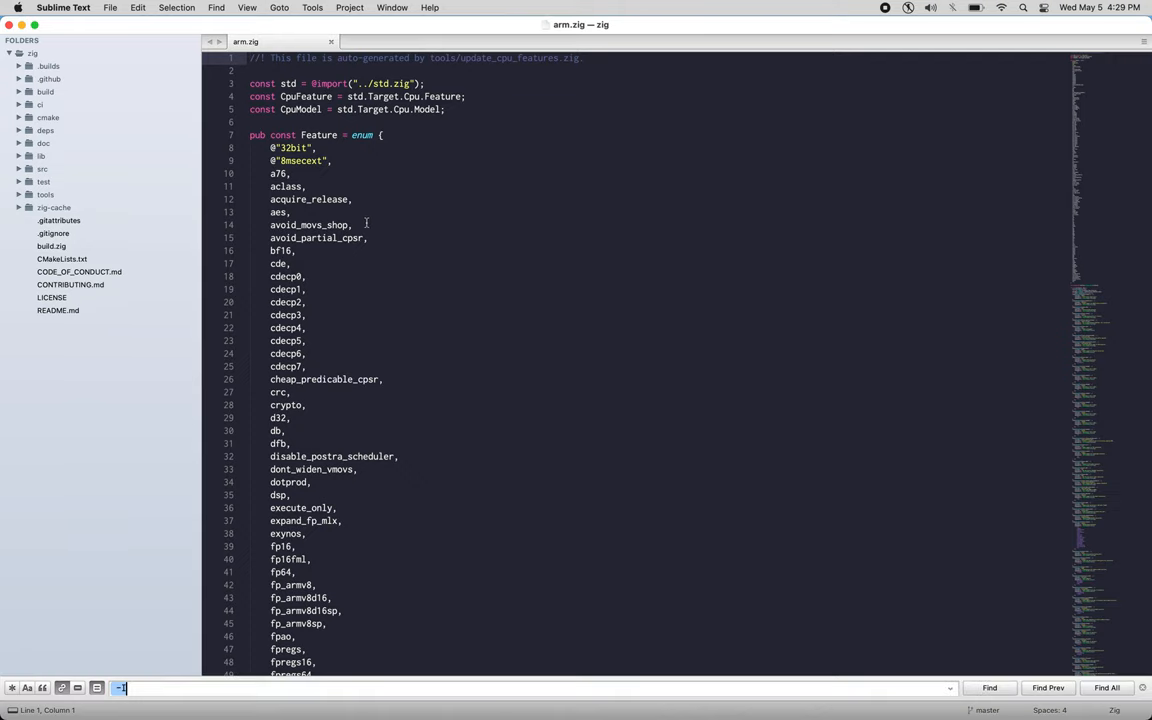
text(cortex-m)
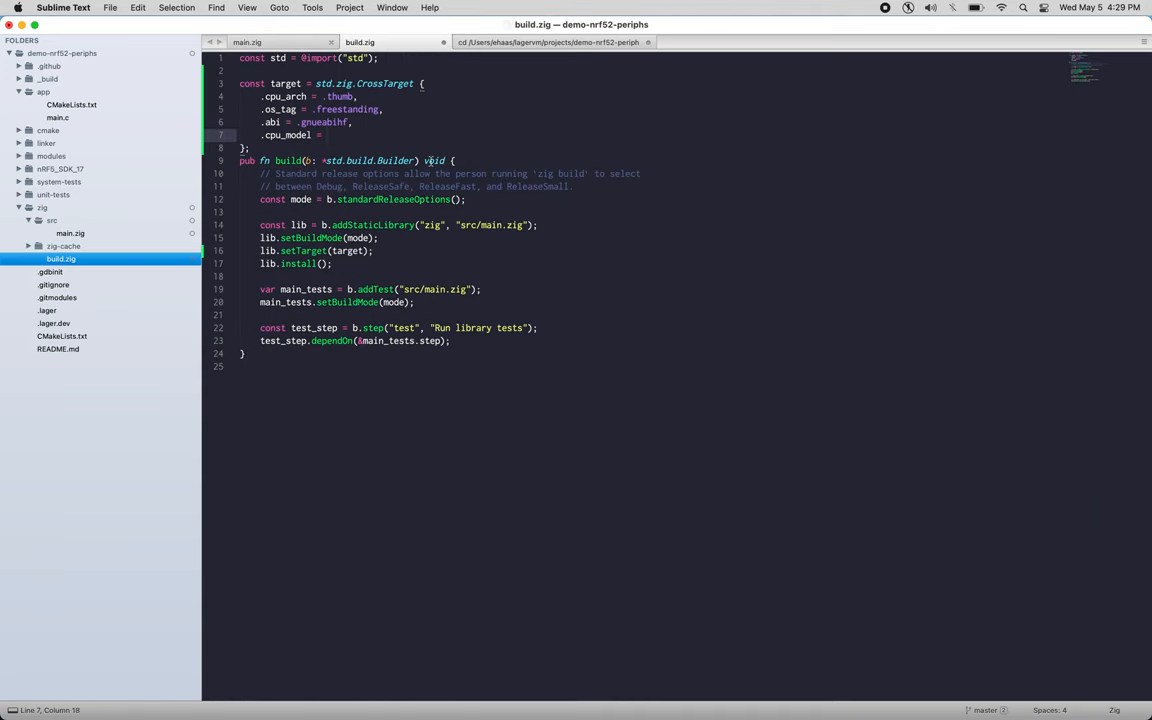
Step: Set cpu_model to an explicit std.zig.CrossTarget.CpuModel pointing at std.Target.arm definitions
text(c)
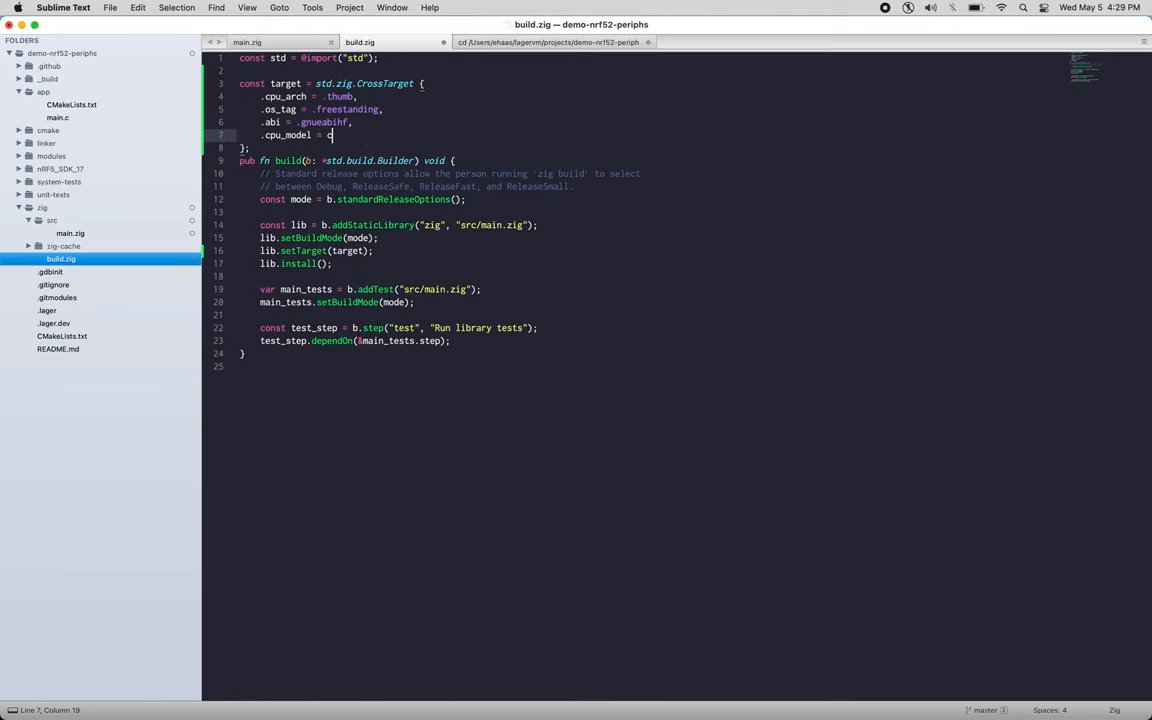
text(std.zig.)
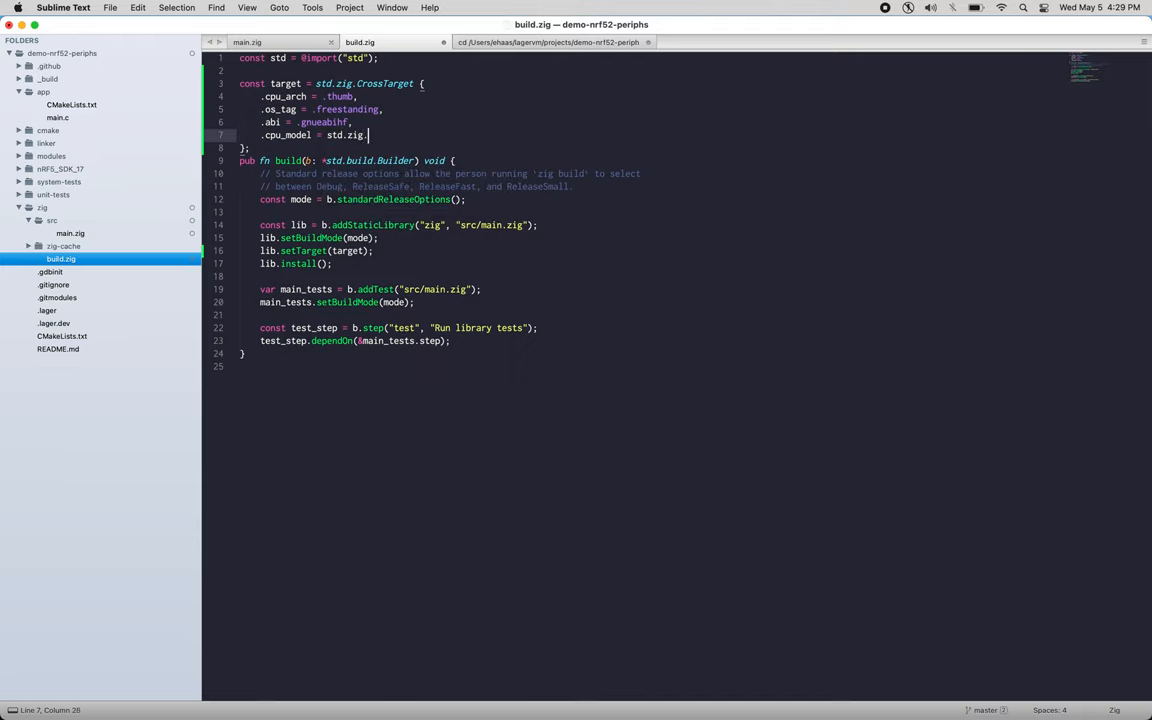
text(CrossTarget.)
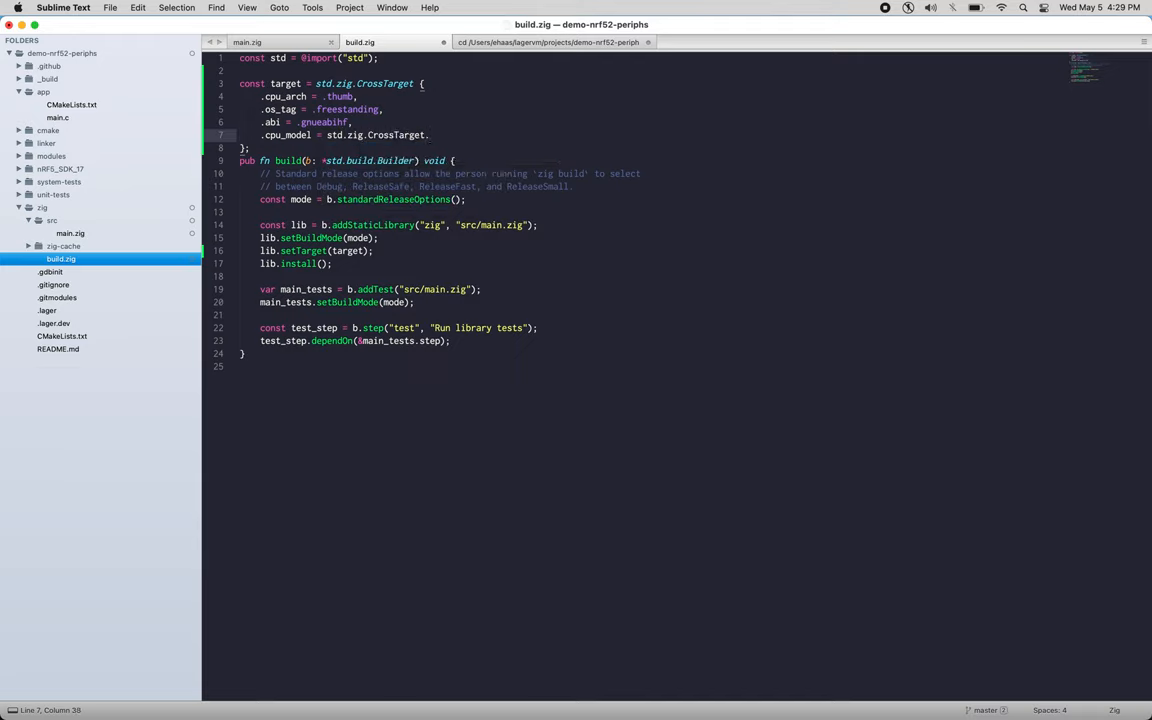
text(CpuModel)
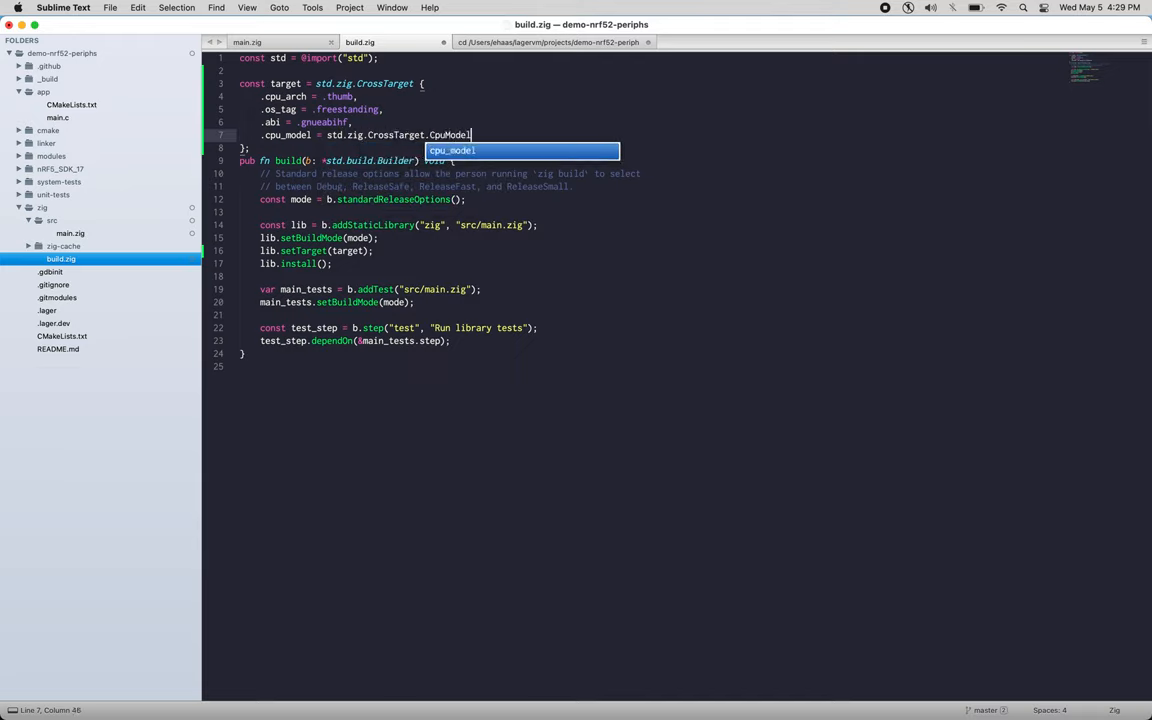
text({ .explicit = &std.)
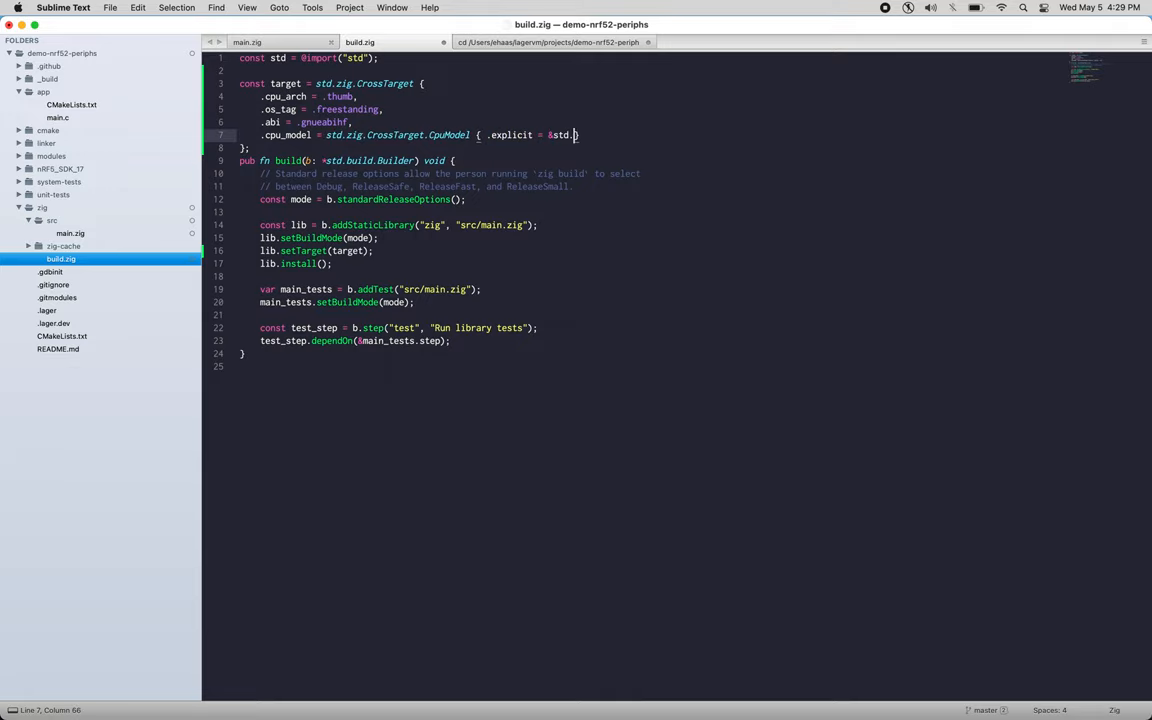
text(Target.ar)
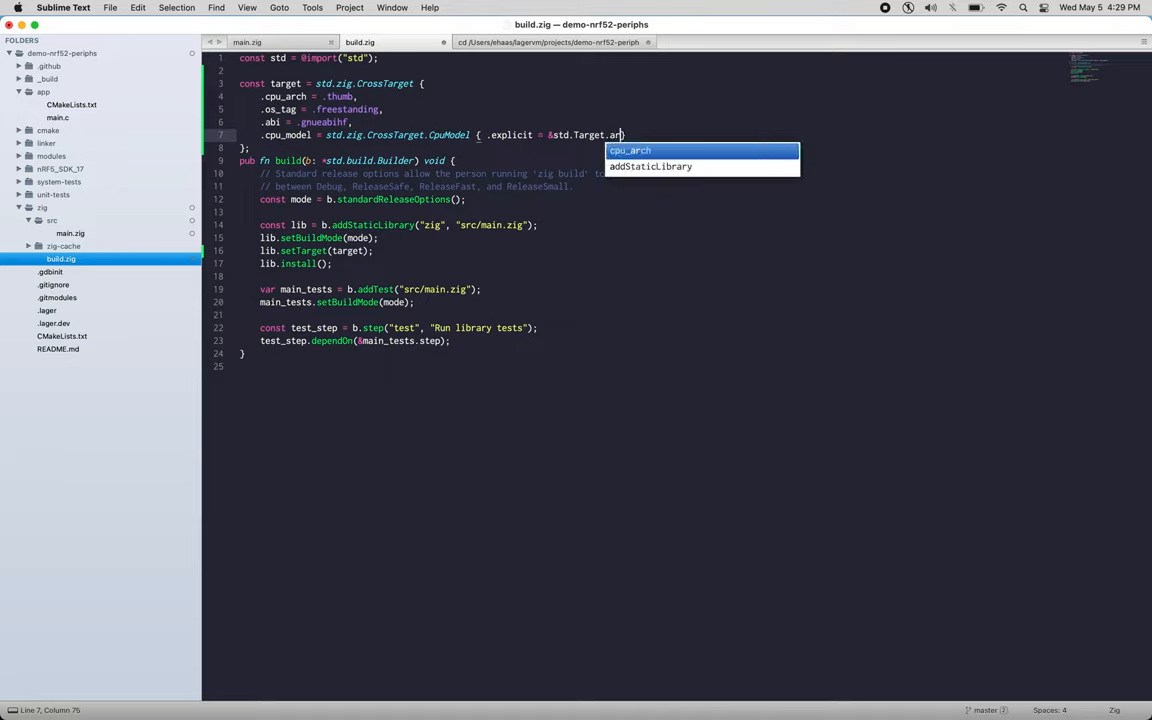
text(m)
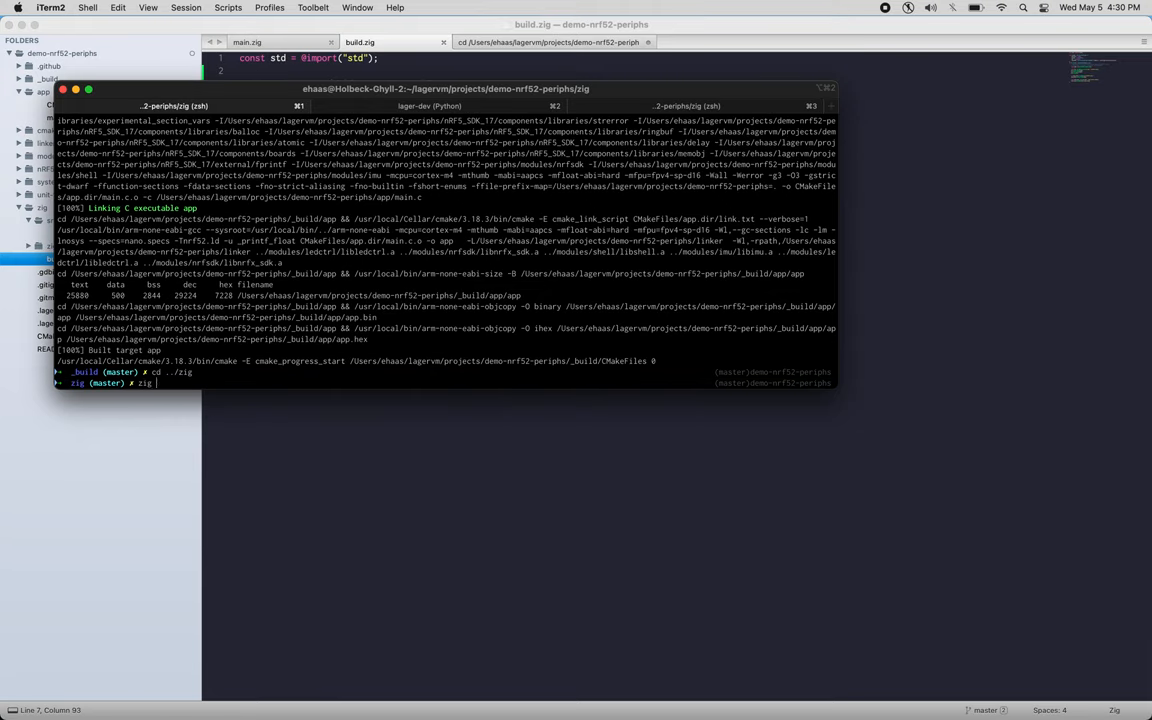
Step: Run zig build, delete zig-out/lib/libzig.a, and list the zig-out/lib folder
text(zig build)
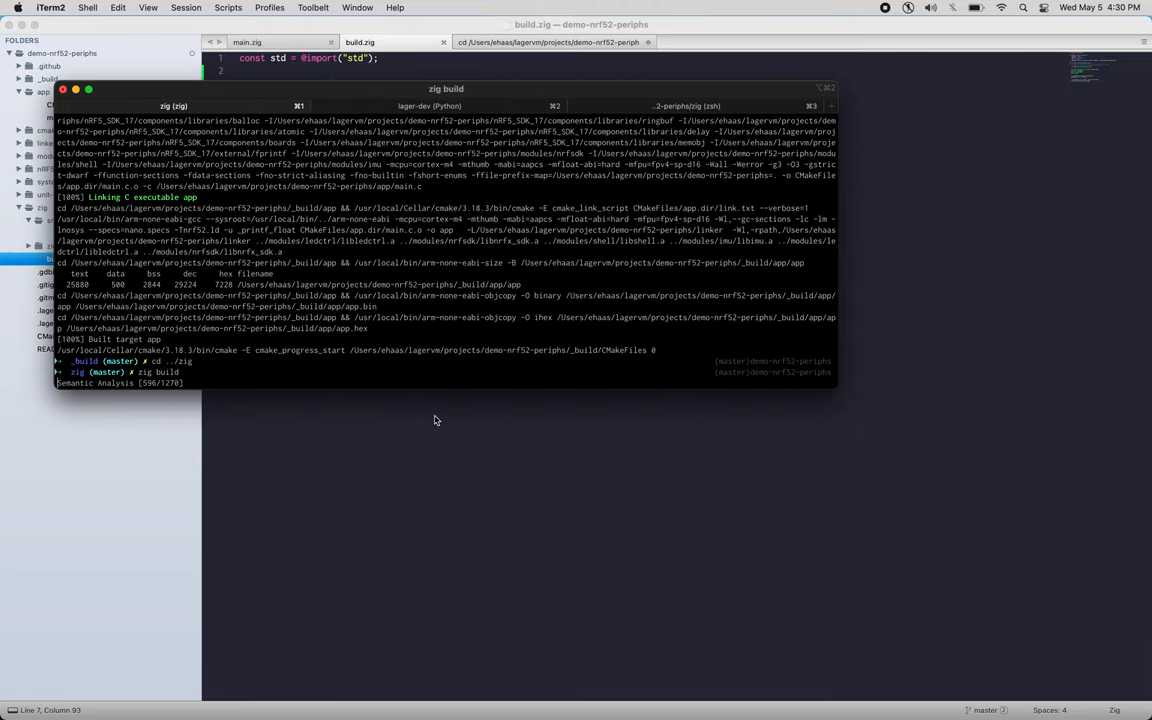
mouse_move(484, 544)
text(ls l)
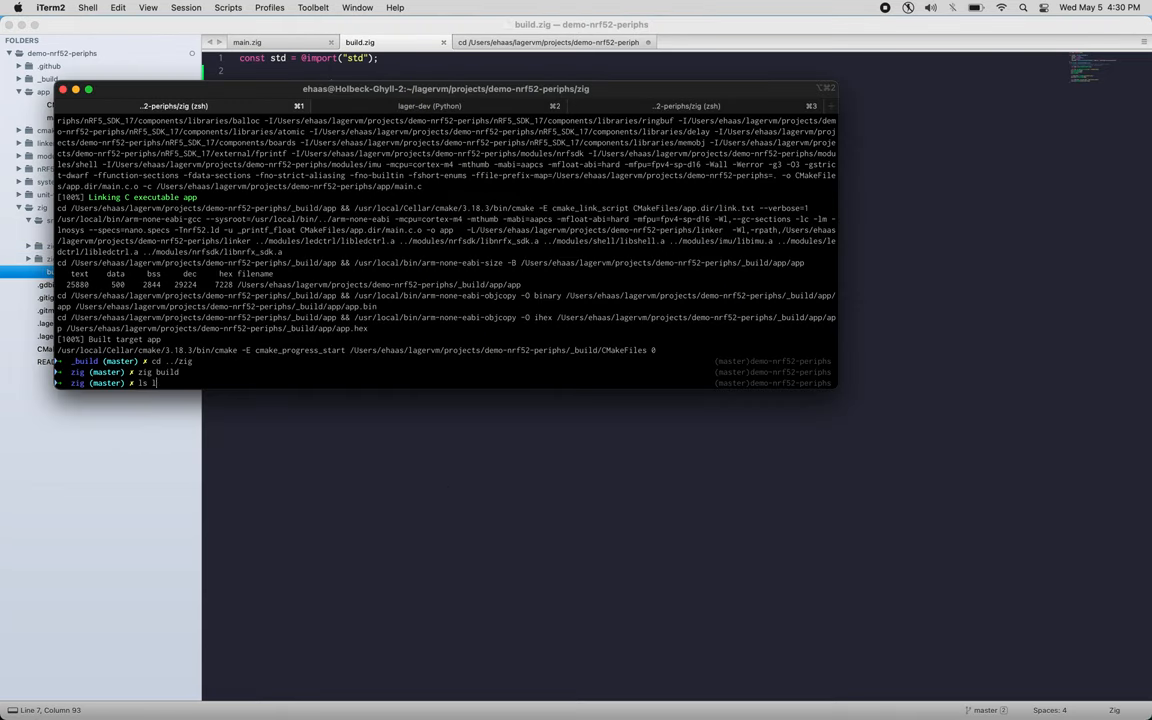
text(zig-out/lib)
text(zig build)
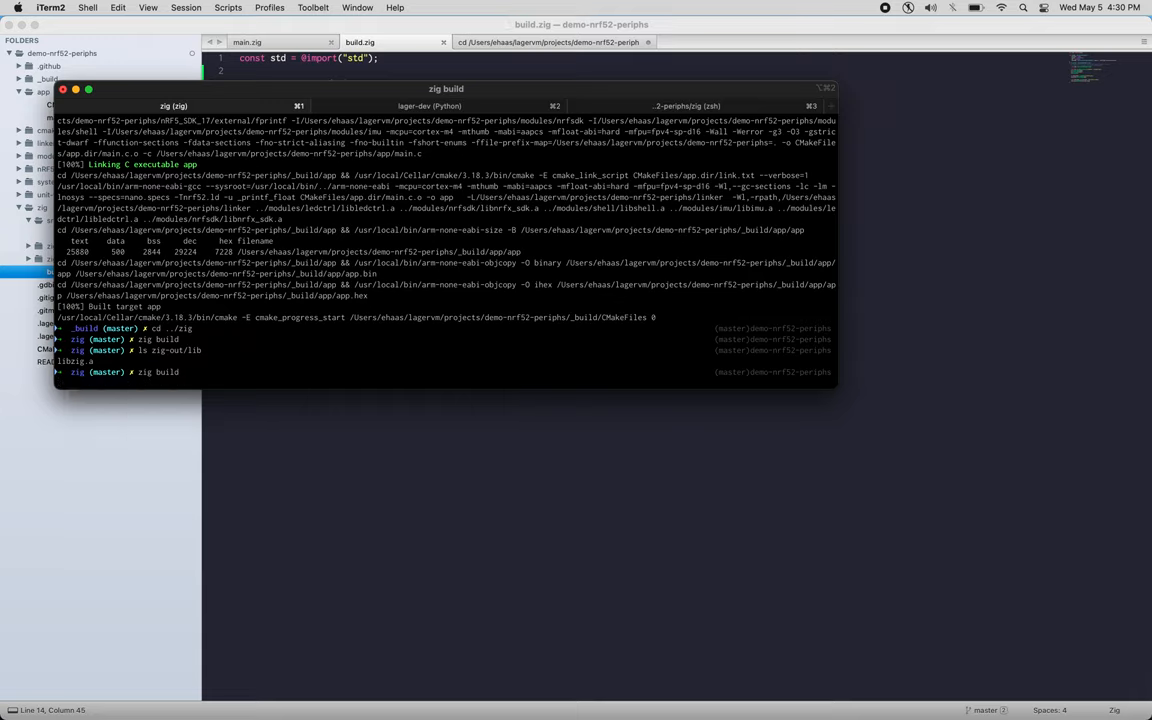
text(rm zig-out/lib/libzig.a)
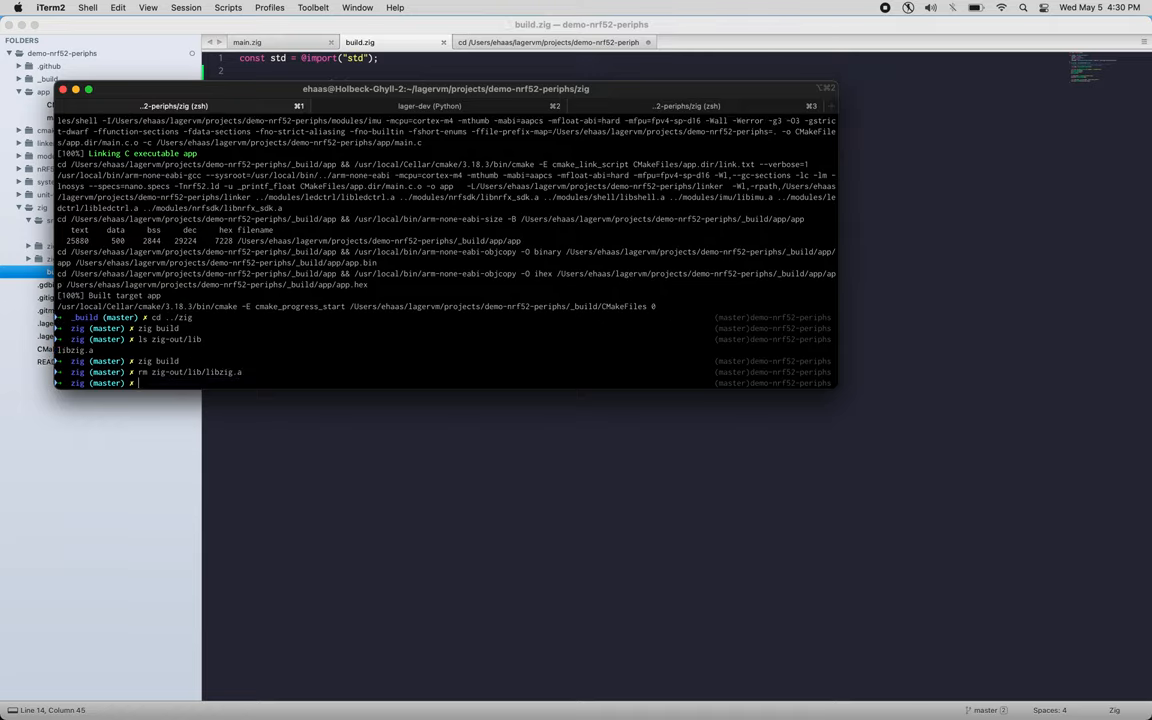
text(ls zig-out/l)
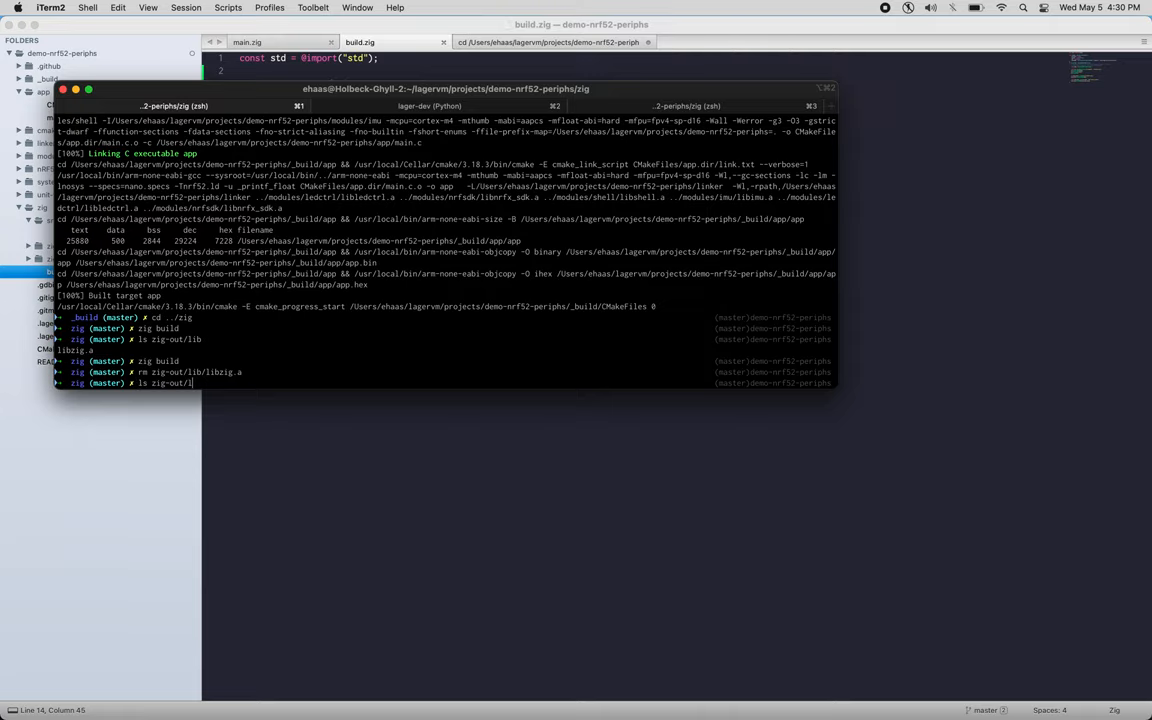
key(Return)
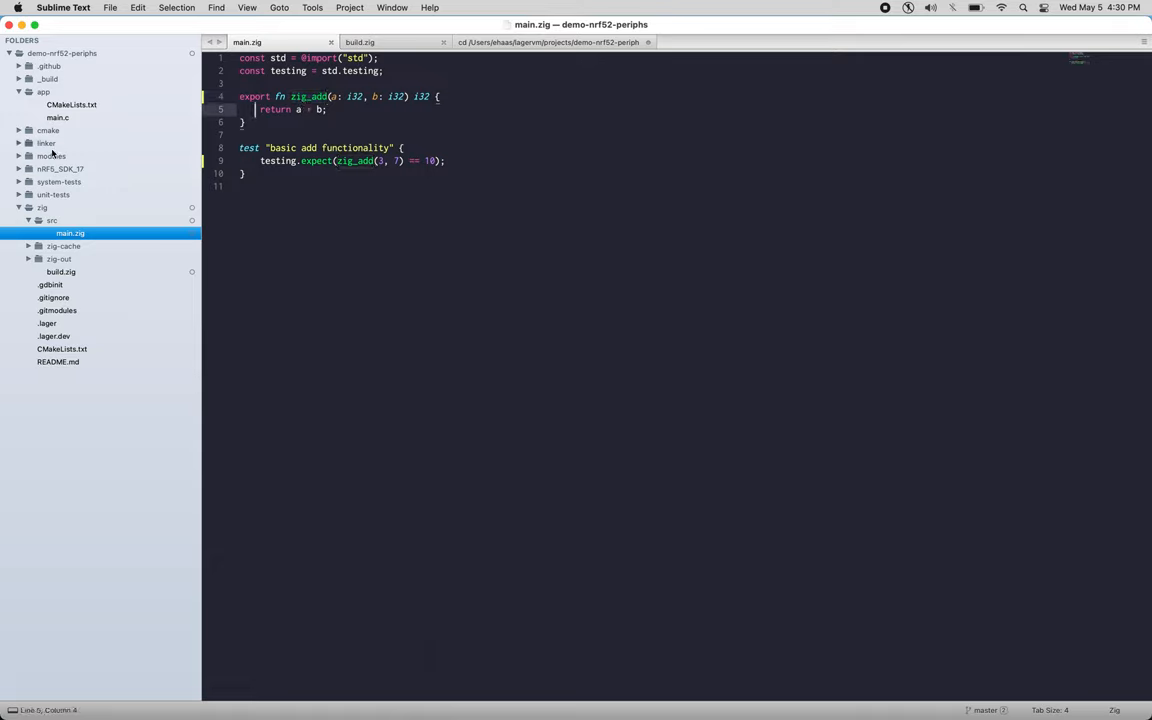
Step: Open modules/shell/shell.c and declare int32_t zig_add(int32_t a, int32_t b) above the prototypes
click(52, 156)
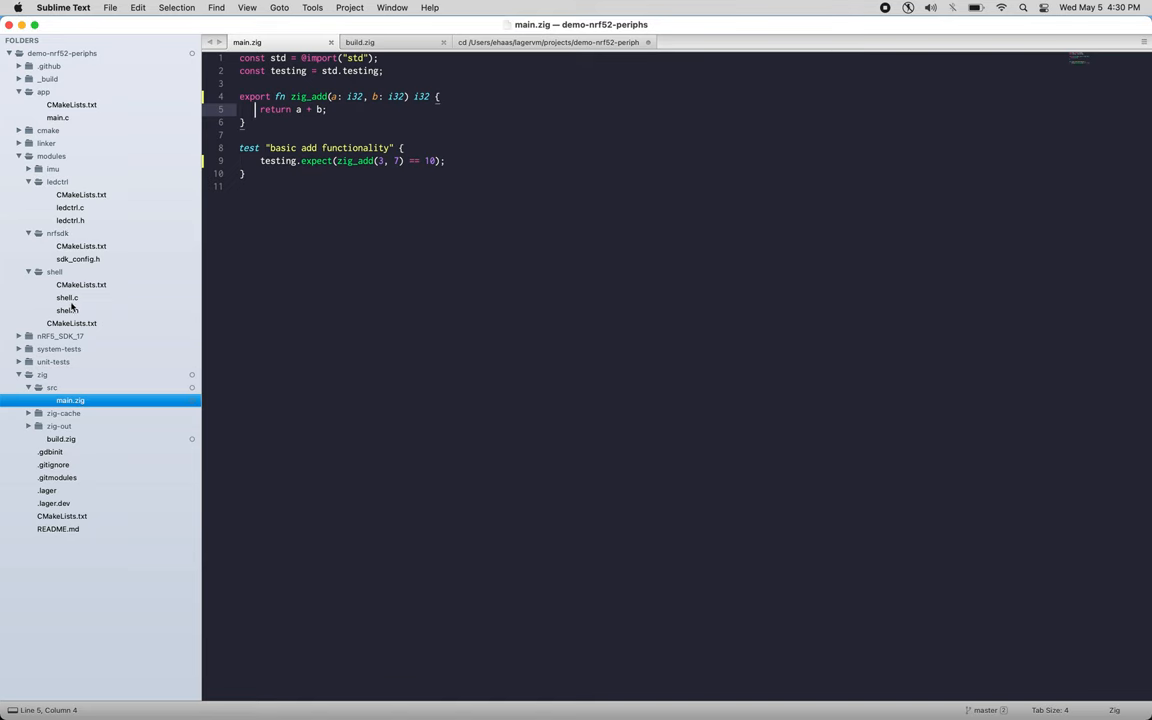
click(67, 297)
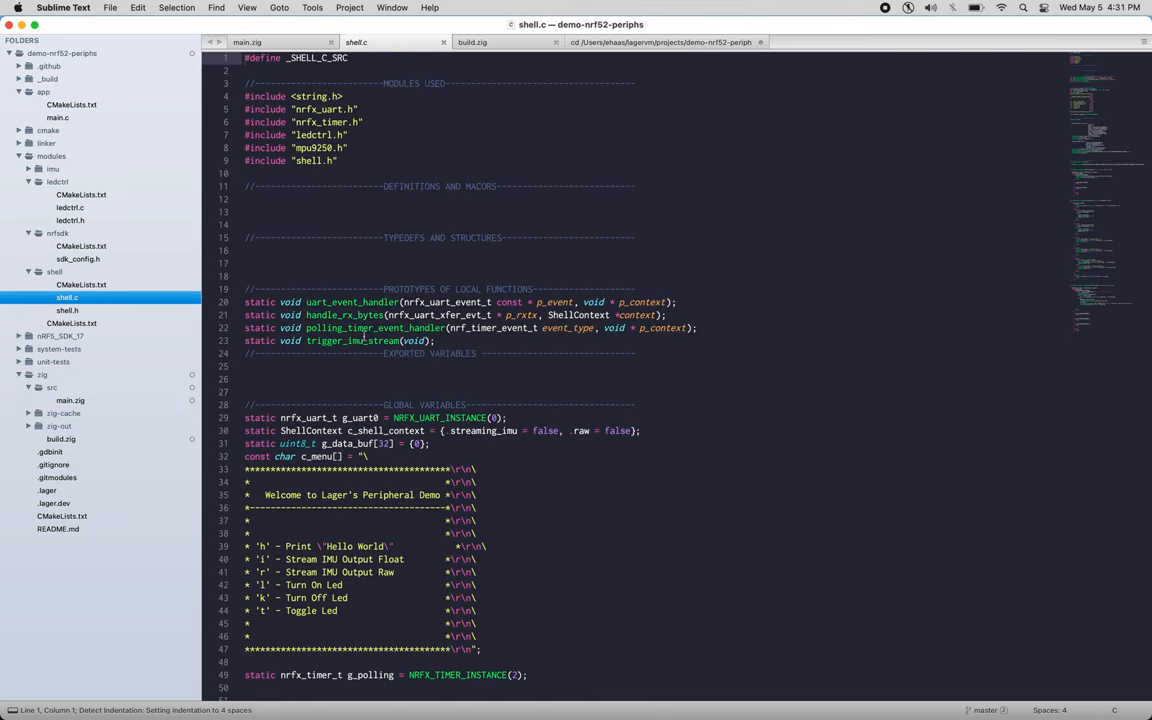
click(336, 276)
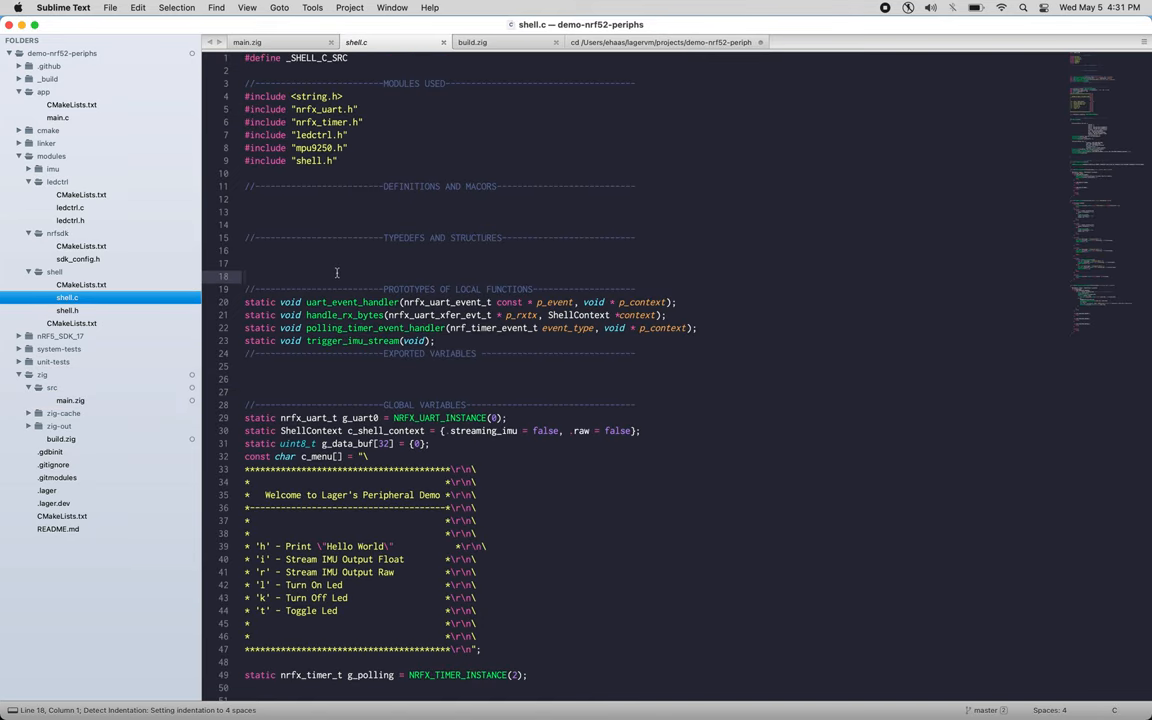
text(int)
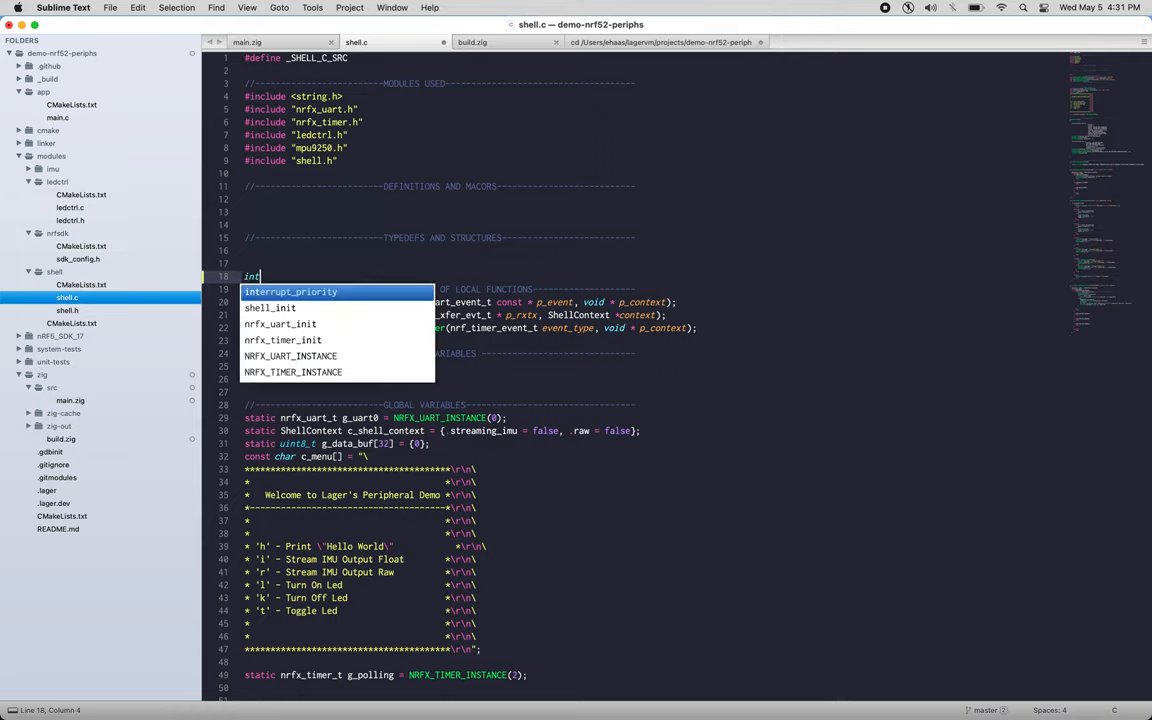
text(32_t zig_add(int_3)
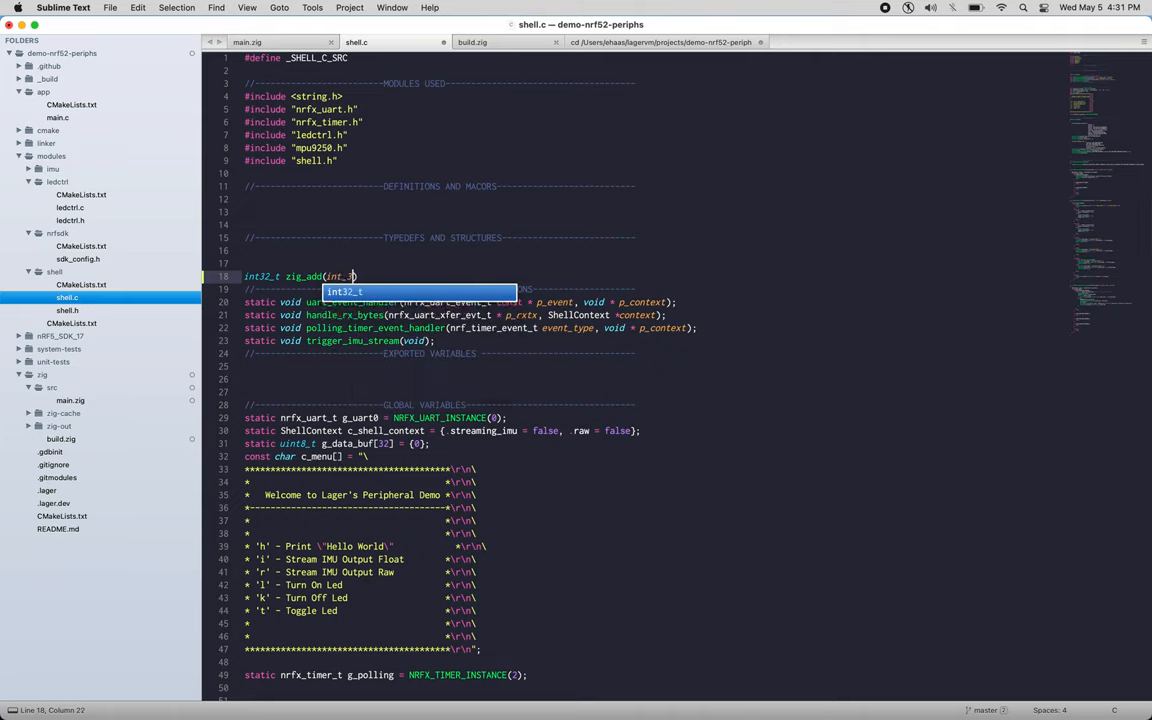
text(a, int32_t b)
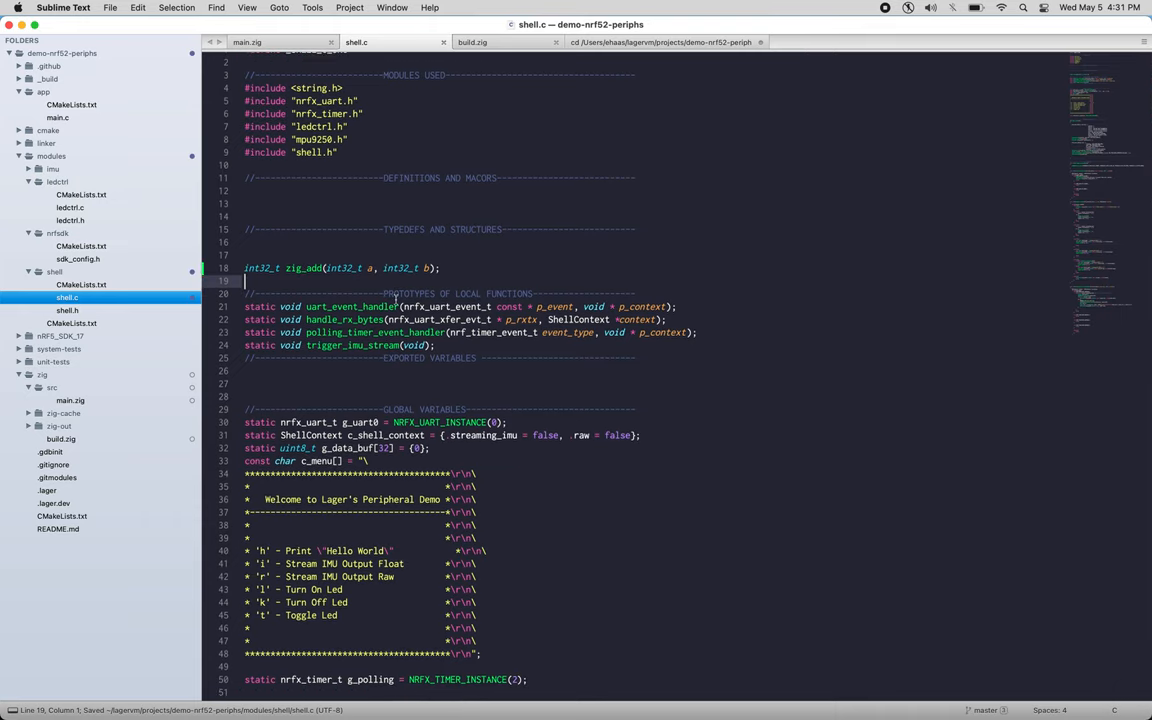
scroll(down, 3)
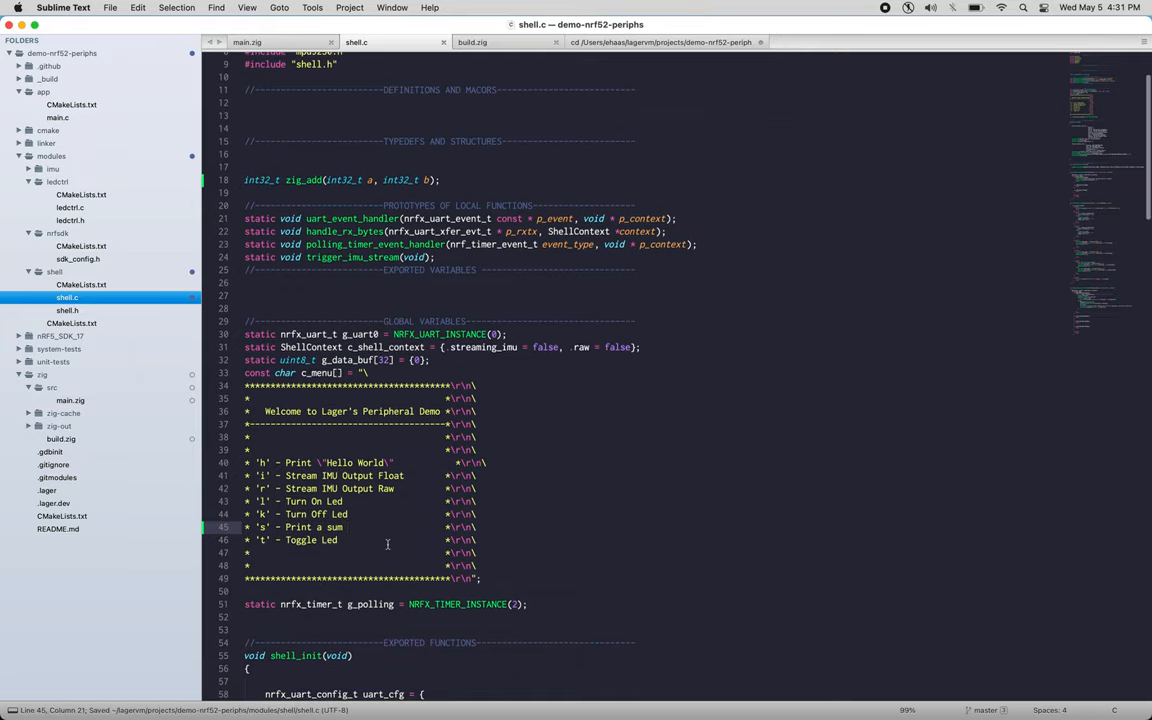
Step: Add case 's' sending zig_add(40, 2)'s sum via sprintf and nrfx_uart_tx(buf, len)
scroll(down, 3)
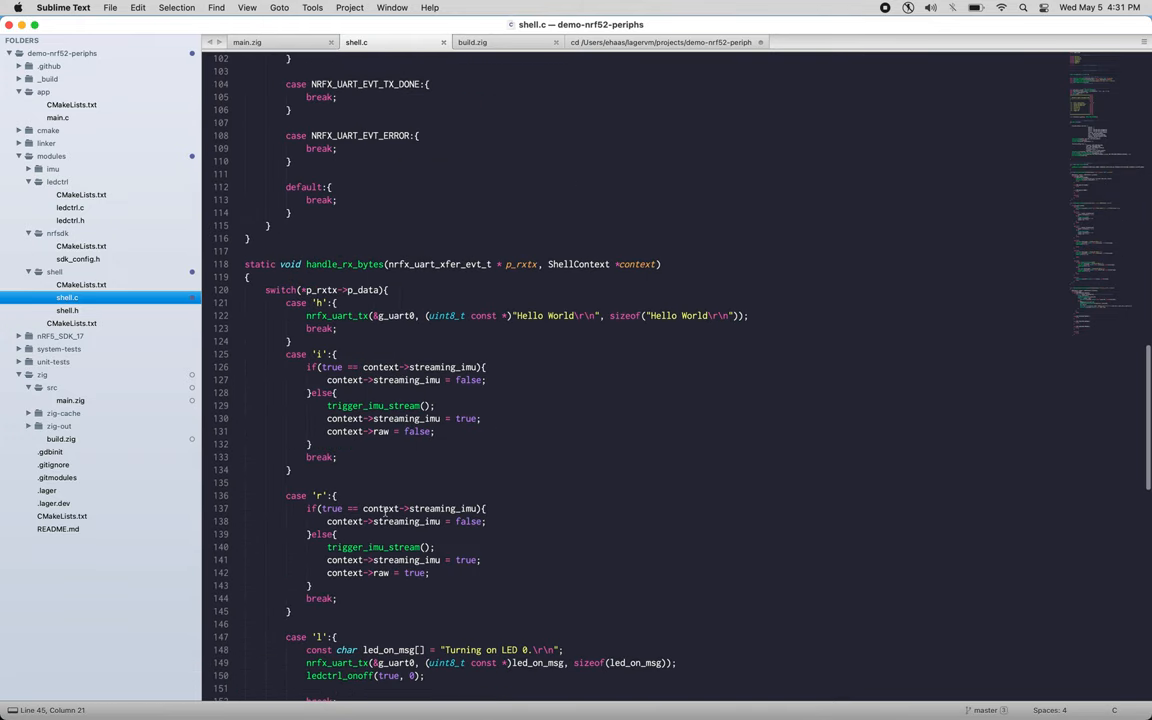
scroll(down, 3)
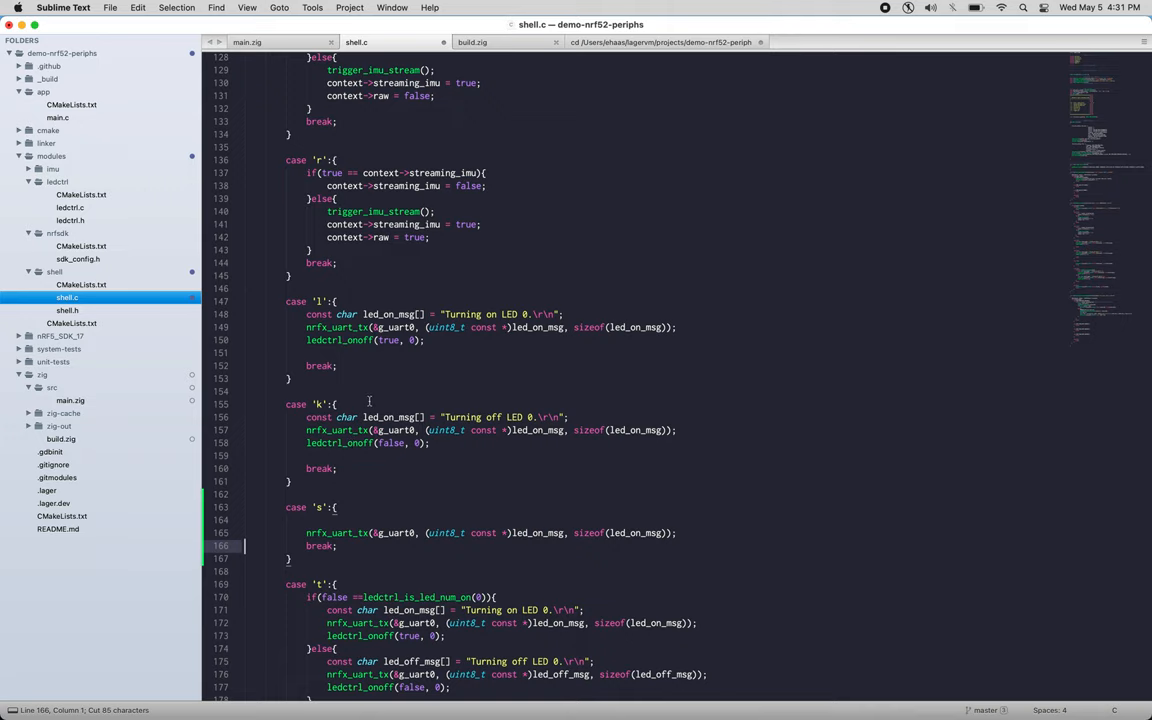
scroll(down, 3)
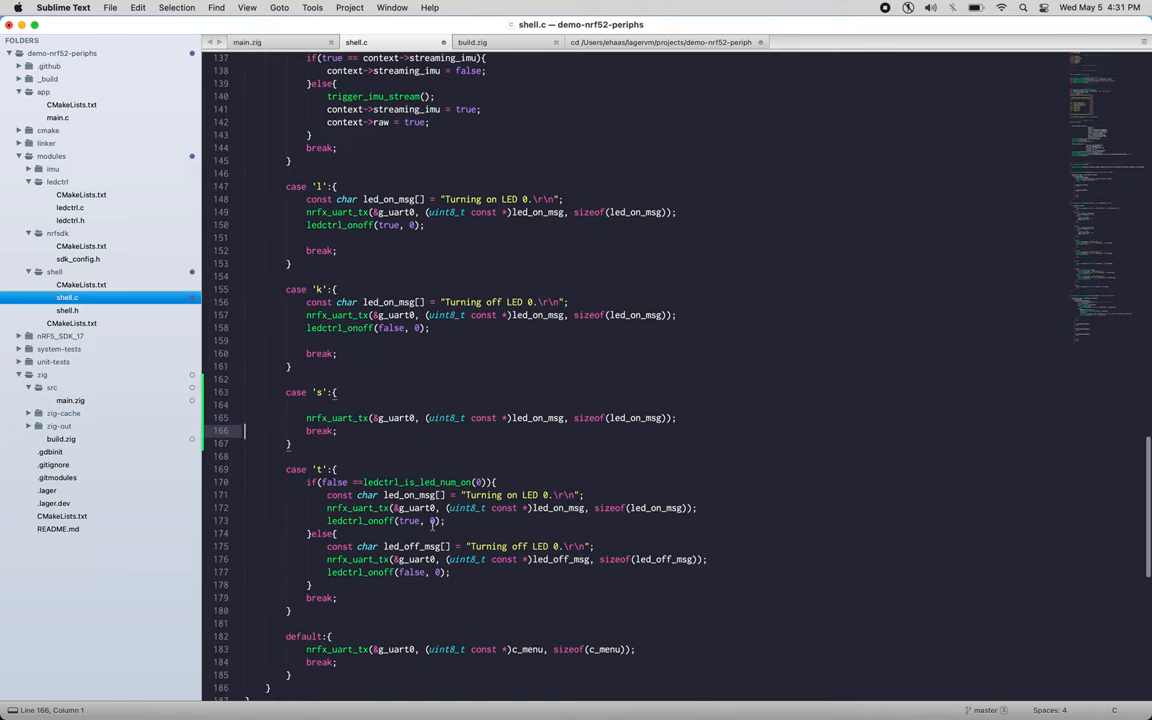
text(sprintf((char *)buf, "Sum is: %ld\r\n",accel_val.x, accel_val.y, accel_val.z);)
click(652, 404)
text(char buf[64];)
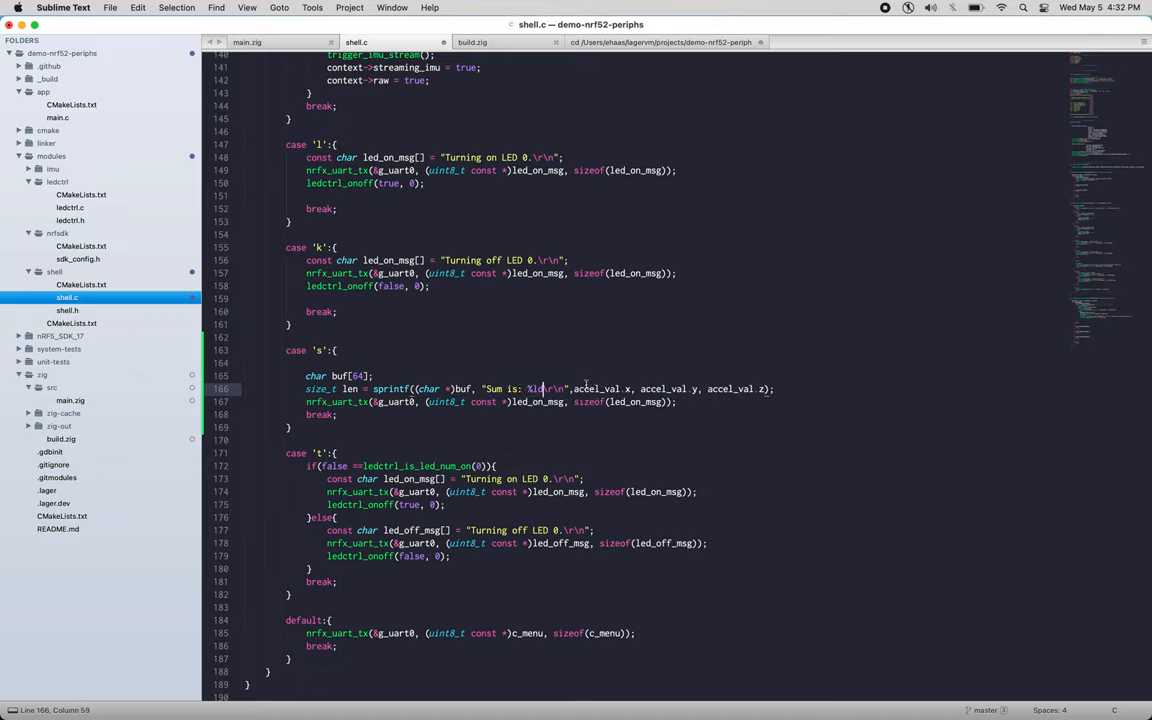
text(sum)
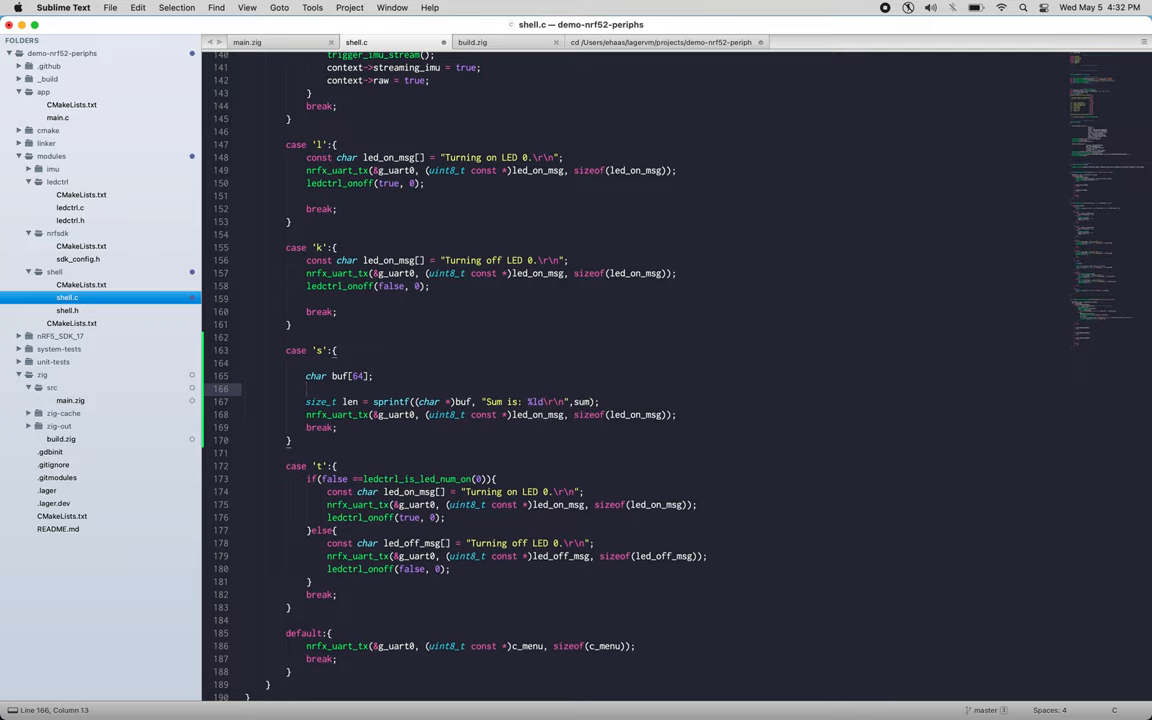
text(int32_t sum = zig_add(40, 2);)
click(491, 414)
text(buf)
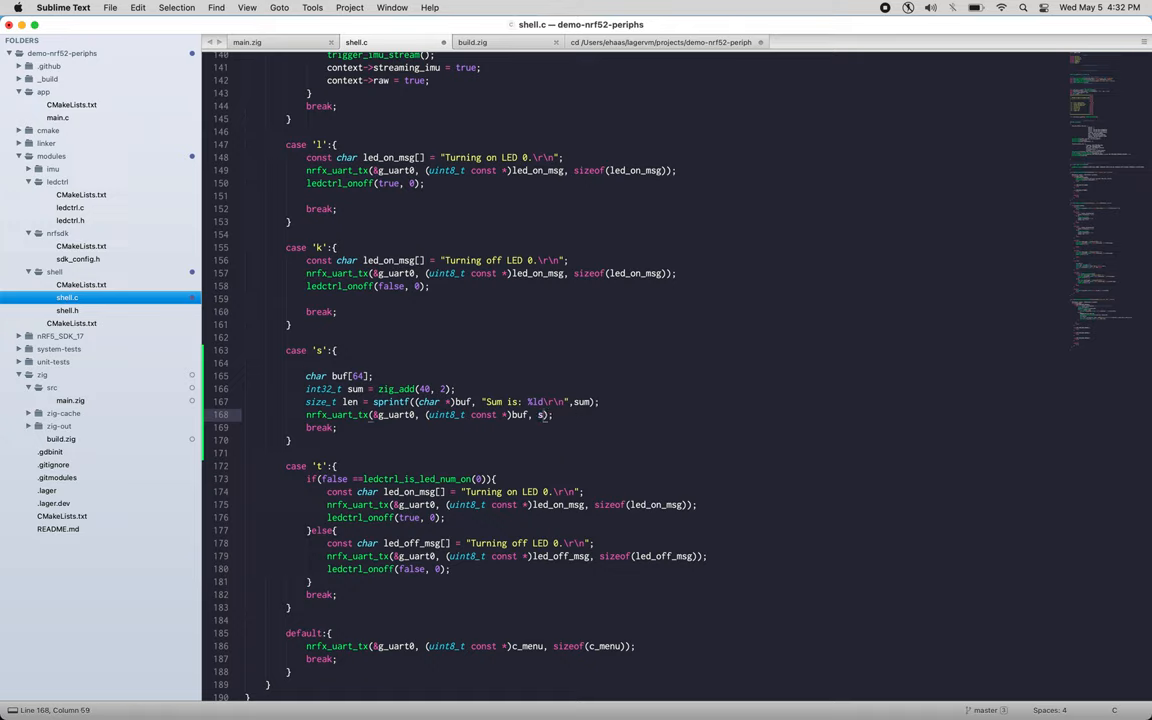
text(len)
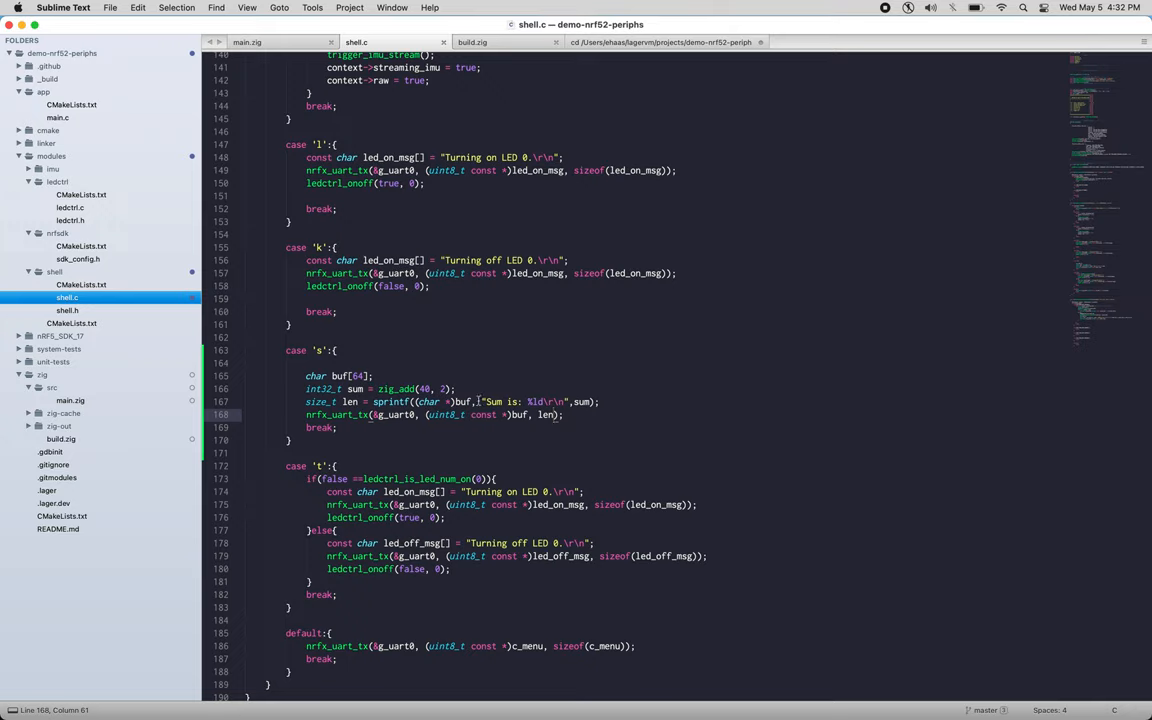
double_click(397, 388)
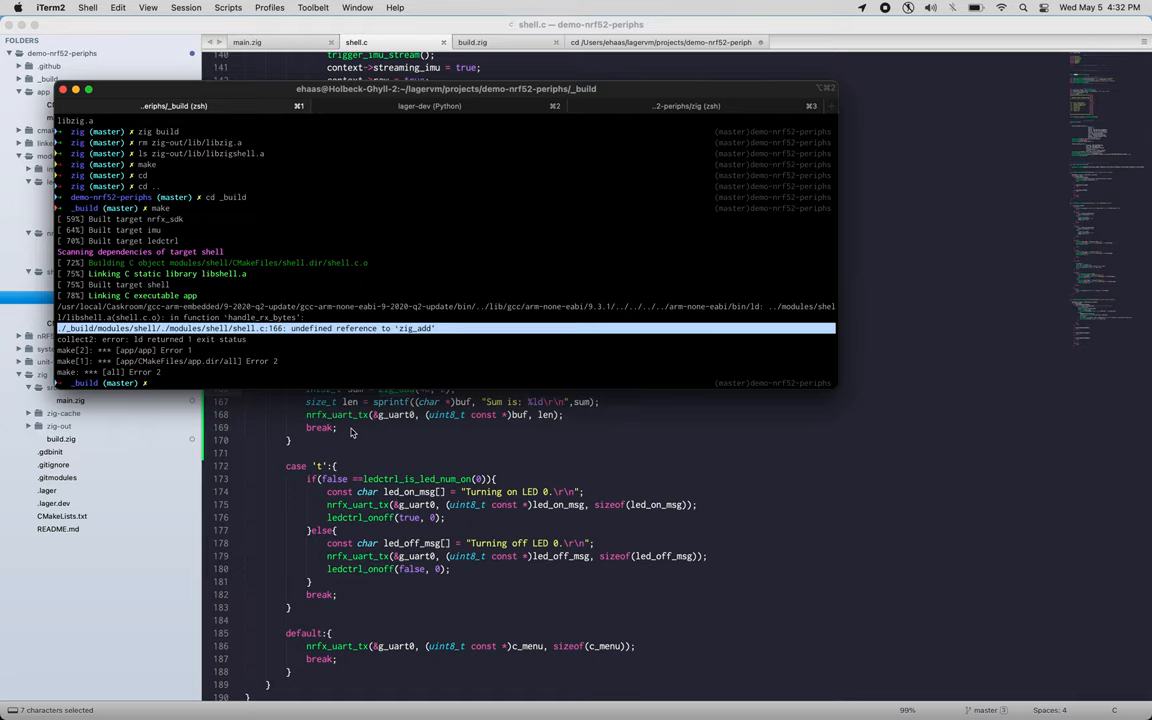
mouse_move(388, 487)
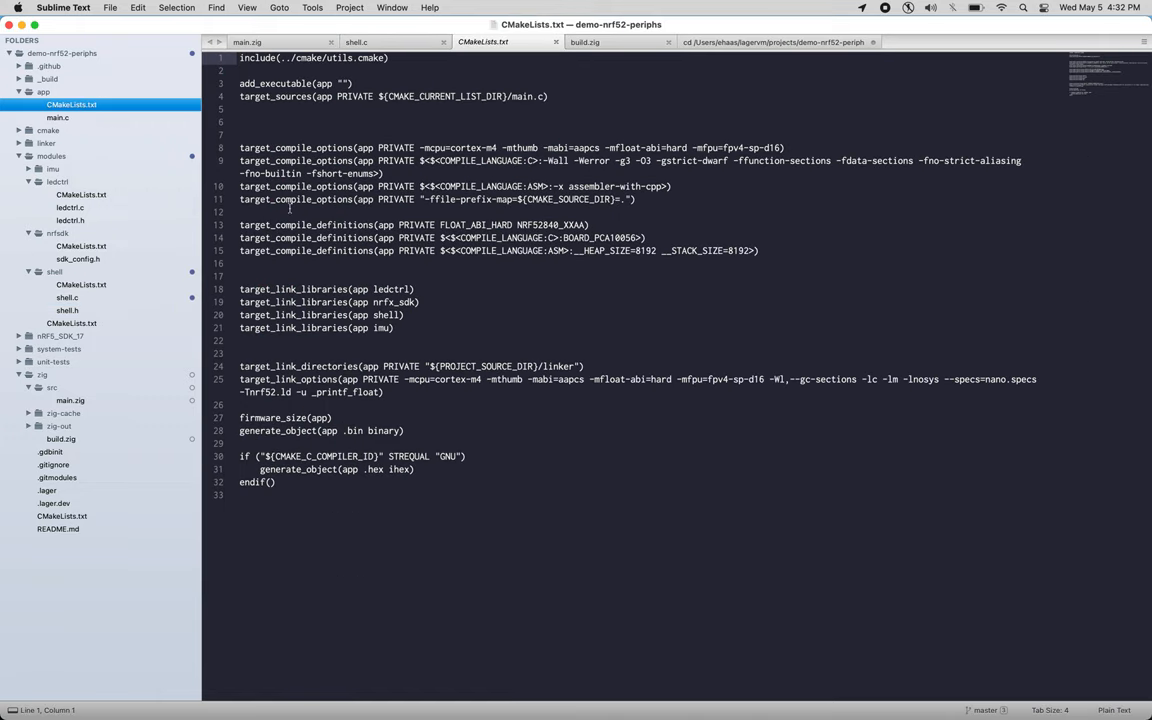
mouse_move(397, 357)
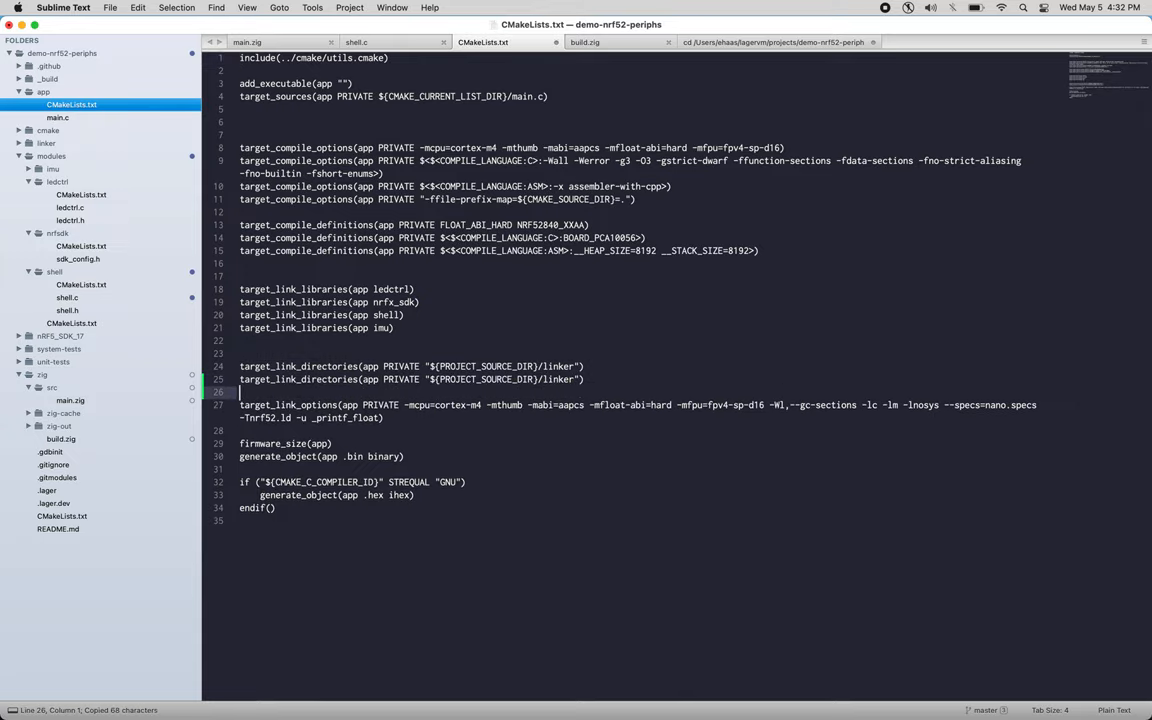
Step: Point the link directory at zig/zig-out/lib and link the zigshell library
double_click(559, 379)
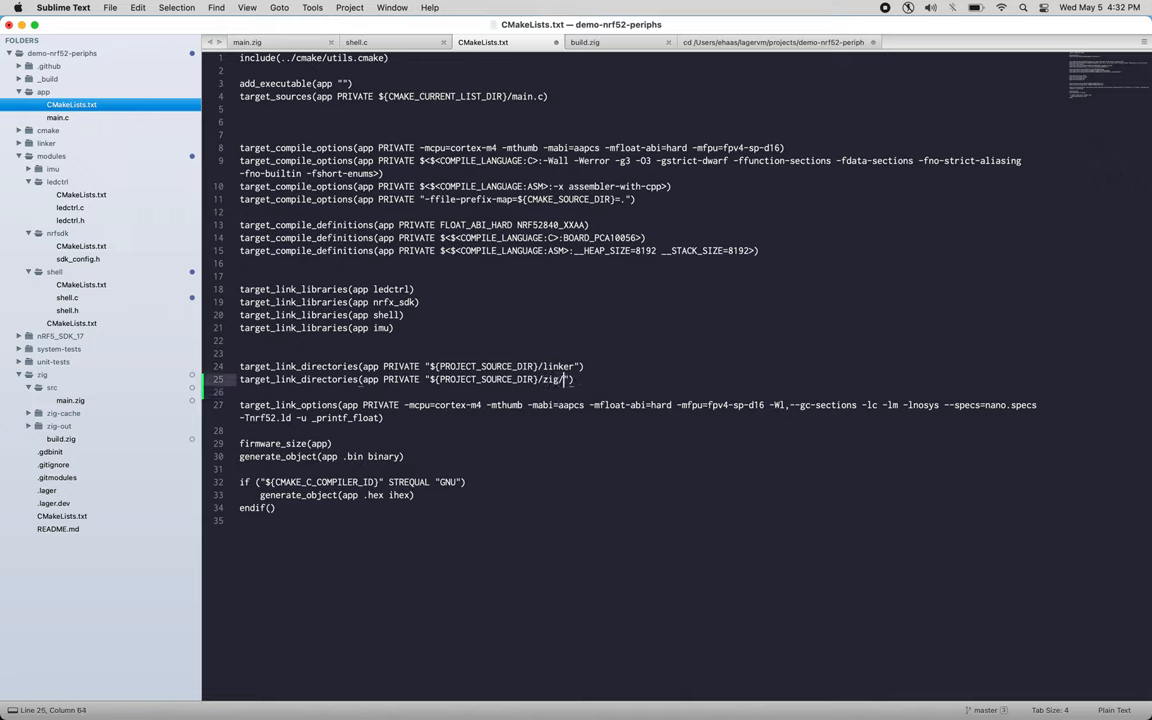
text(zig-out)
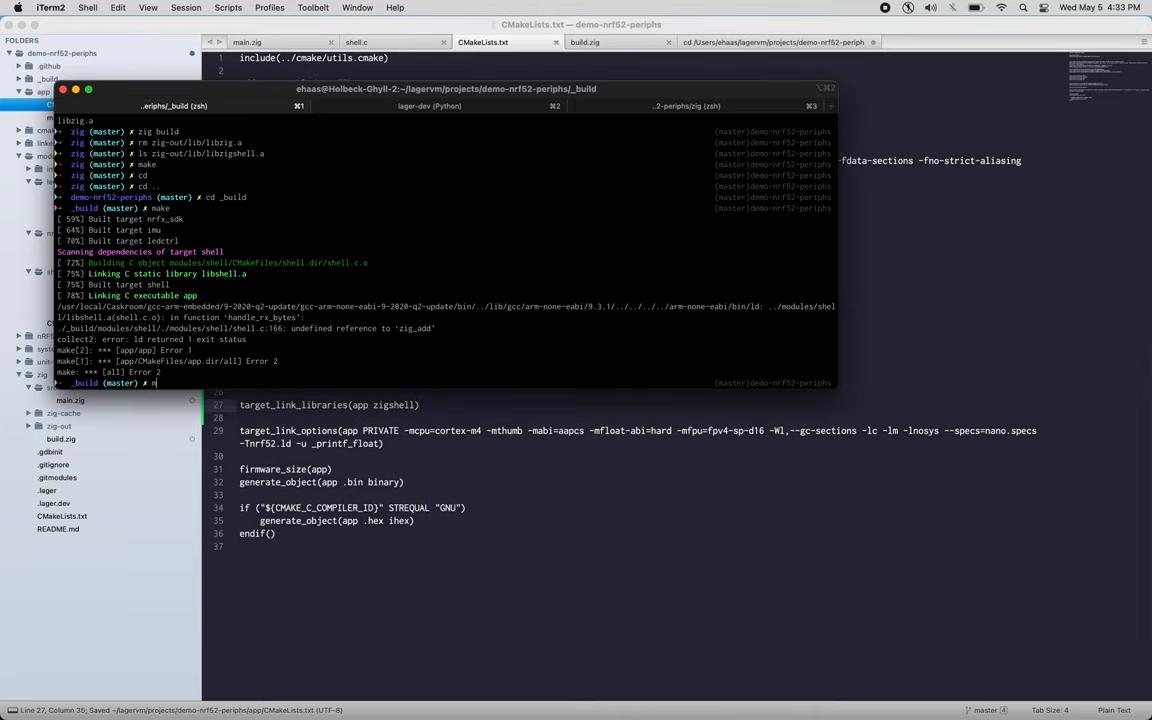
Step: Rebuild the firmware, flash app/app.hex with lager-dev, and reset the board
key(Return)
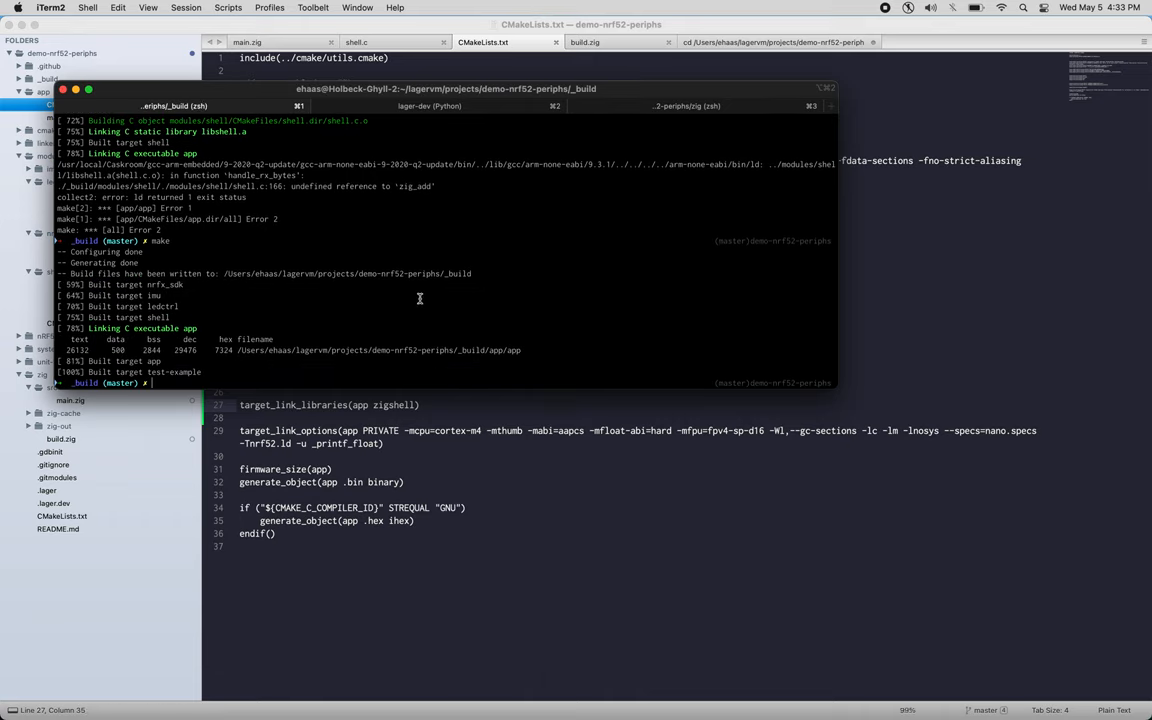
text(lager-dev)
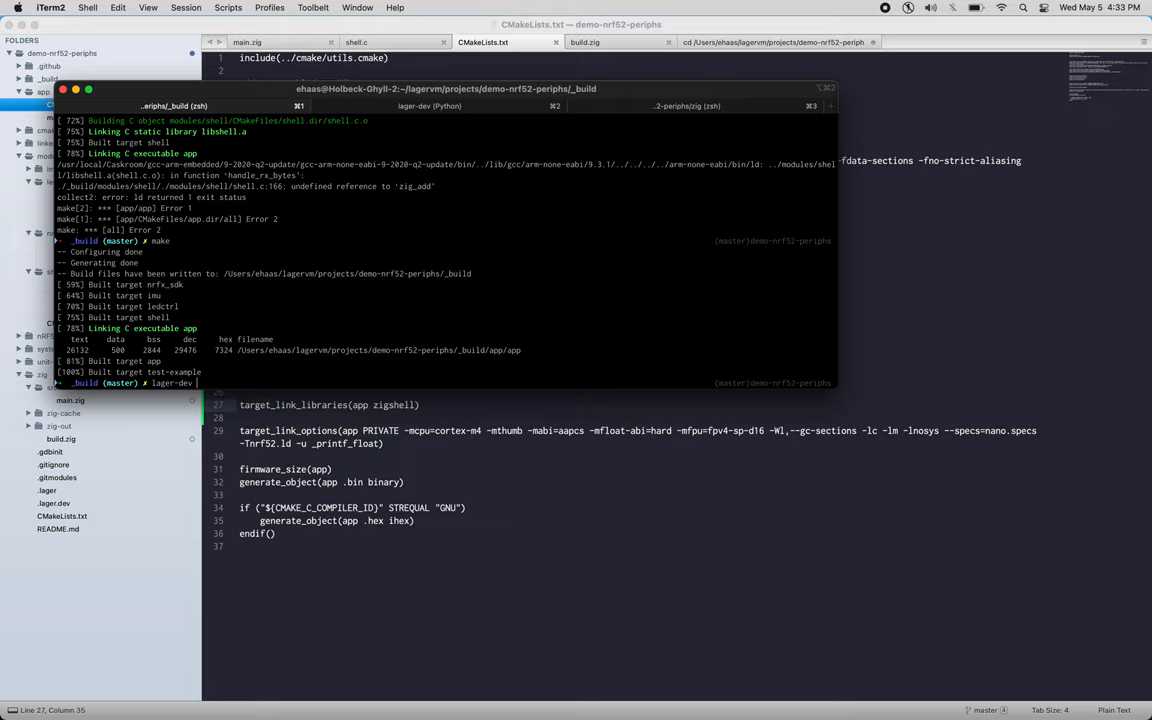
text(flash --hexfil)
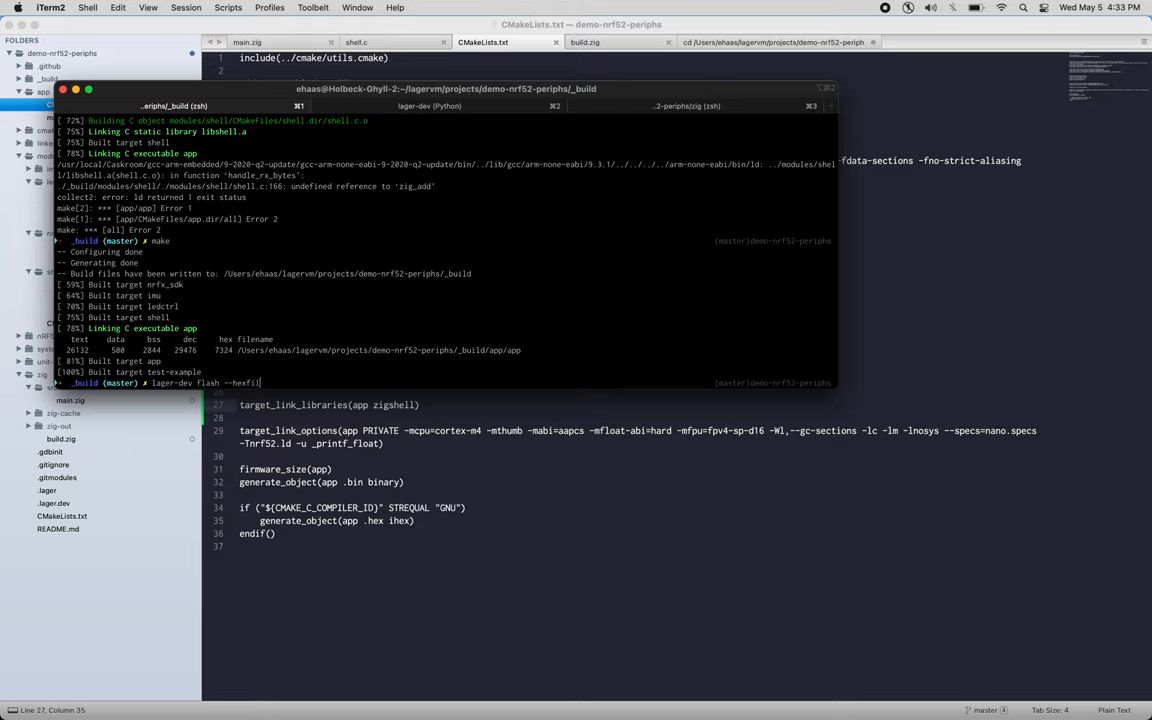
text(app/app.hex)
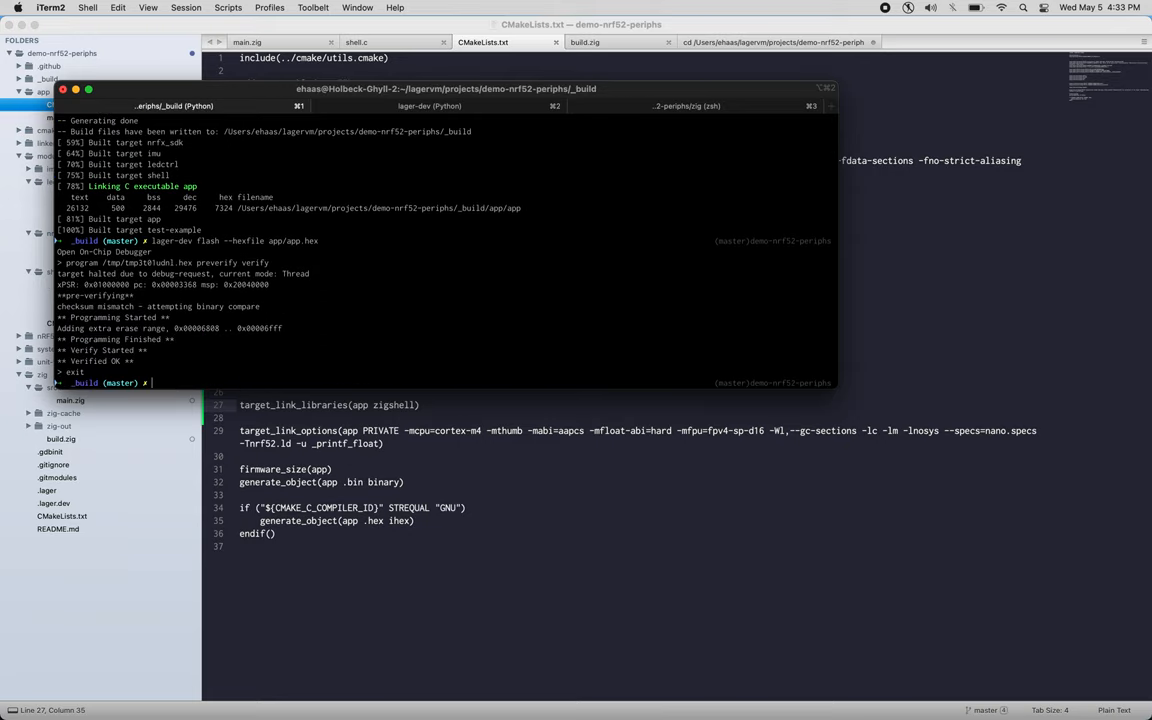
text(lager-dev res)
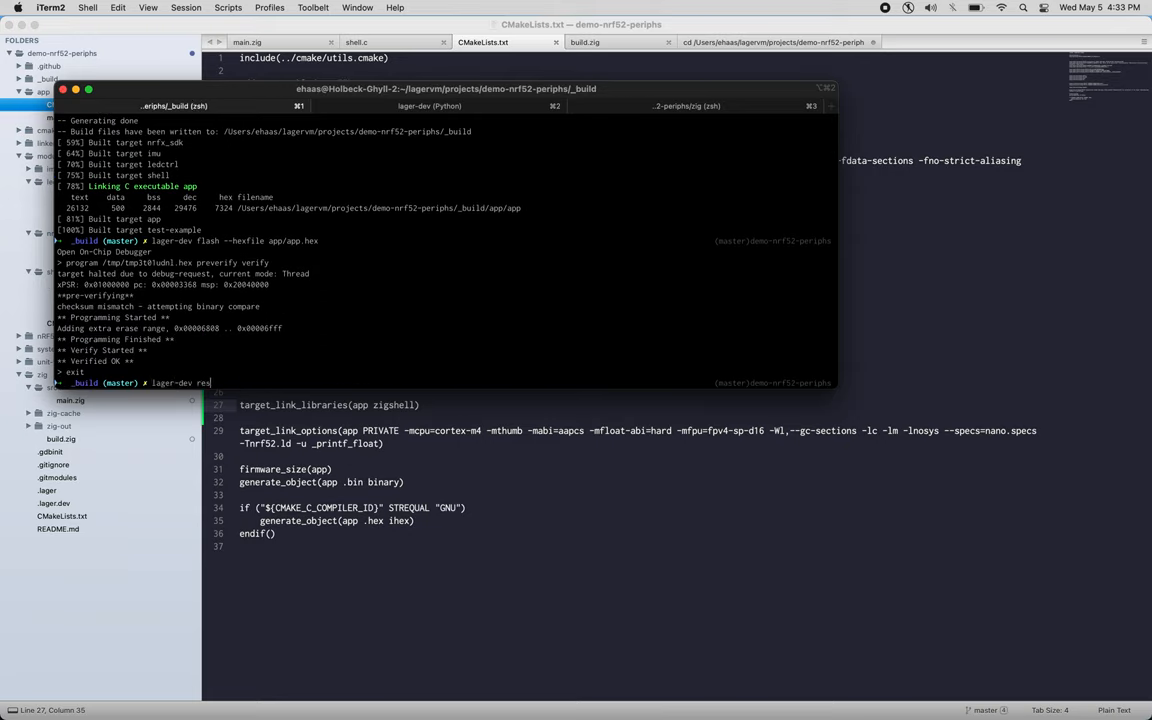
key(enter)
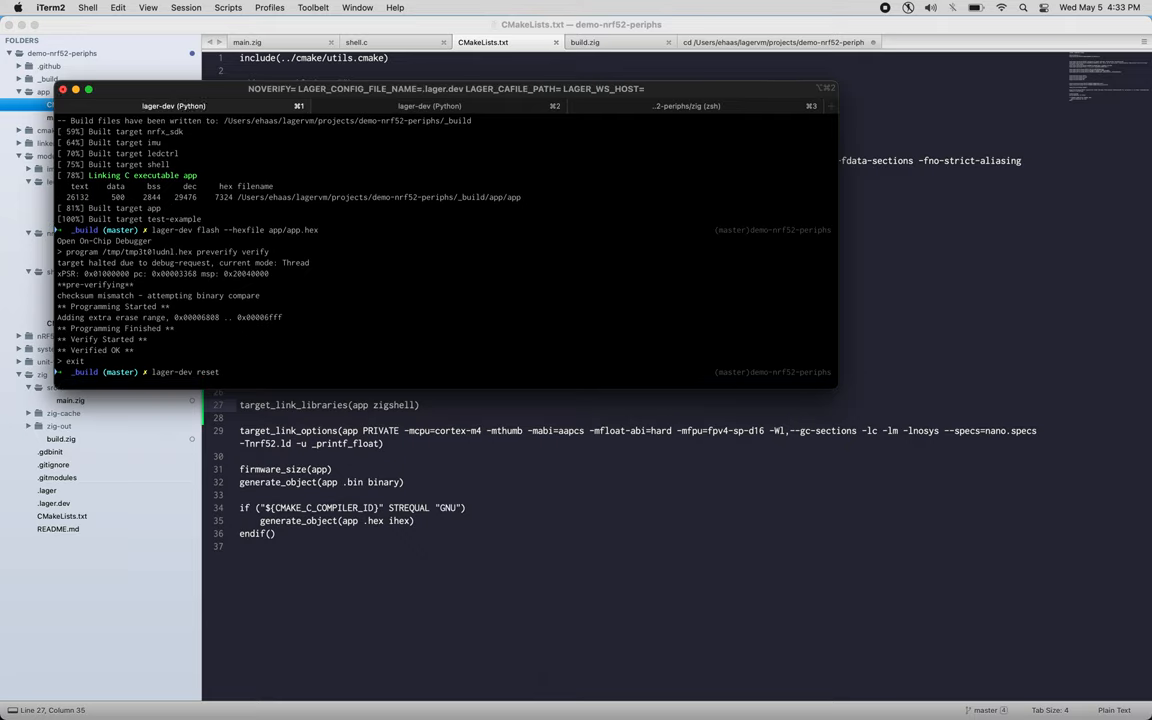
Step: View the lager-dev serial console showing the menu's new 's' - Print a sum option
click(173, 106)
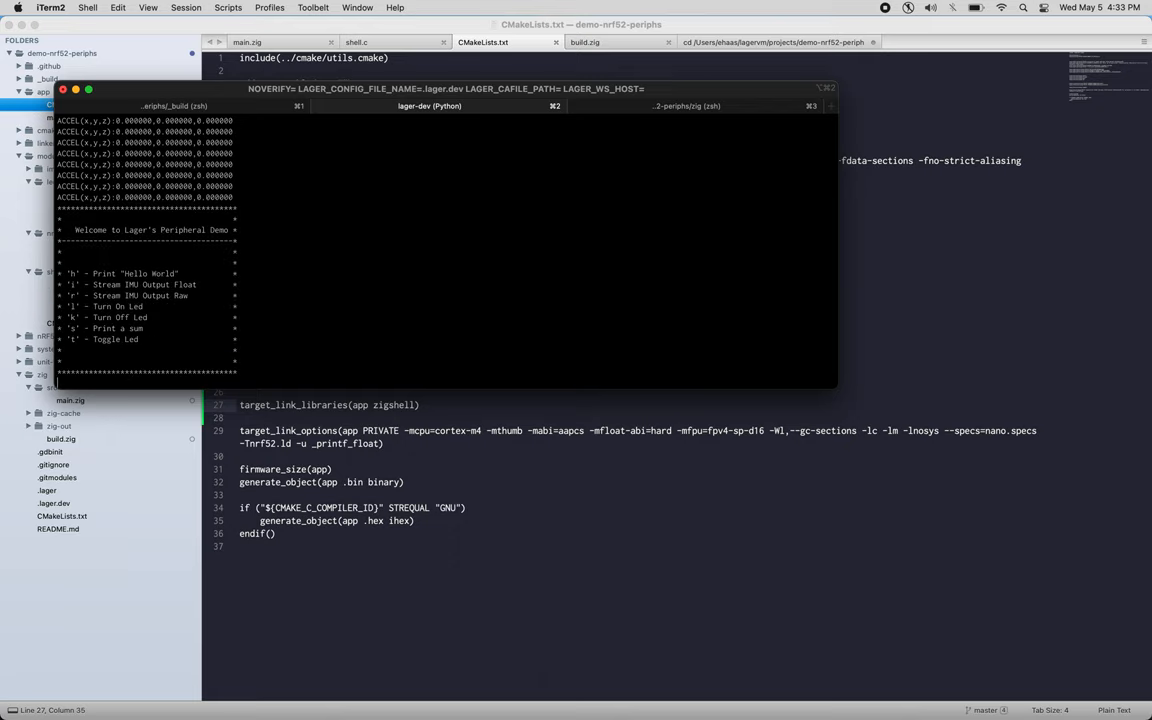
double_click(105, 339)
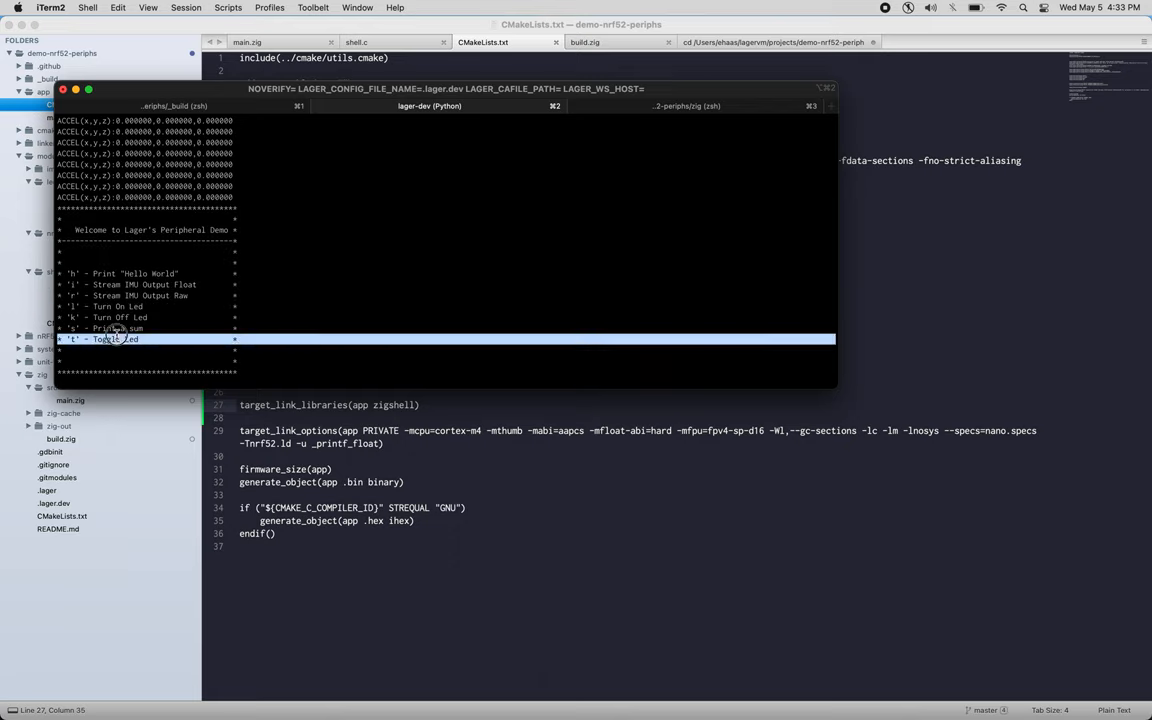